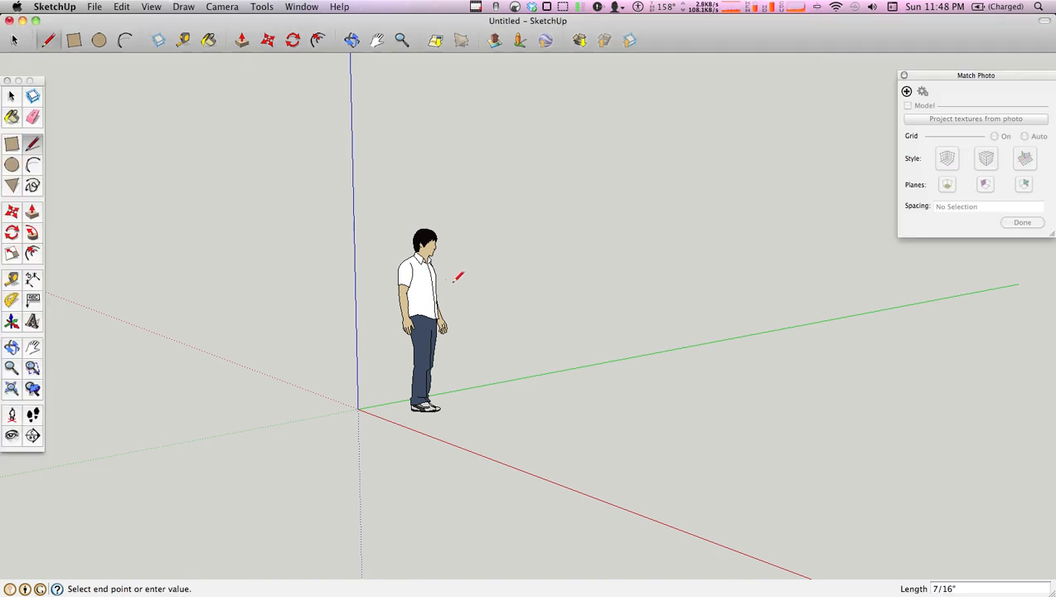
Step: Import the Turnpike photo and align red and green perspective bars to roof and base edges
left_click(351, 39)
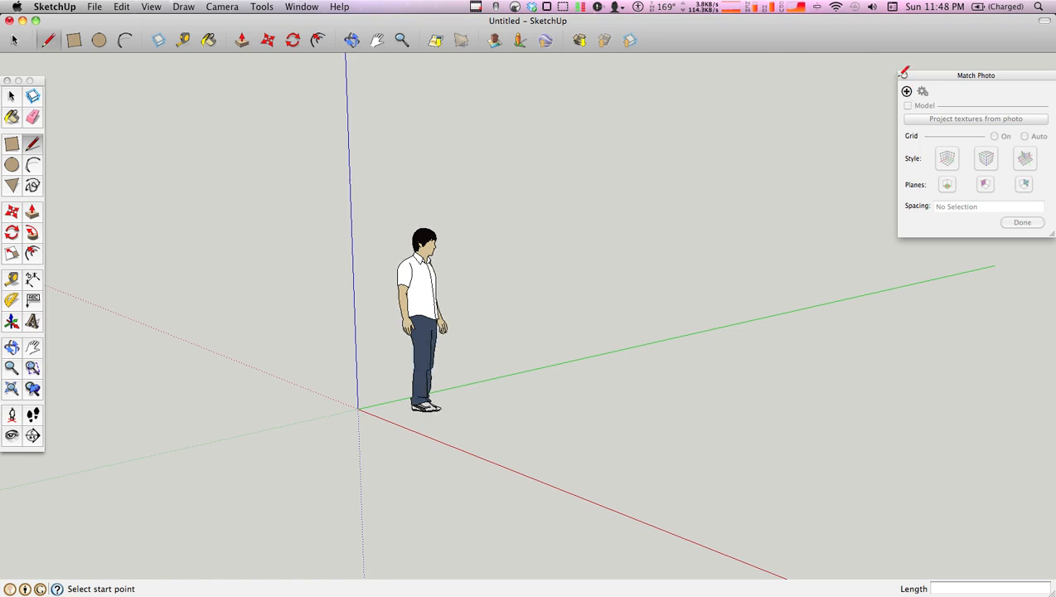
left_click(222, 7)
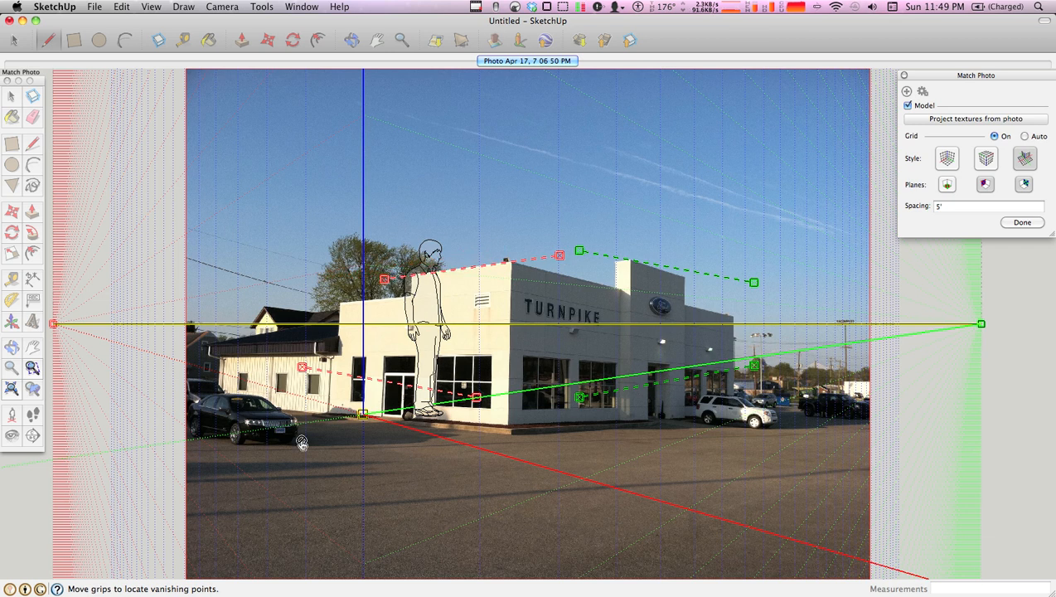
mouse_move(750, 443)
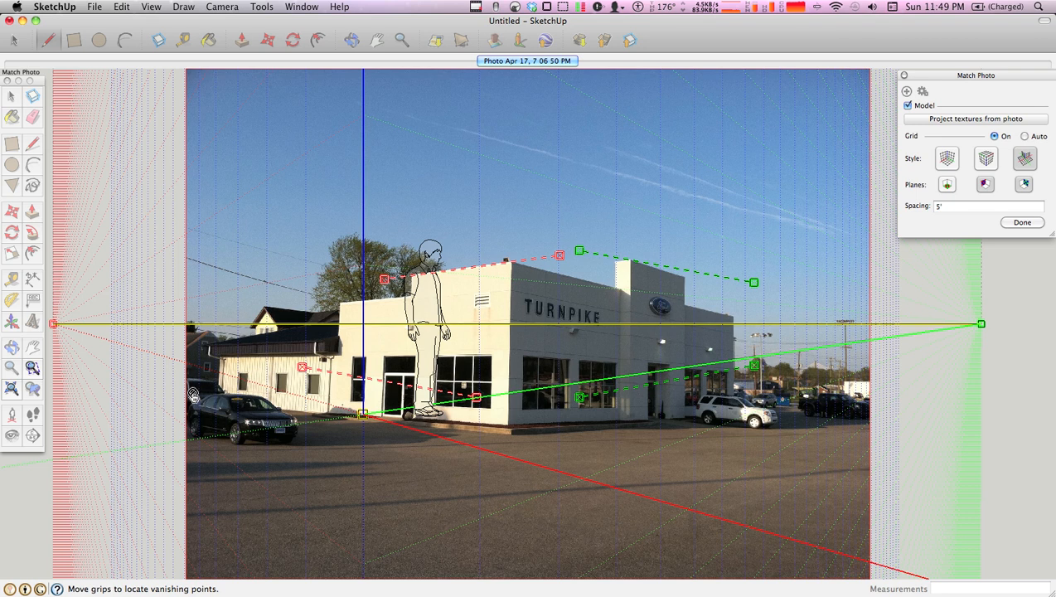
mouse_move(666, 373)
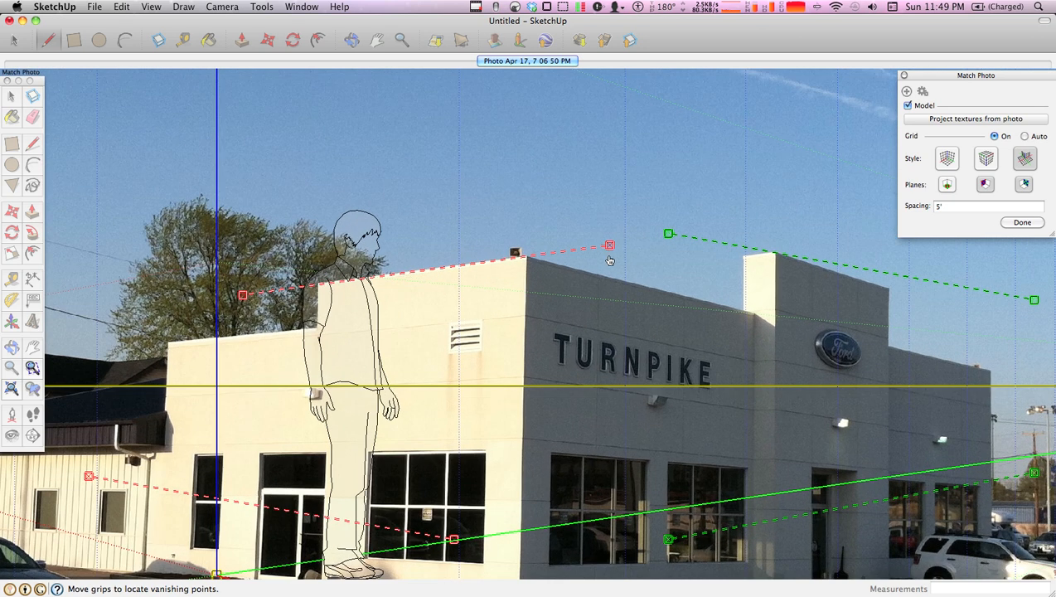
left_click_drag(609, 244, 578, 249)
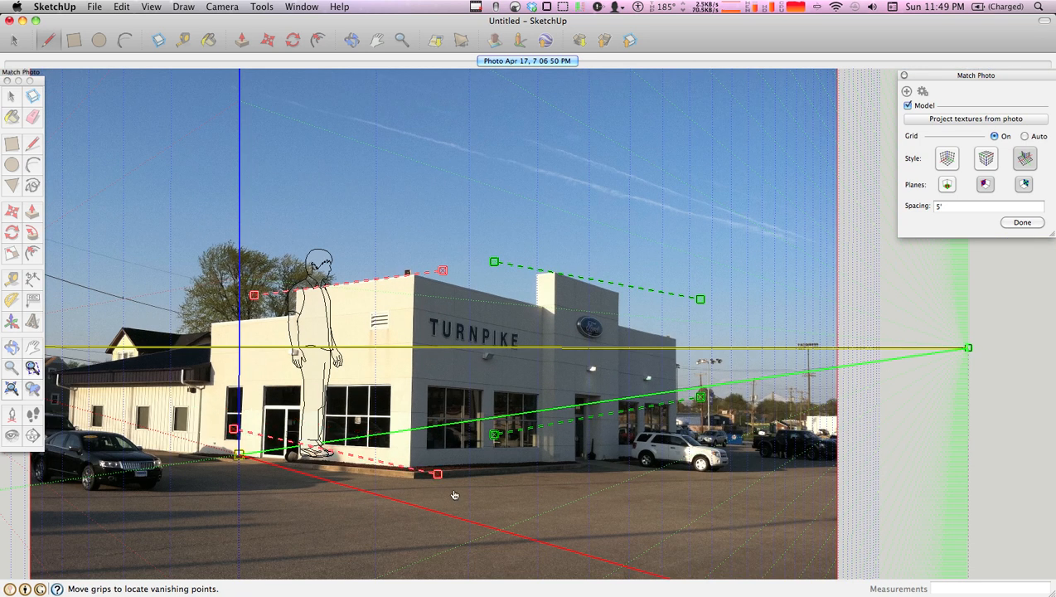
left_click_drag(437, 474, 428, 470)
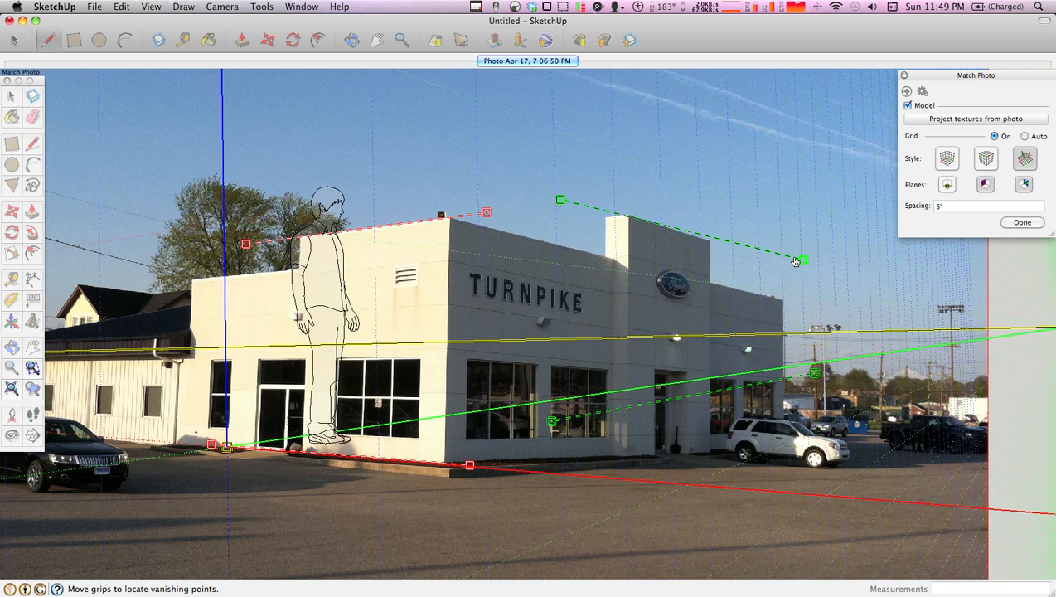
left_click_drag(798, 260, 734, 246)
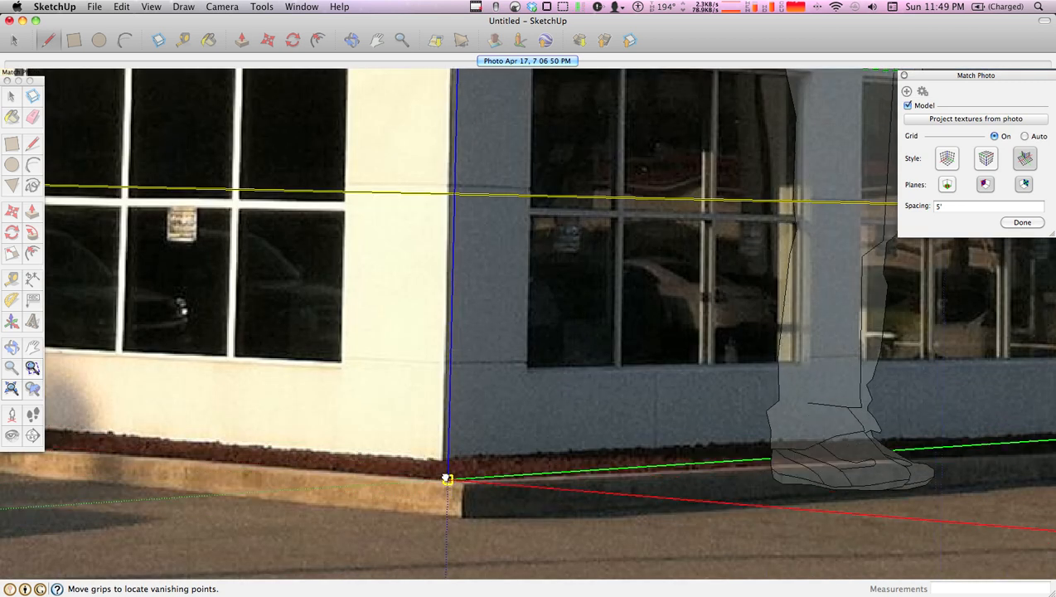
Step: Drag the axis origin onto the ground point of the building's front corner
left_click_drag(448, 478, 443, 460)
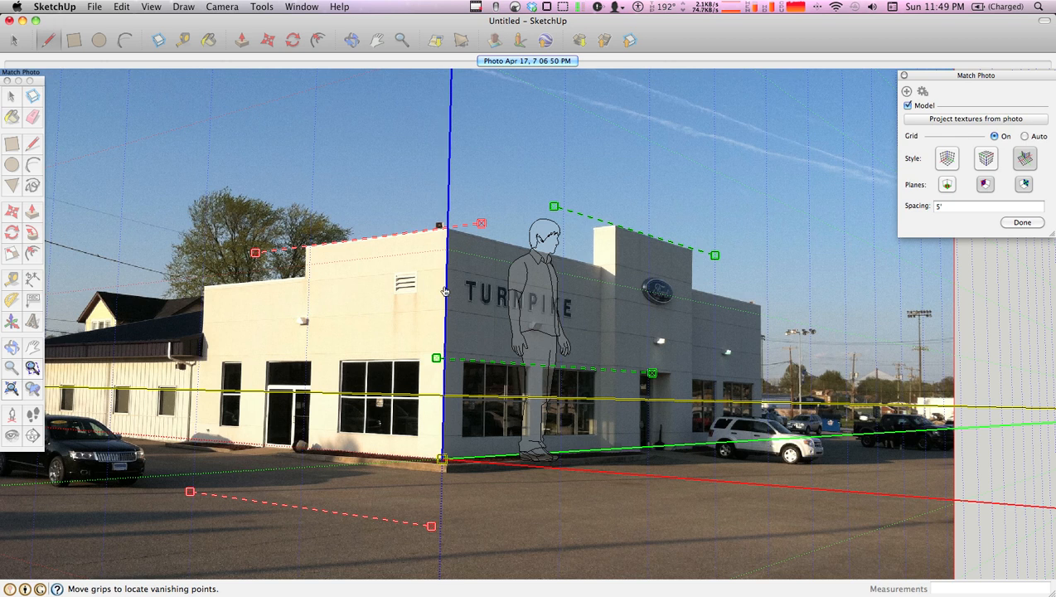
mouse_move(449, 185)
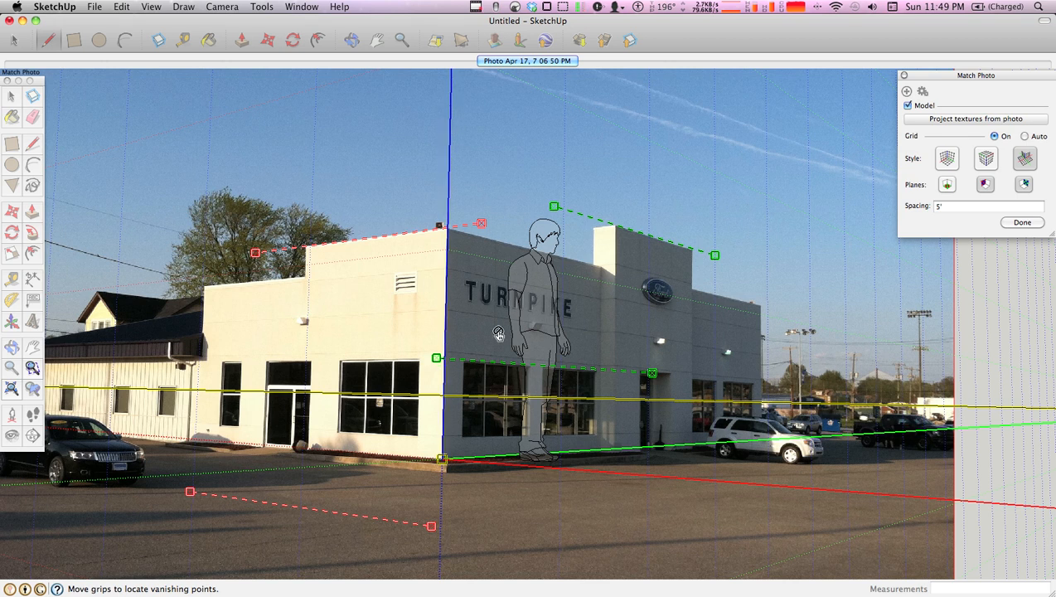
mouse_move(506, 314)
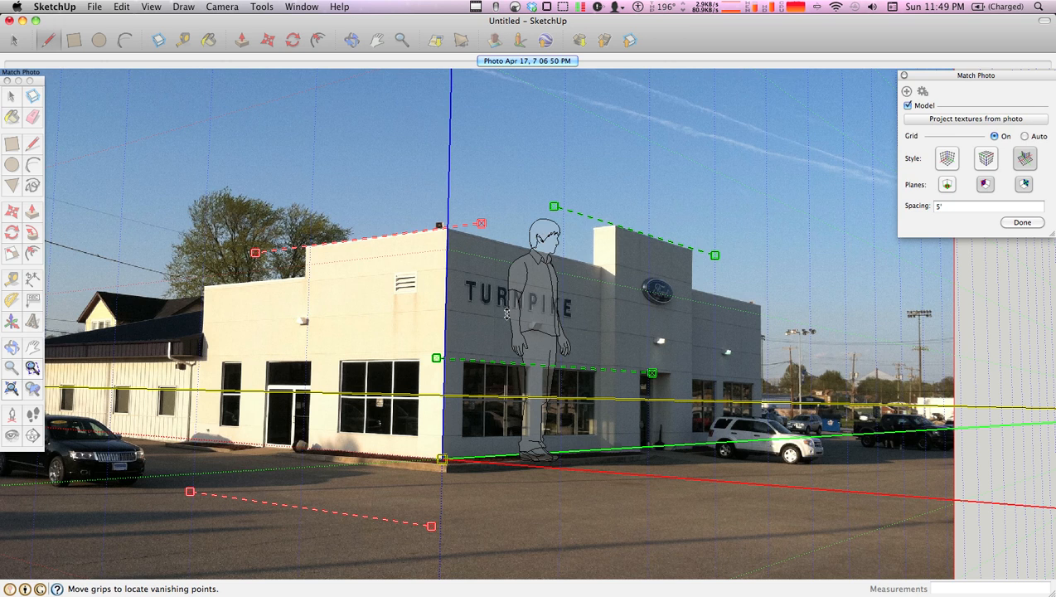
mouse_move(452, 120)
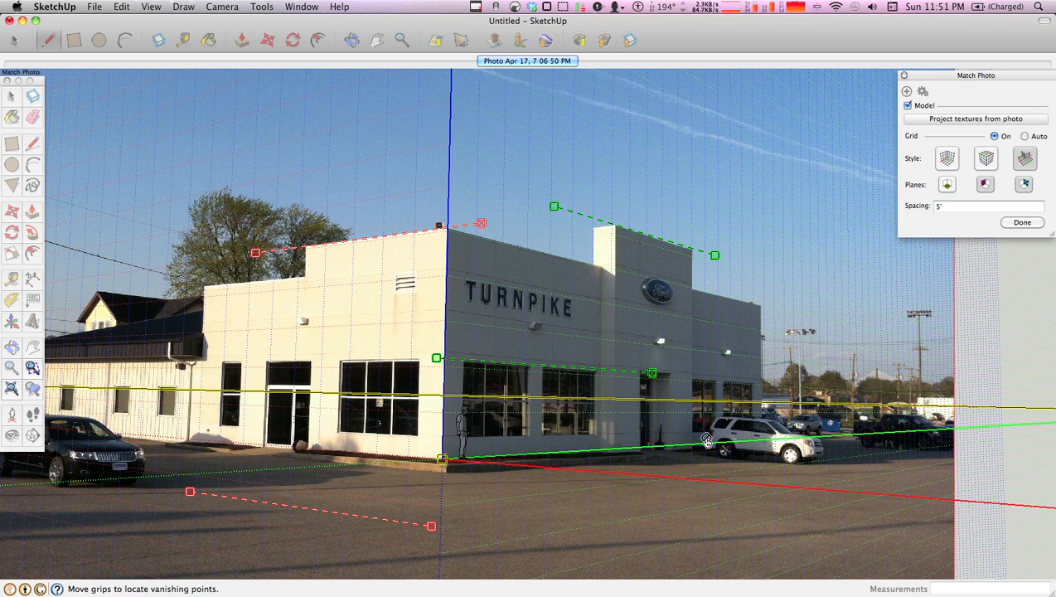
mouse_move(870, 260)
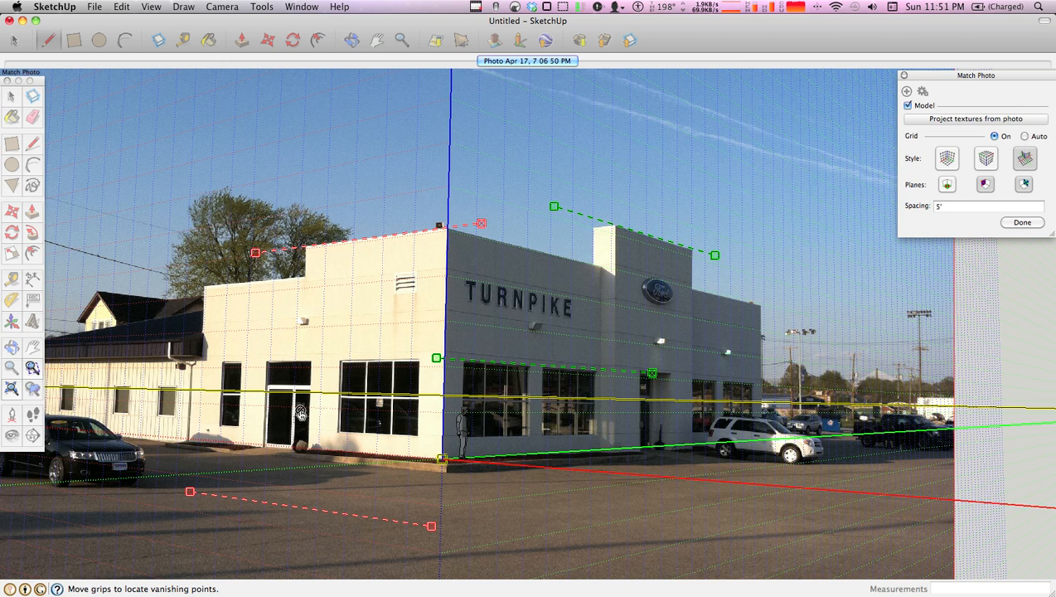
mouse_move(315, 410)
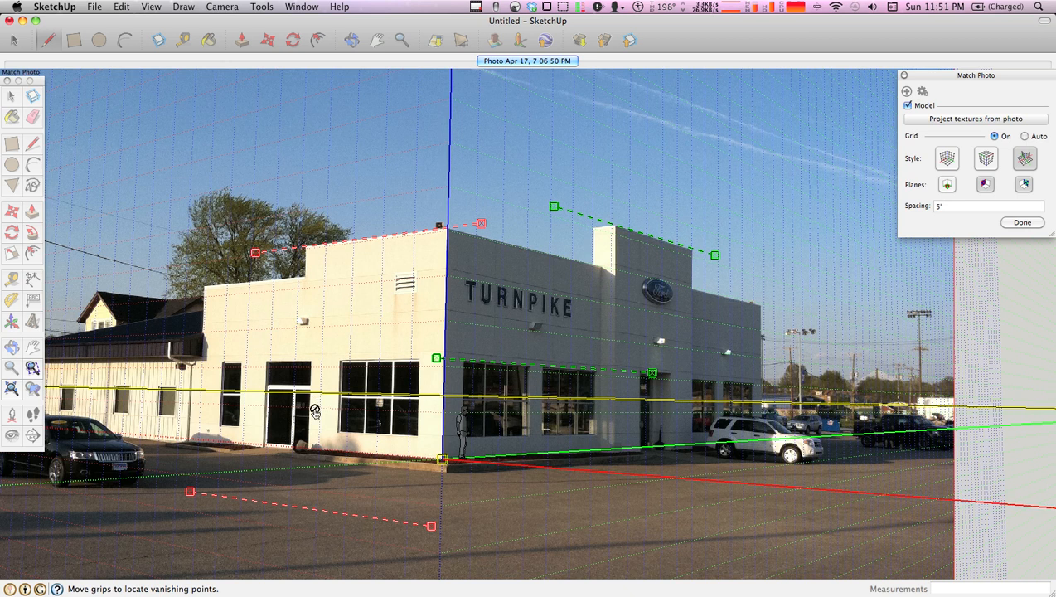
mouse_move(779, 459)
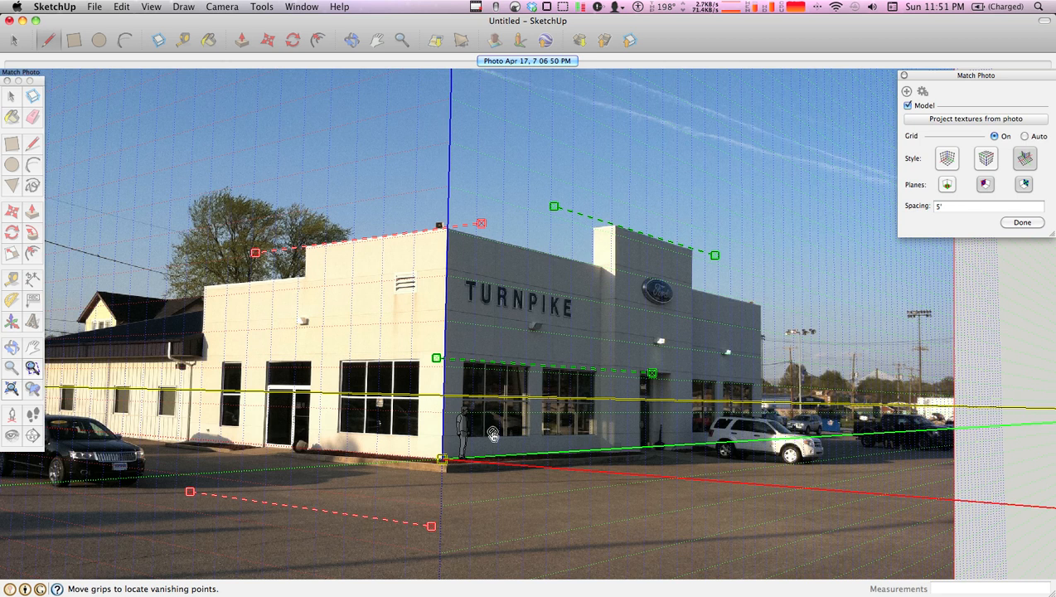
mouse_move(744, 342)
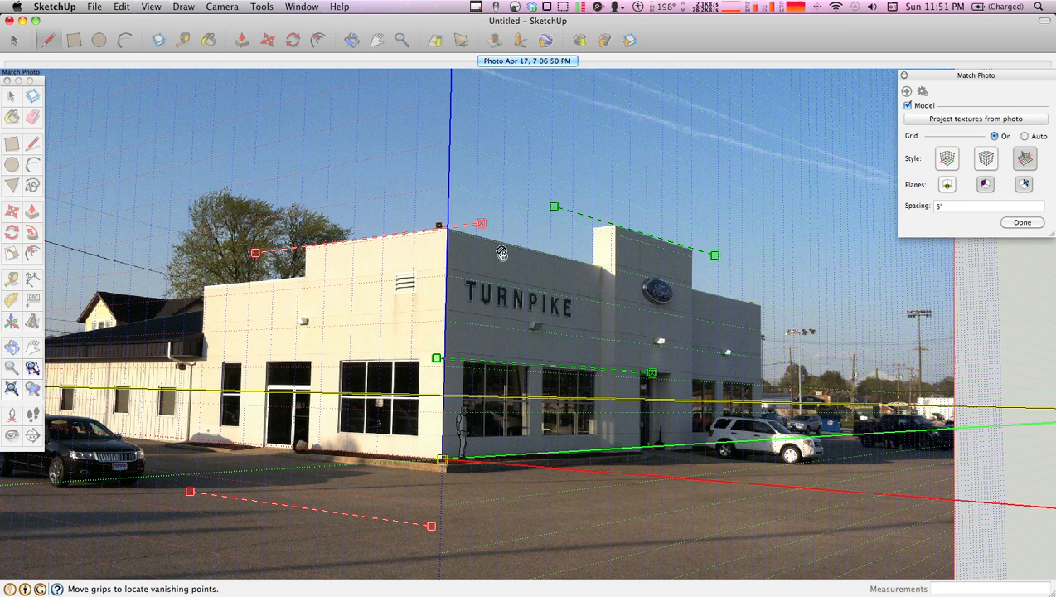
mouse_move(485, 451)
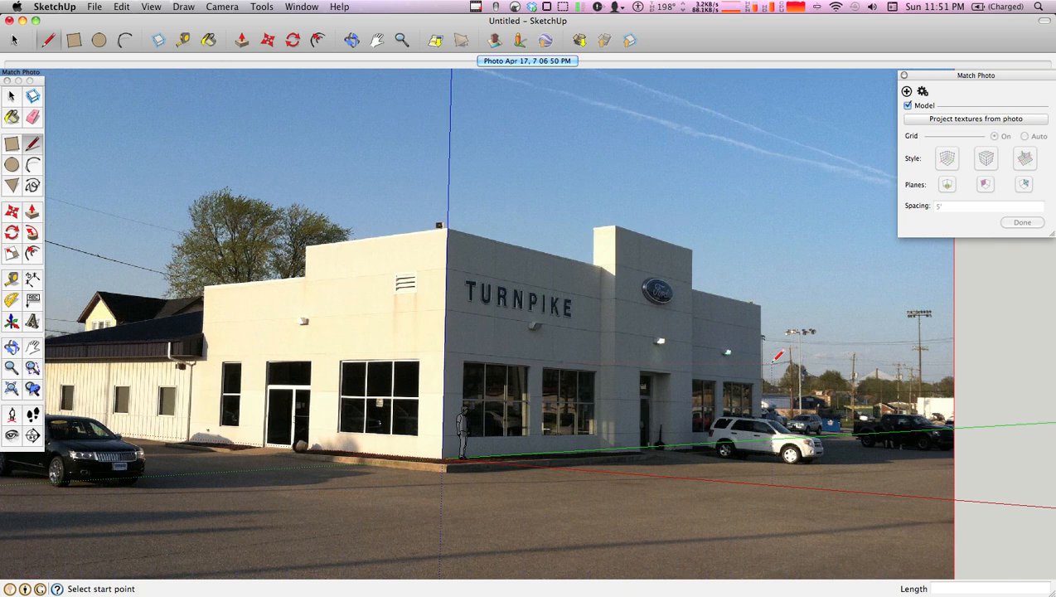
mouse_move(588, 297)
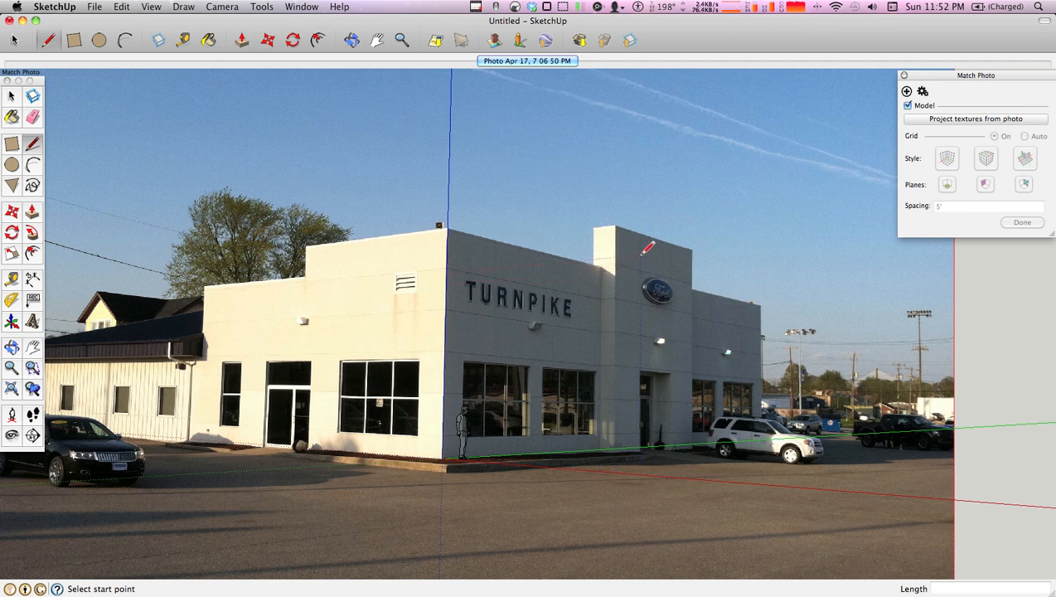
Step: Step out of the matched photo view and return to the photo scene
left_click(908, 105)
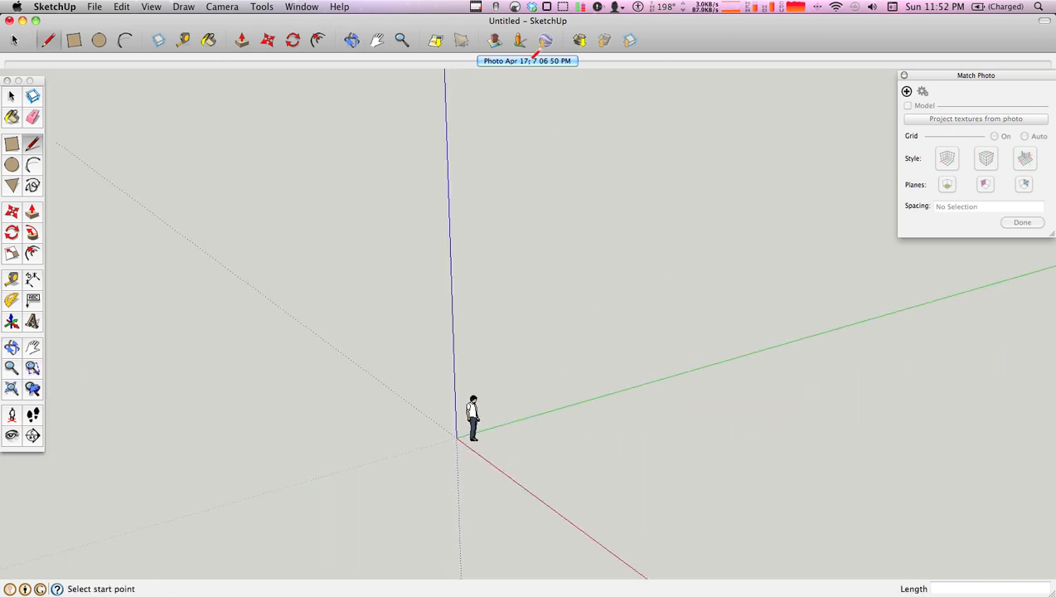
left_click(908, 105)
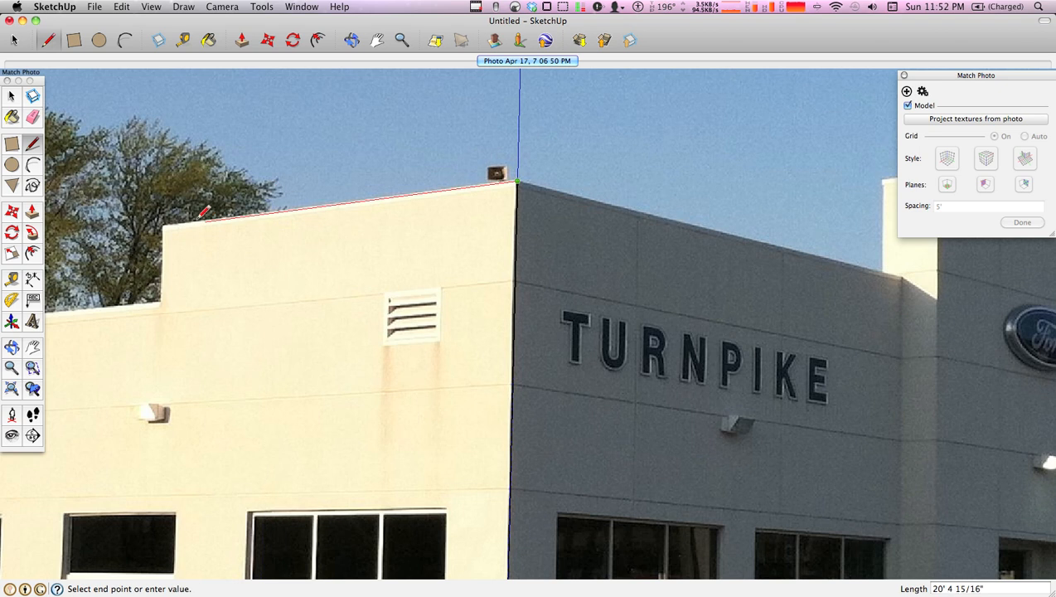
Step: Trace the left wall's roofline and its edge down to the ground
left_click(163, 228)
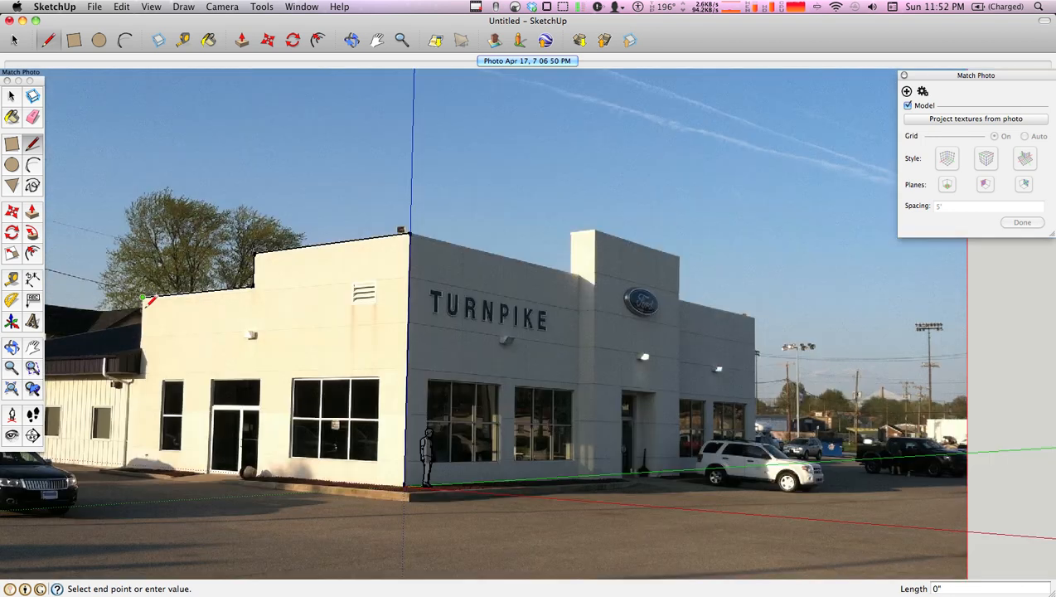
left_click_drag(142, 296, 137, 453)
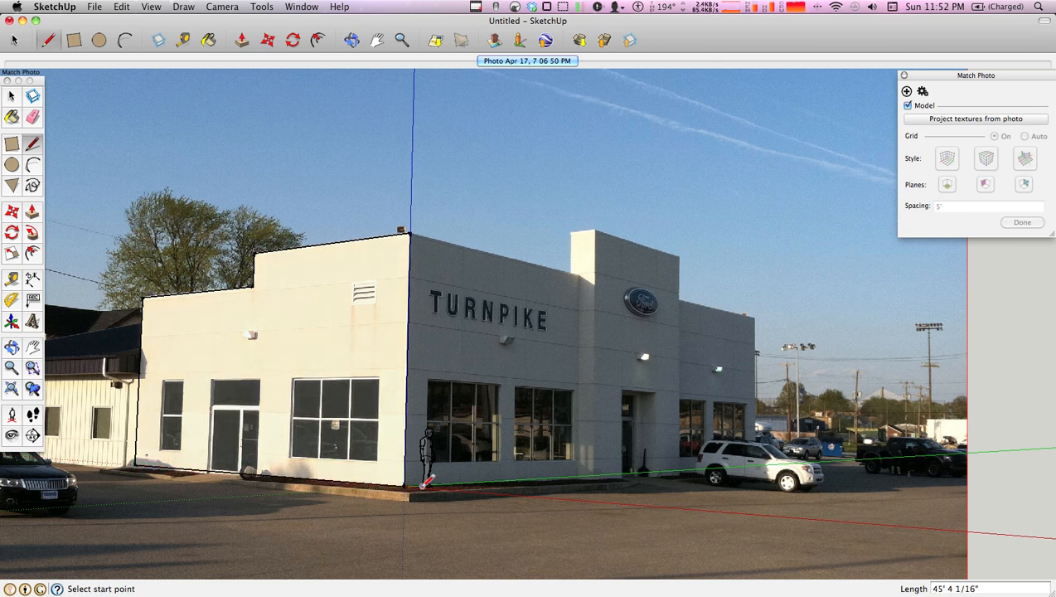
mouse_move(362, 421)
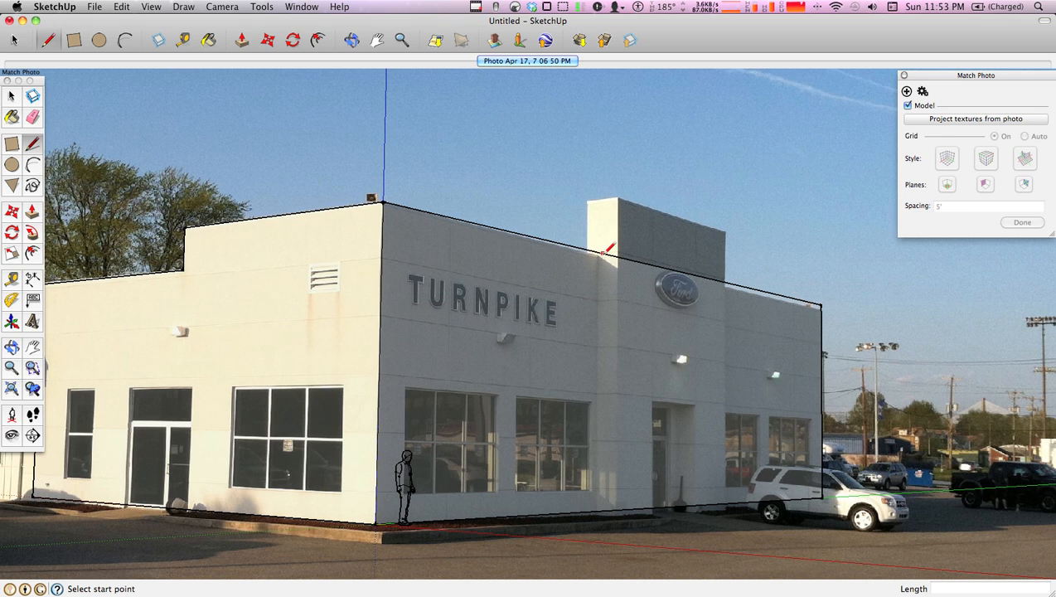
mouse_move(605, 251)
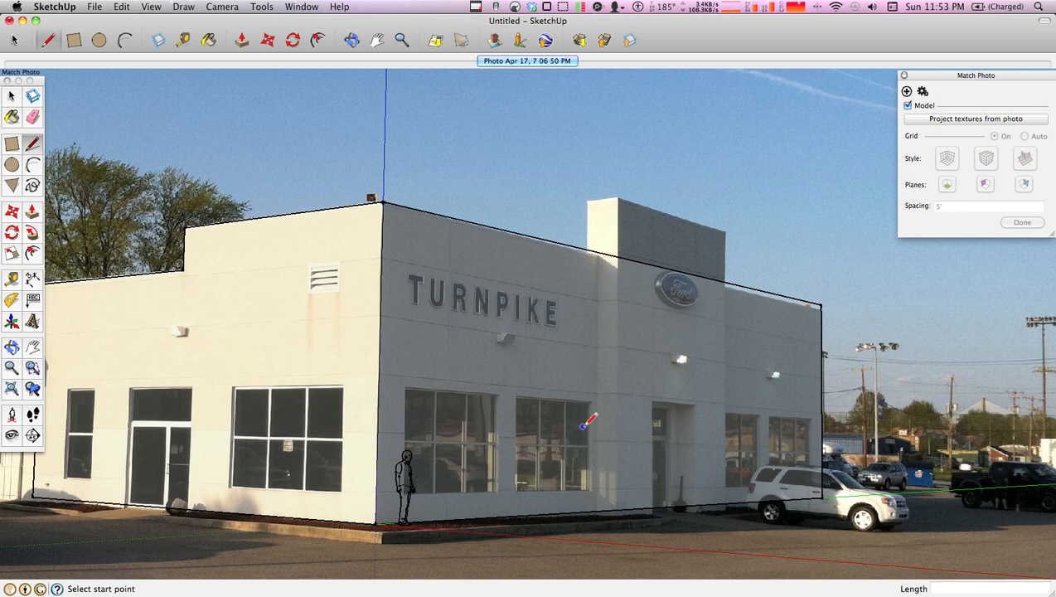
mouse_move(613, 249)
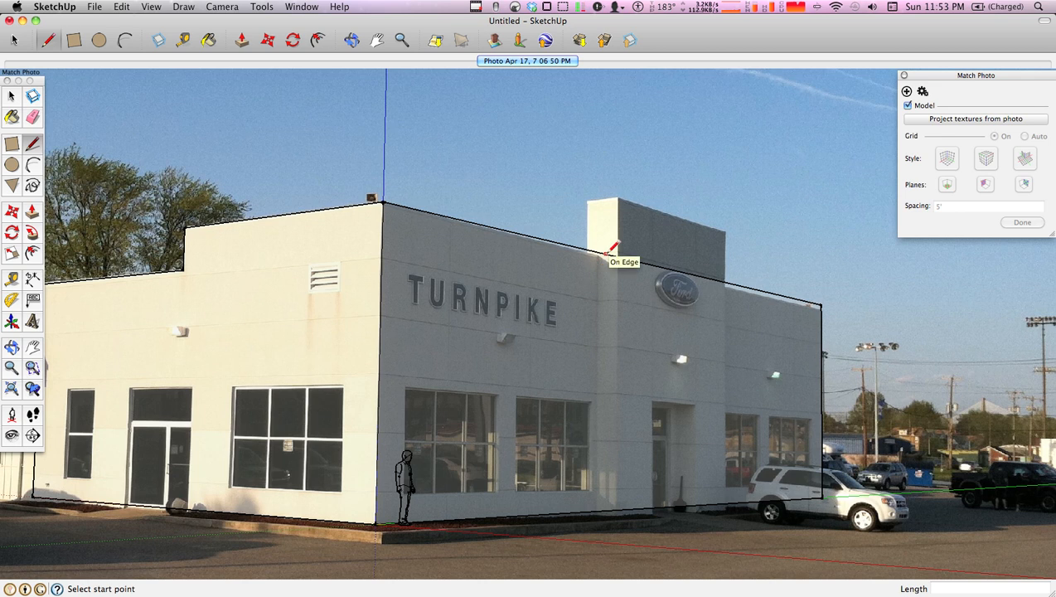
mouse_move(609, 249)
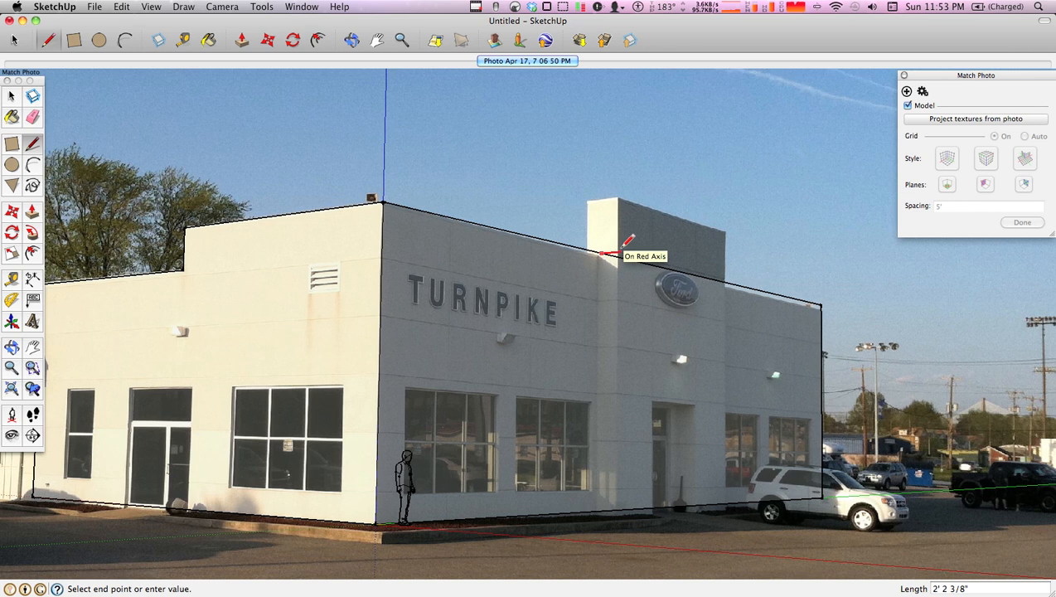
mouse_move(628, 253)
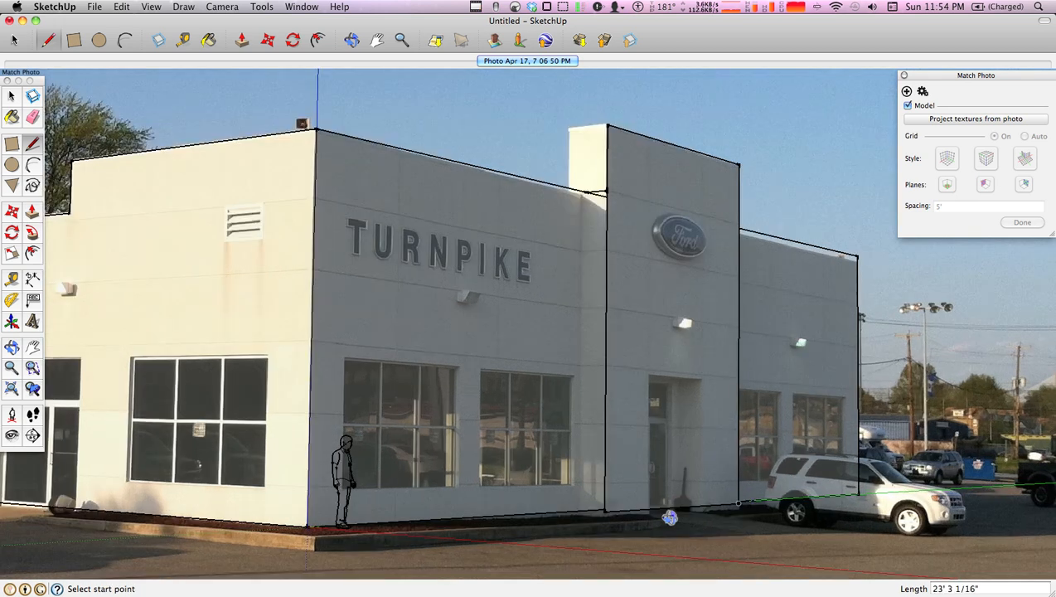
Step: Close the front facade and tower outline at ground level
left_click(908, 106)
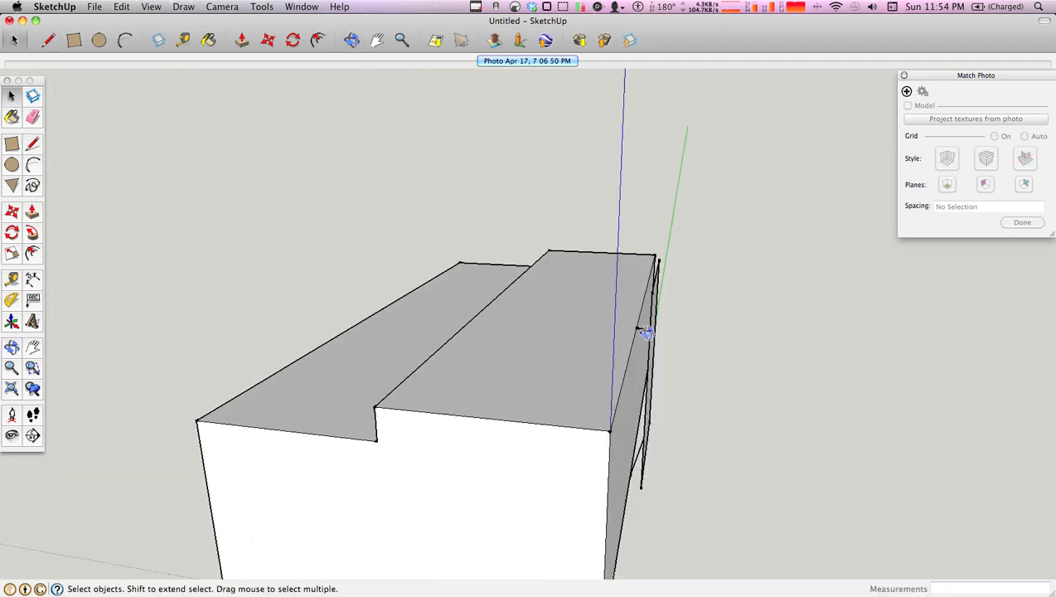
Step: Push/Pull the traced faces back into a stepped block with a raised sign tower
left_click_drag(647, 332, 631, 325)
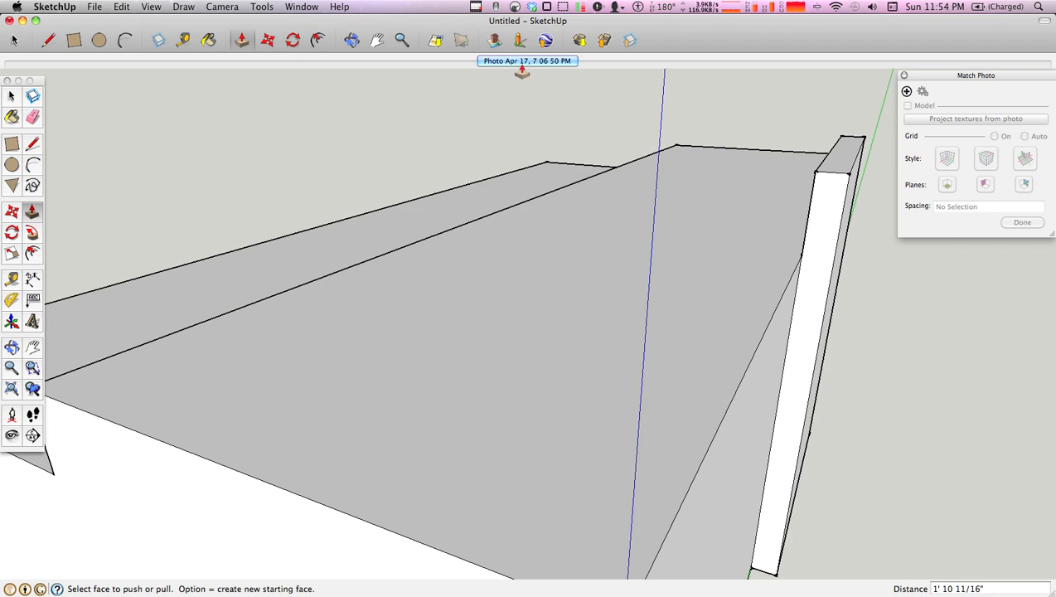
left_click(908, 105)
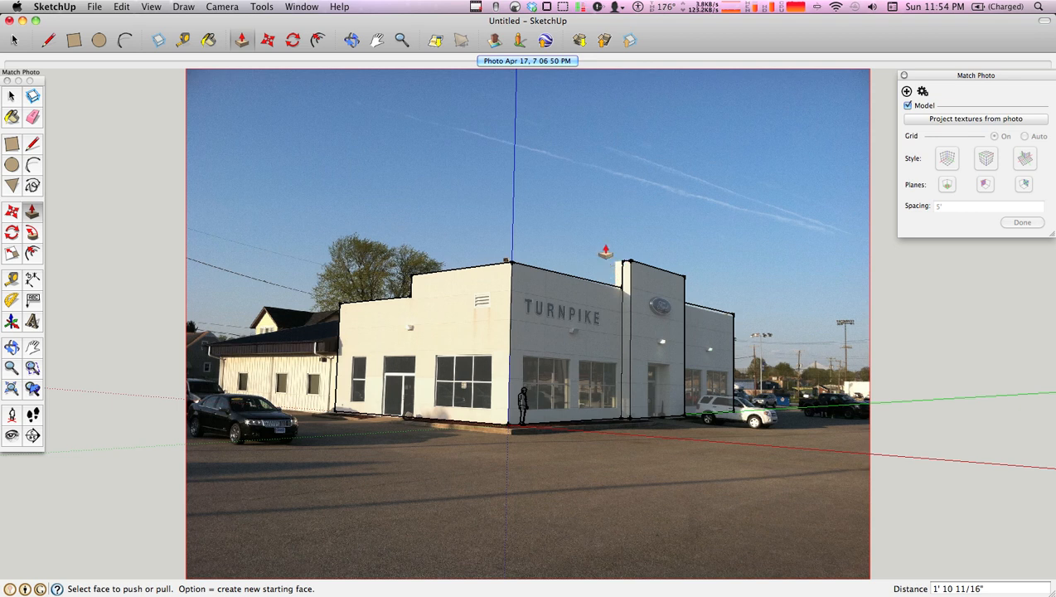
left_click(908, 105)
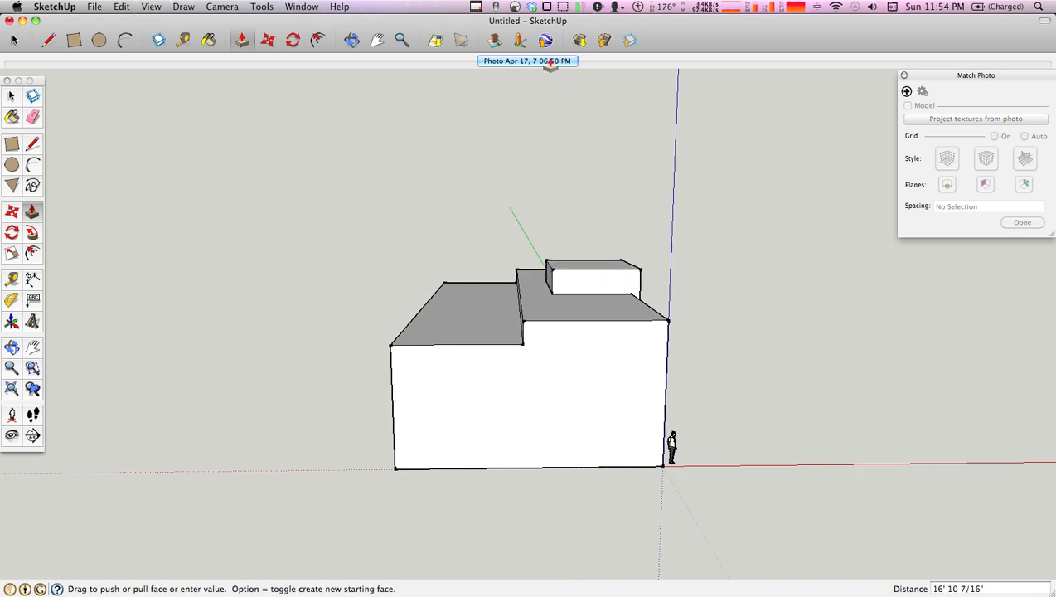
left_click(907, 105)
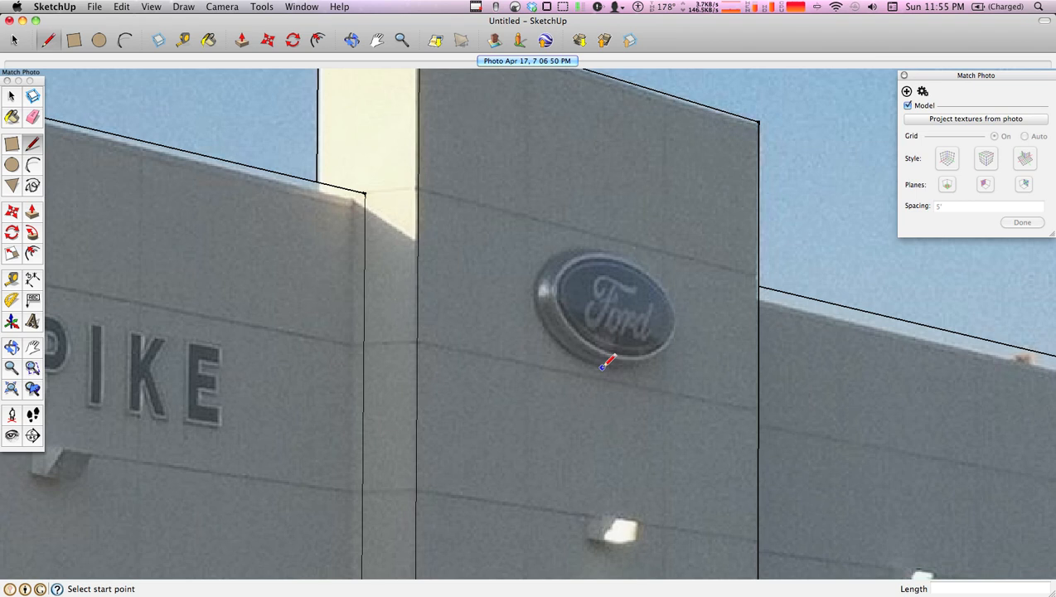
Step: Draw lines across the Ford logo from its lower edge to its left edge and centre
left_click(603, 365)
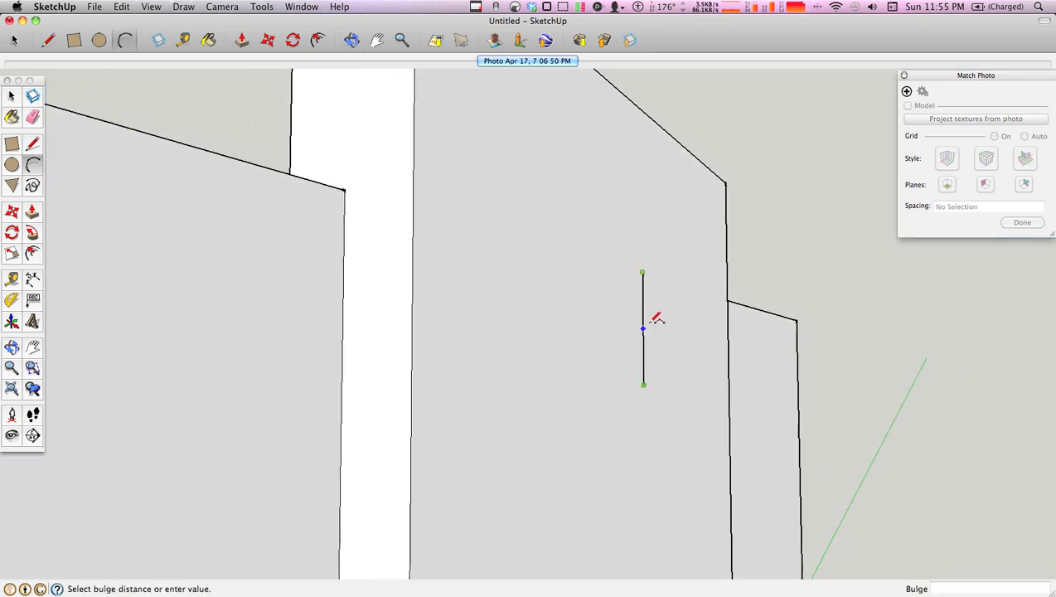
mouse_move(659, 330)
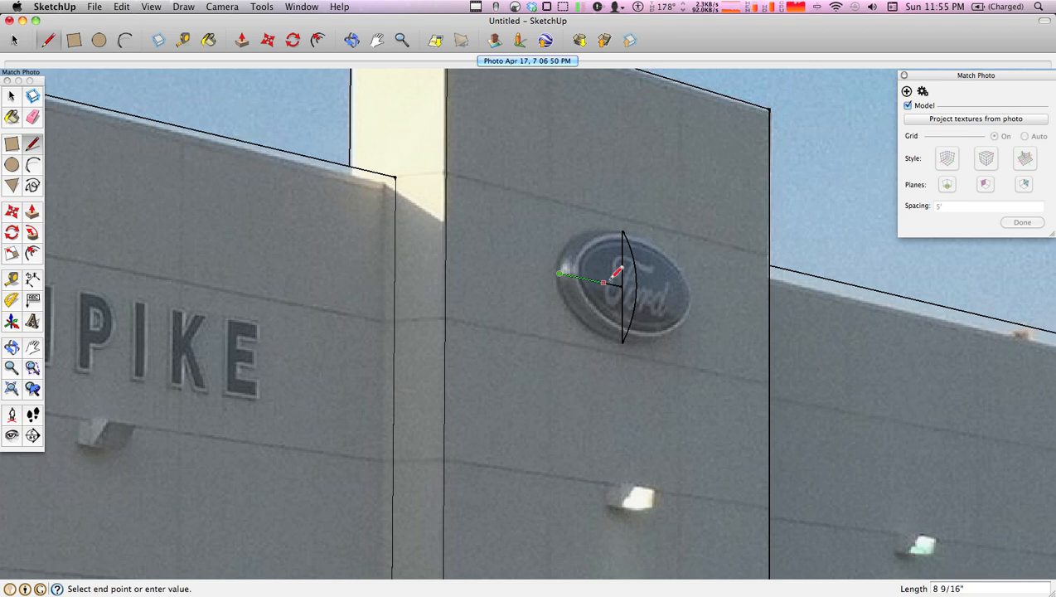
left_click(605, 281)
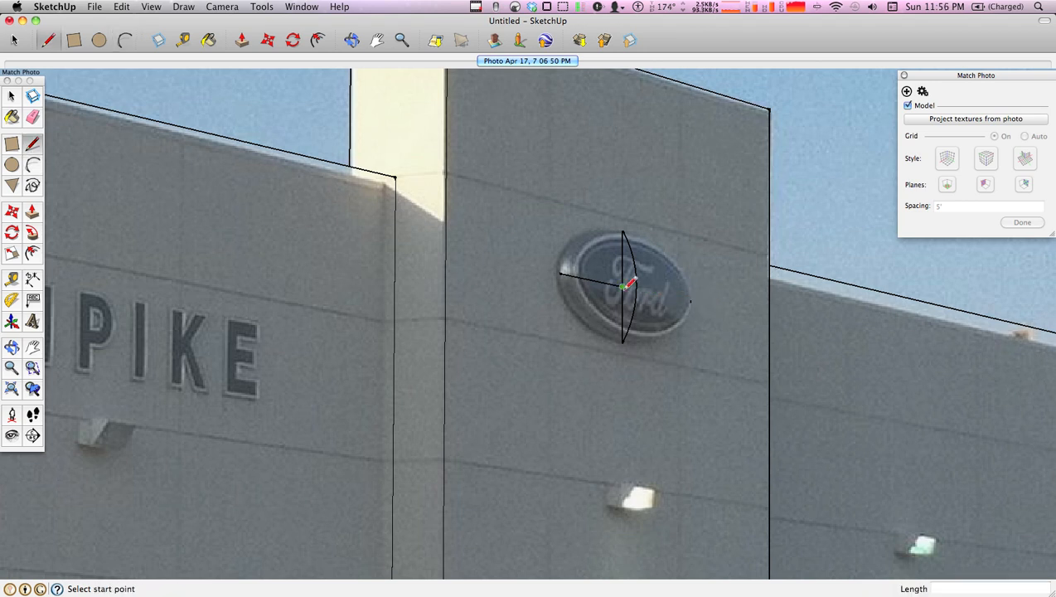
left_click(624, 286)
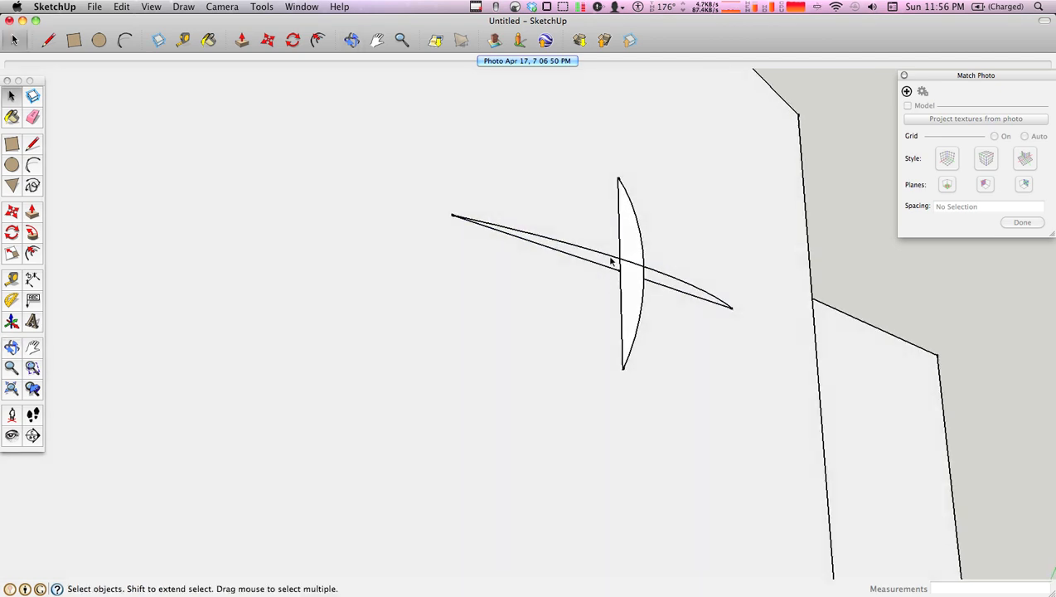
Step: Orbit around the logo sketch and bow an arc across the Ford oval
left_click(611, 261)
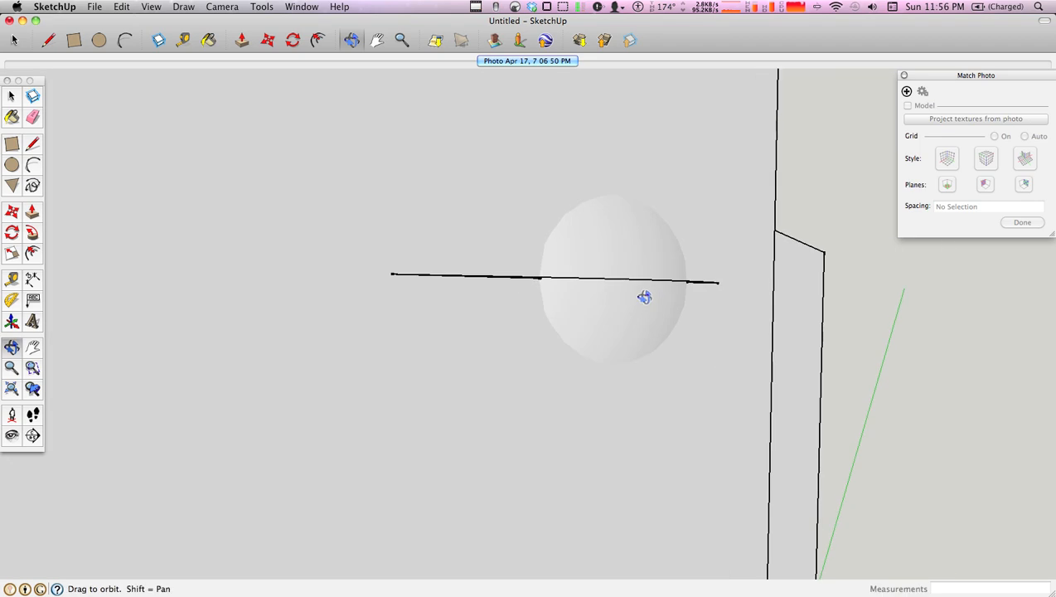
left_click_drag(644, 297, 595, 129)
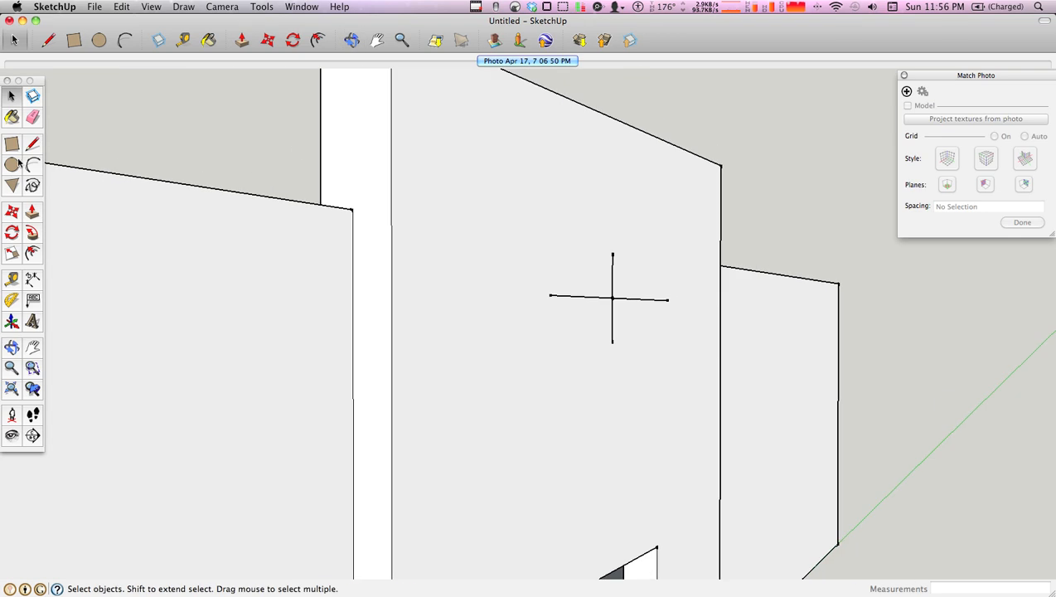
left_click(13, 164)
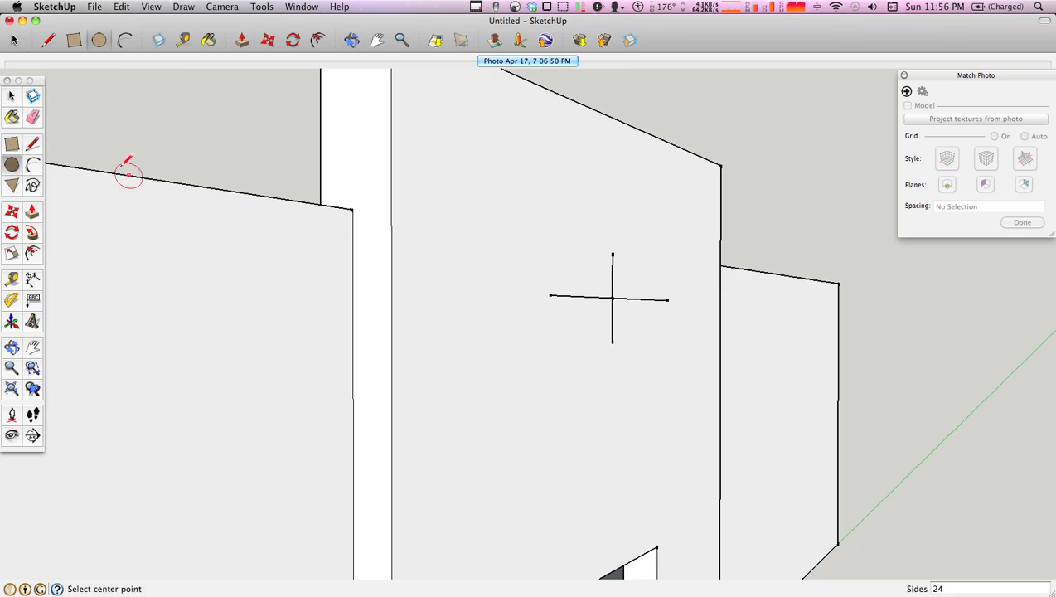
left_click(909, 106)
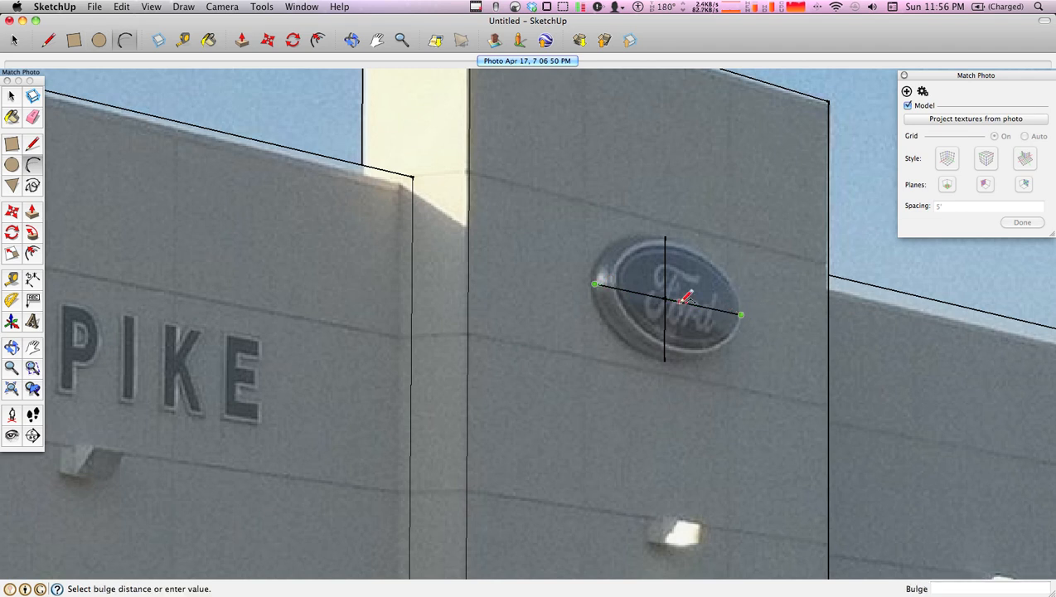
left_click_drag(688, 296, 708, 316)
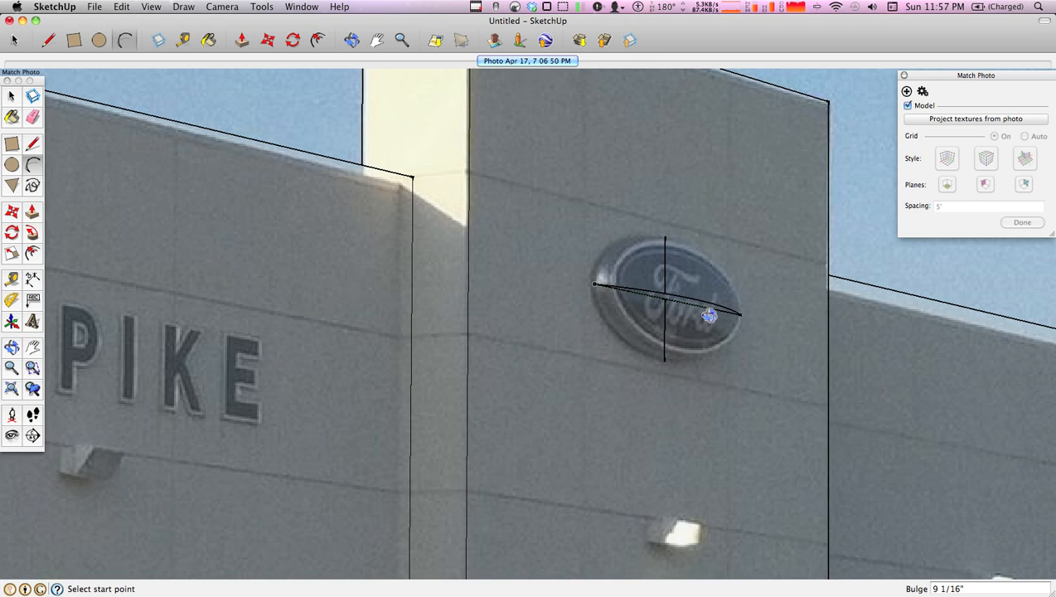
left_click(908, 105)
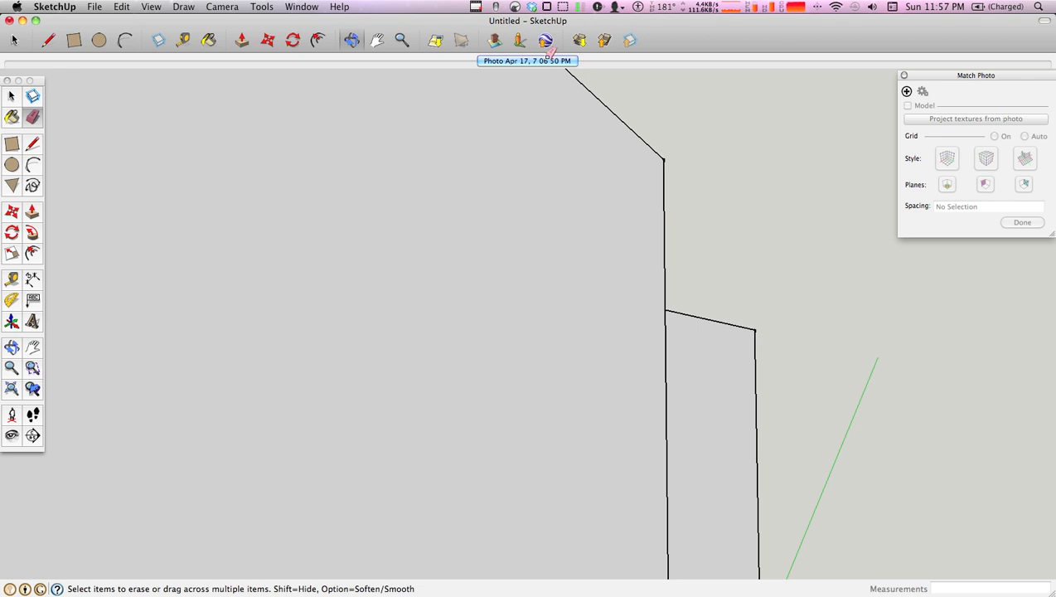
Step: Switch back to the Photo scene showing the traced building over the dealership photo
left_click(908, 105)
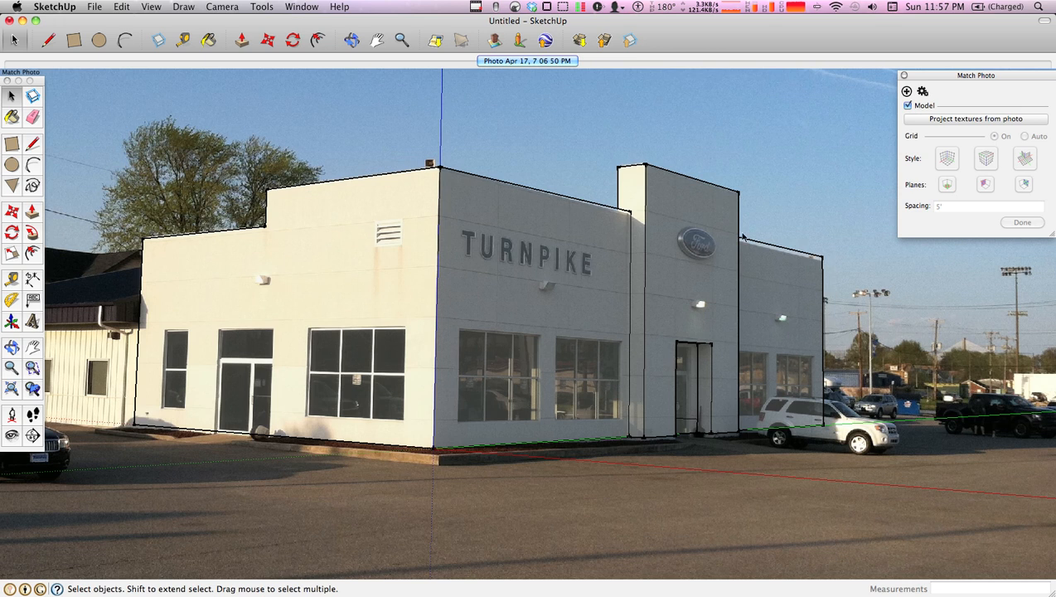
mouse_move(582, 289)
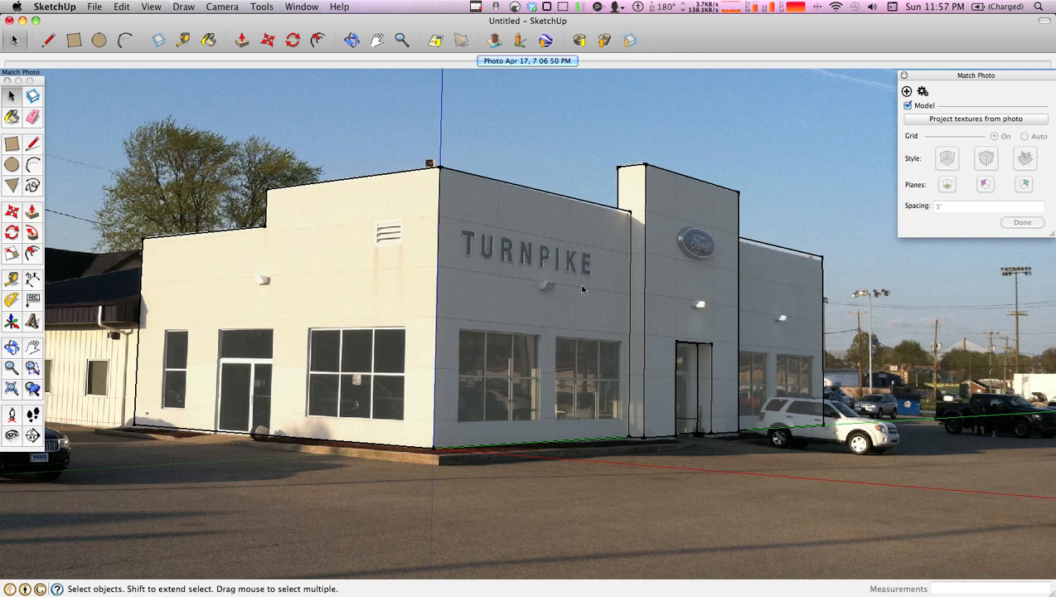
mouse_move(710, 411)
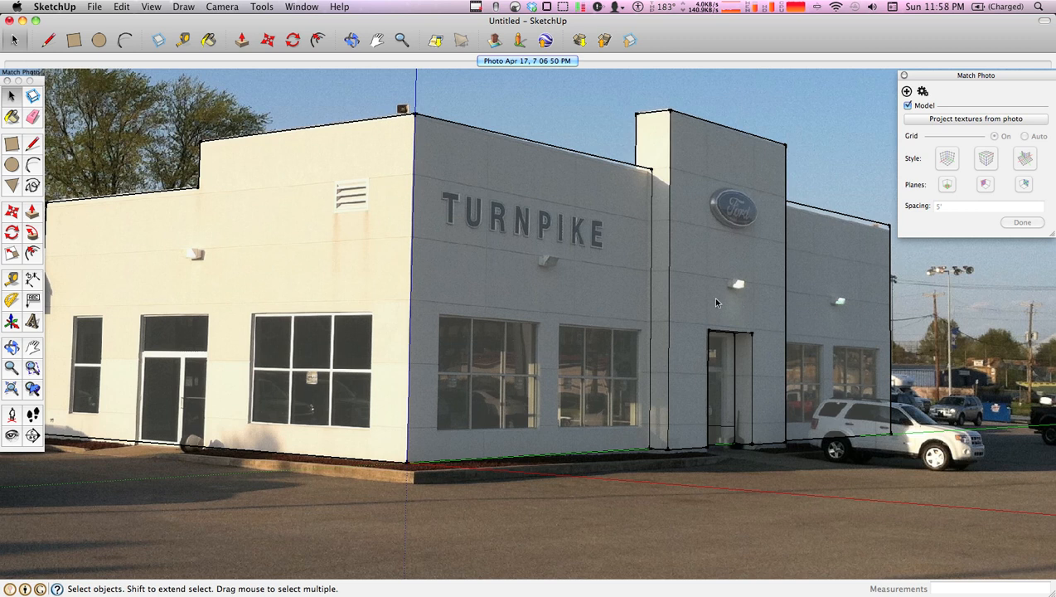
mouse_move(979, 125)
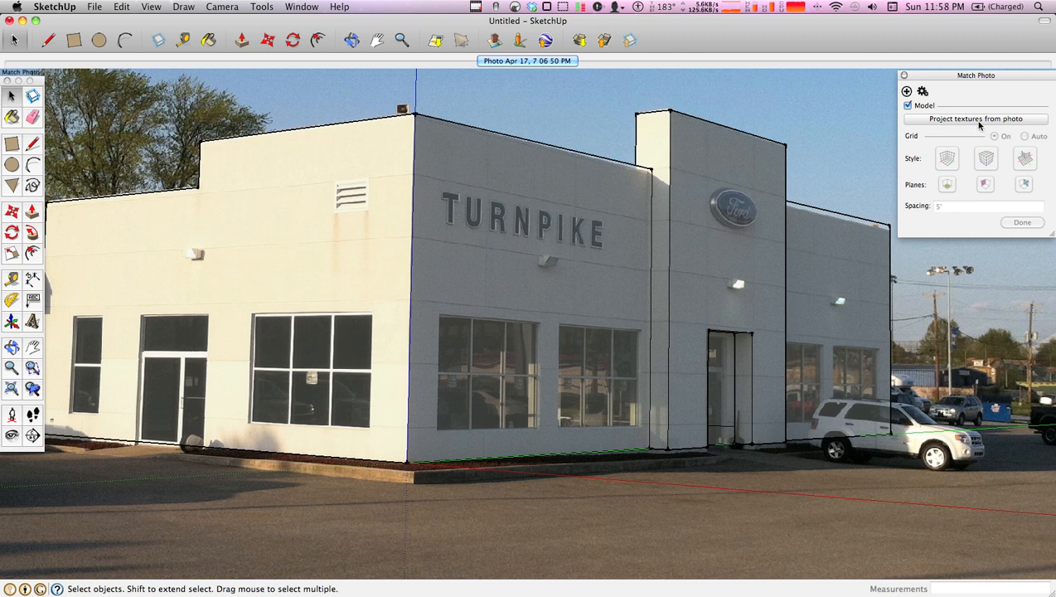
Step: Project the photo textures onto the model, trimming partially visible faces, then orbit to inspect
left_click(975, 119)
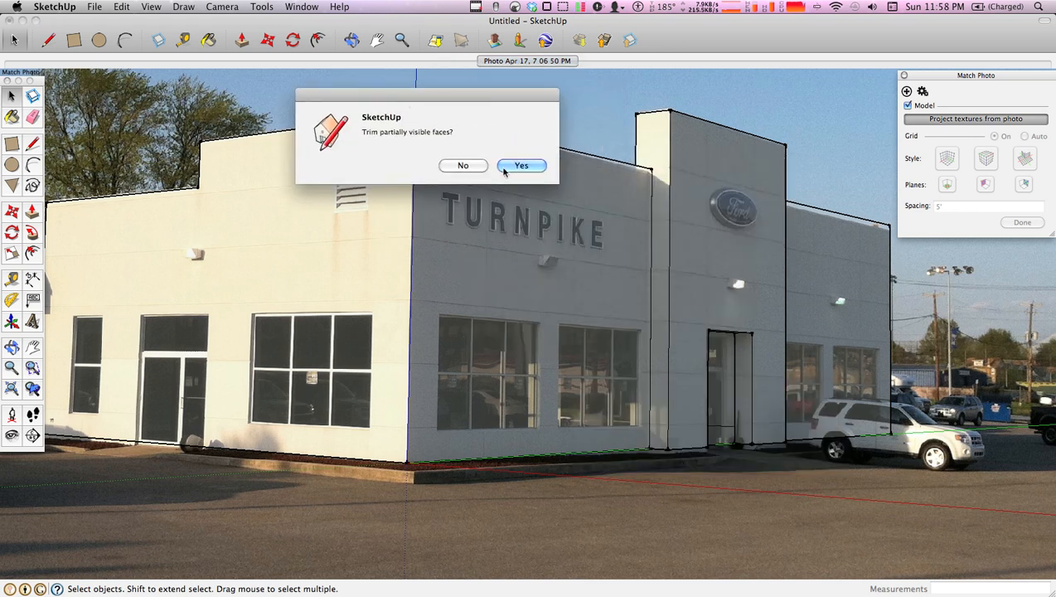
left_click(521, 165)
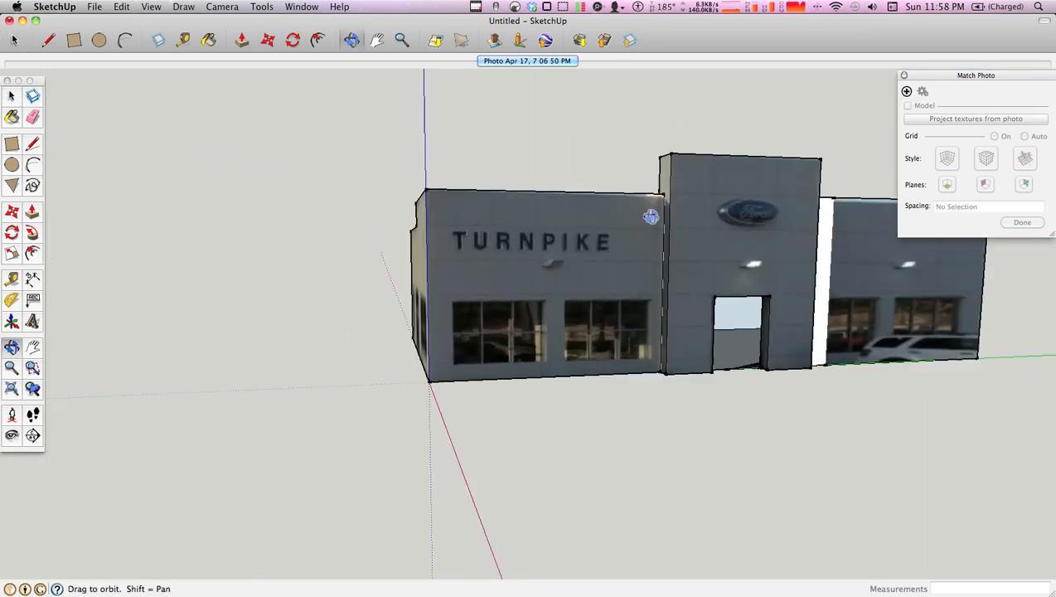
left_click_drag(650, 217, 589, 241)
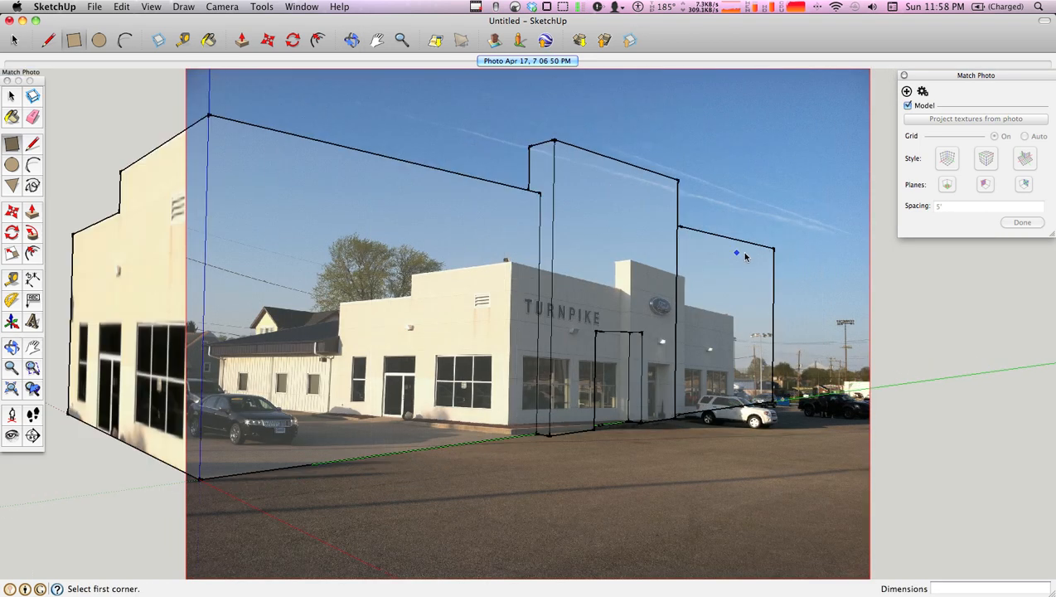
Step: Re-project the photo onto the model, overwriting existing materials and trimming partially visible faces
left_click(975, 118)
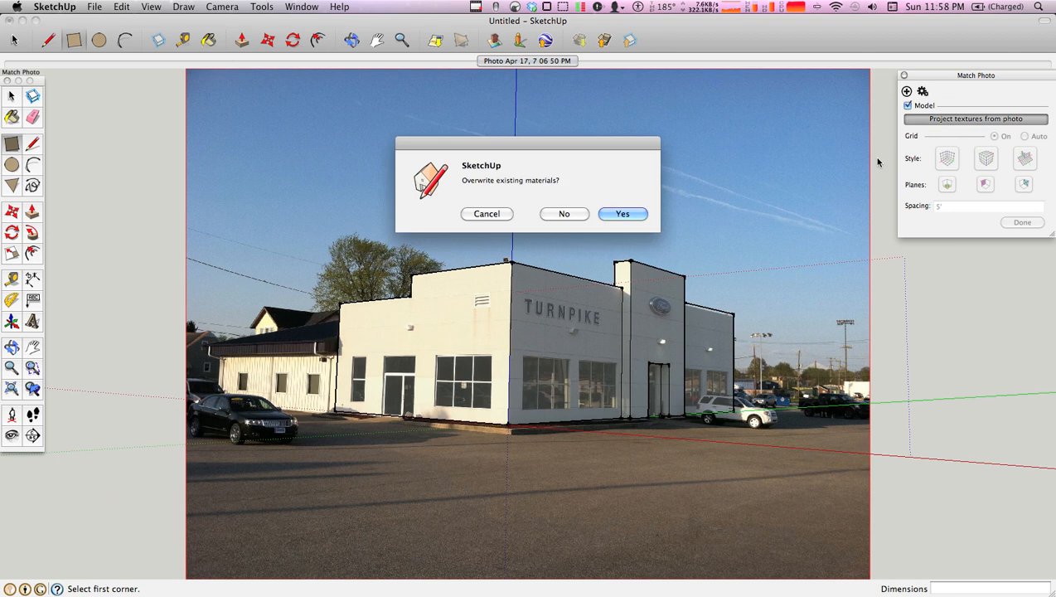
left_click(622, 213)
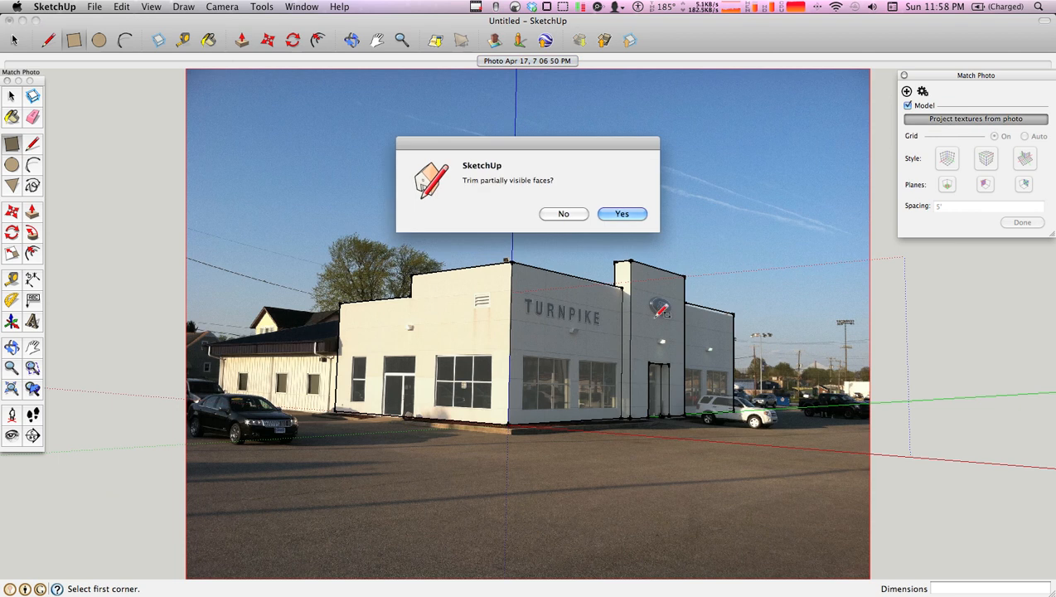
left_click(622, 213)
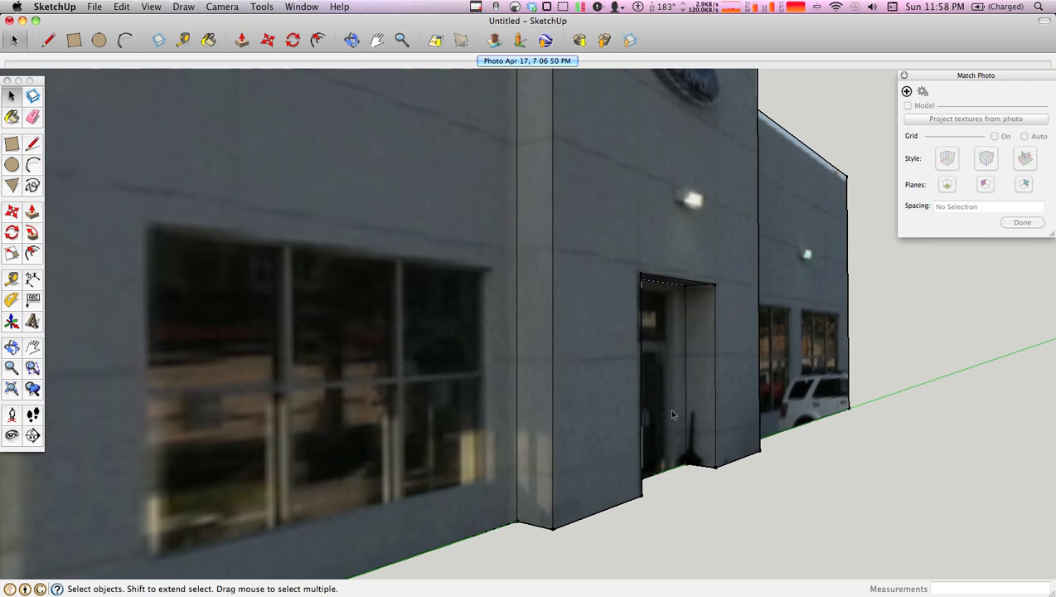
mouse_move(647, 379)
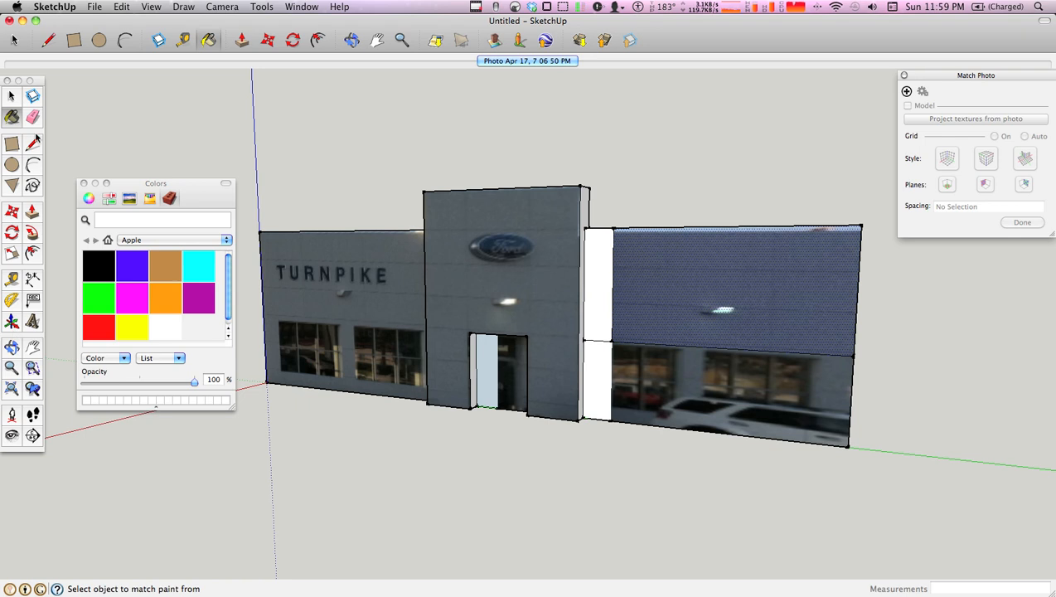
mouse_move(546, 270)
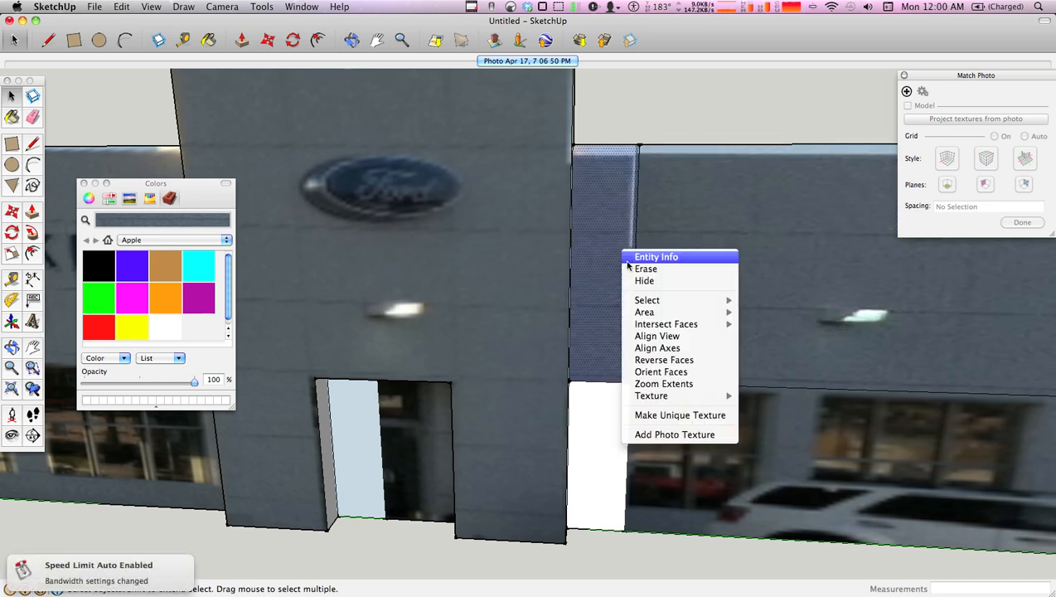
mouse_move(652, 395)
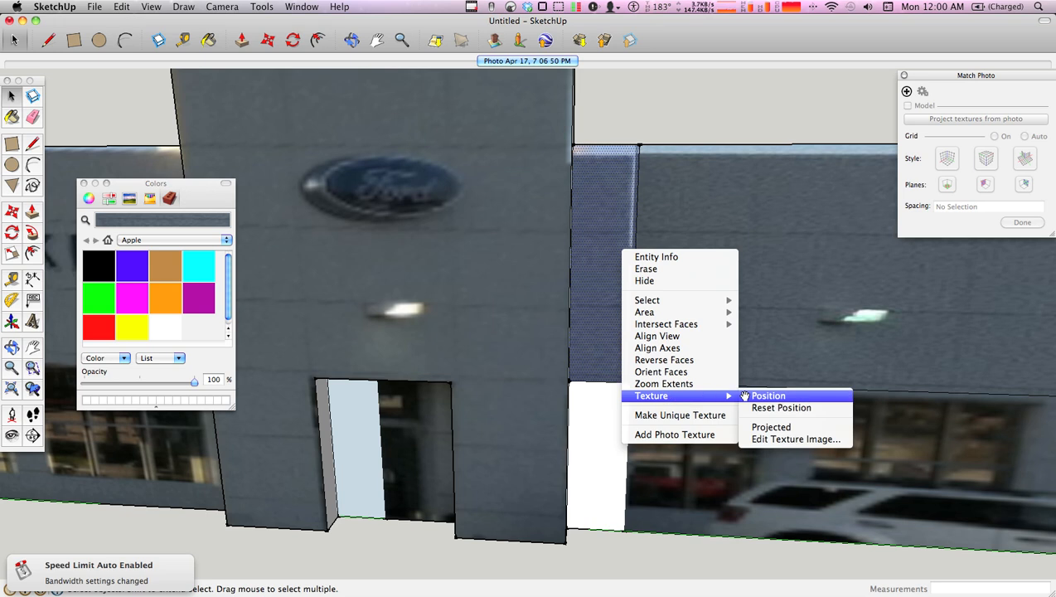
Step: Align the tower photo to the Ford logo and doorway, then reposition the right wall texture
left_click(768, 395)
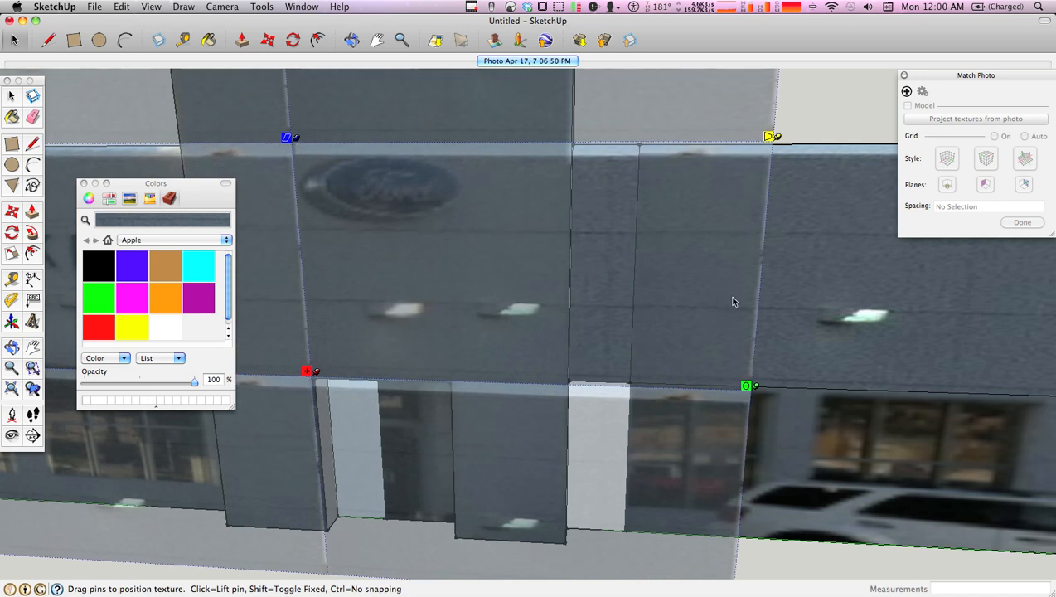
mouse_move(711, 296)
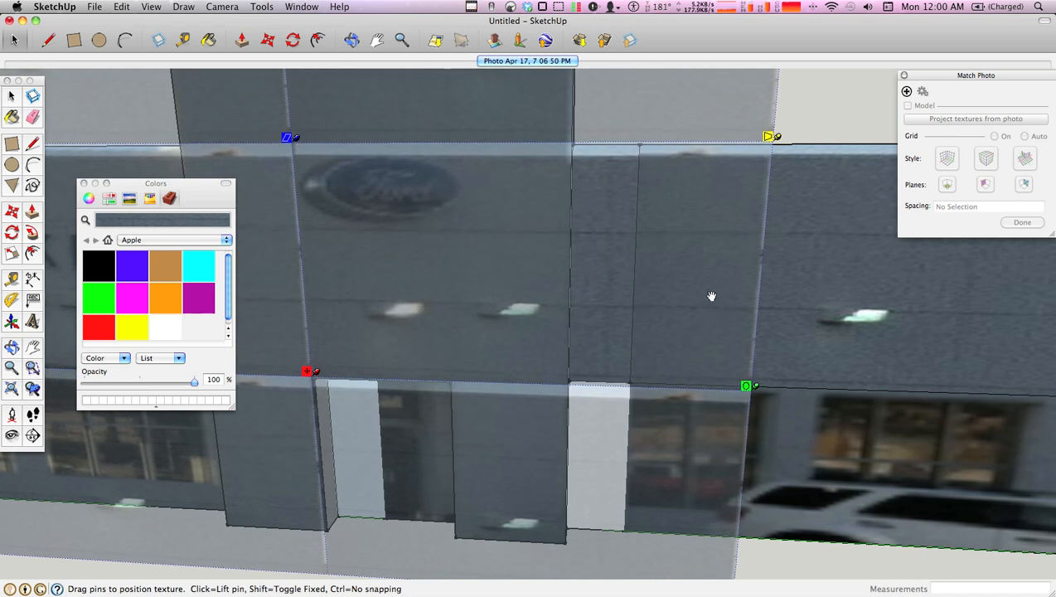
mouse_move(685, 224)
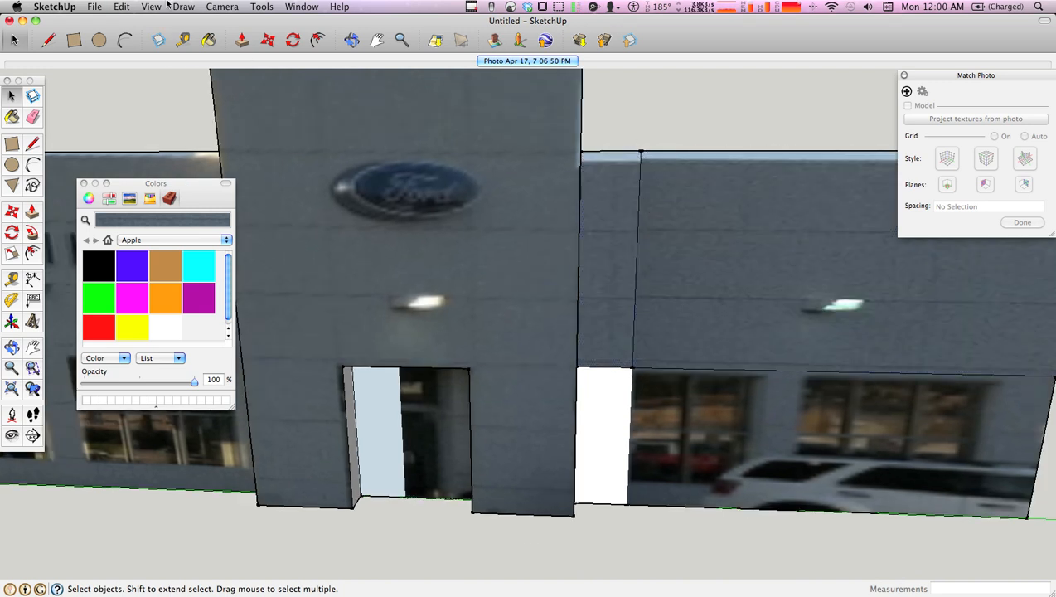
left_click(151, 7)
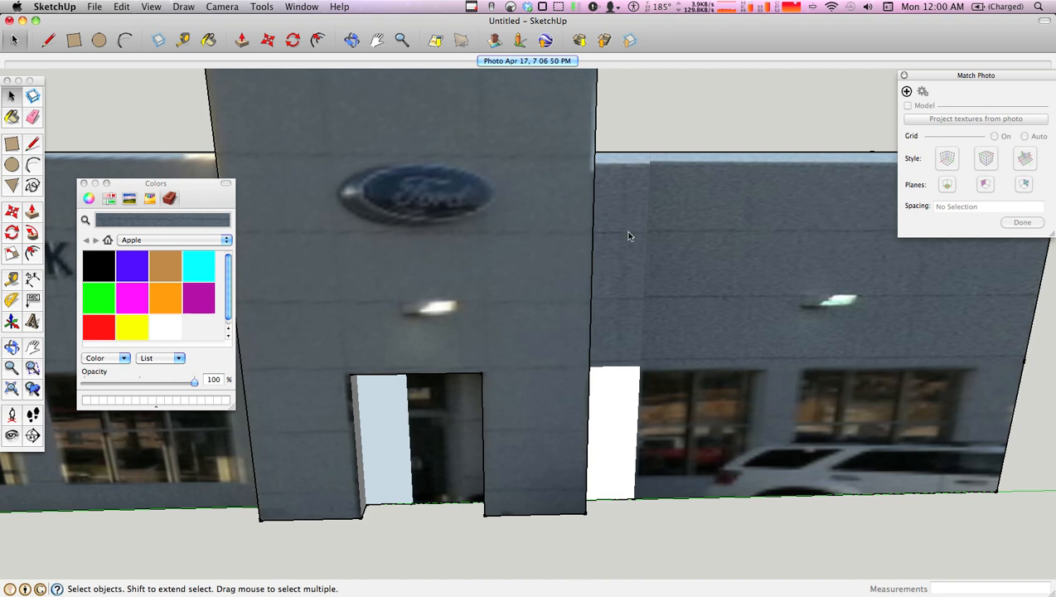
left_click(121, 6)
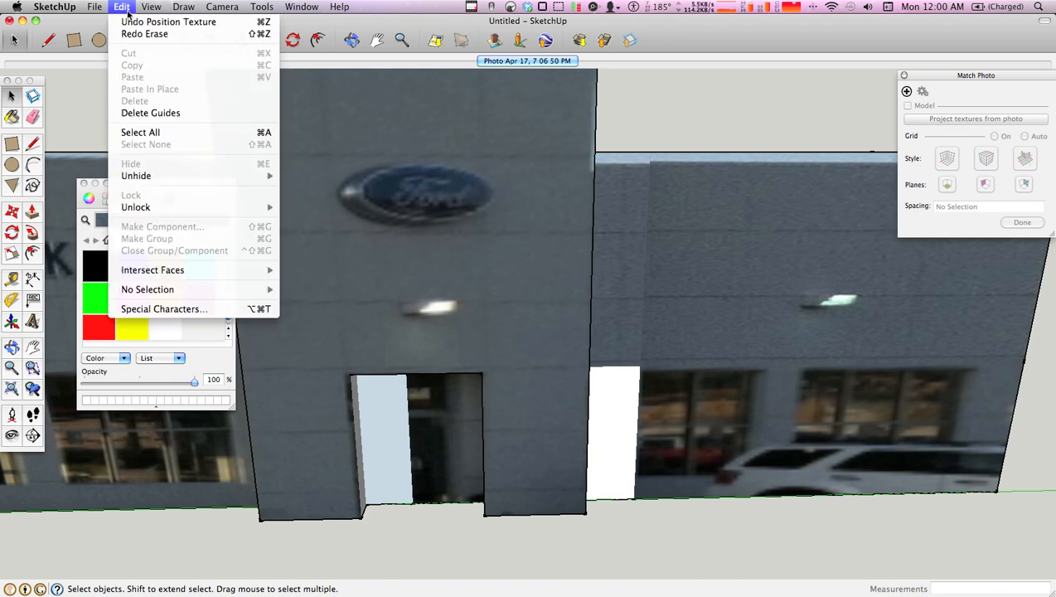
left_click(150, 7)
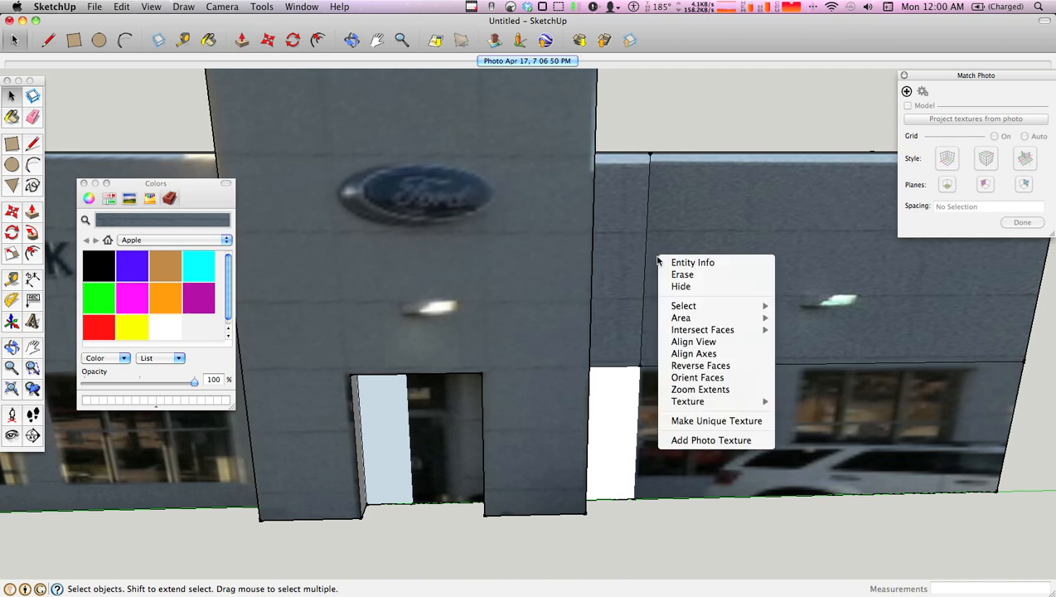
mouse_move(687, 401)
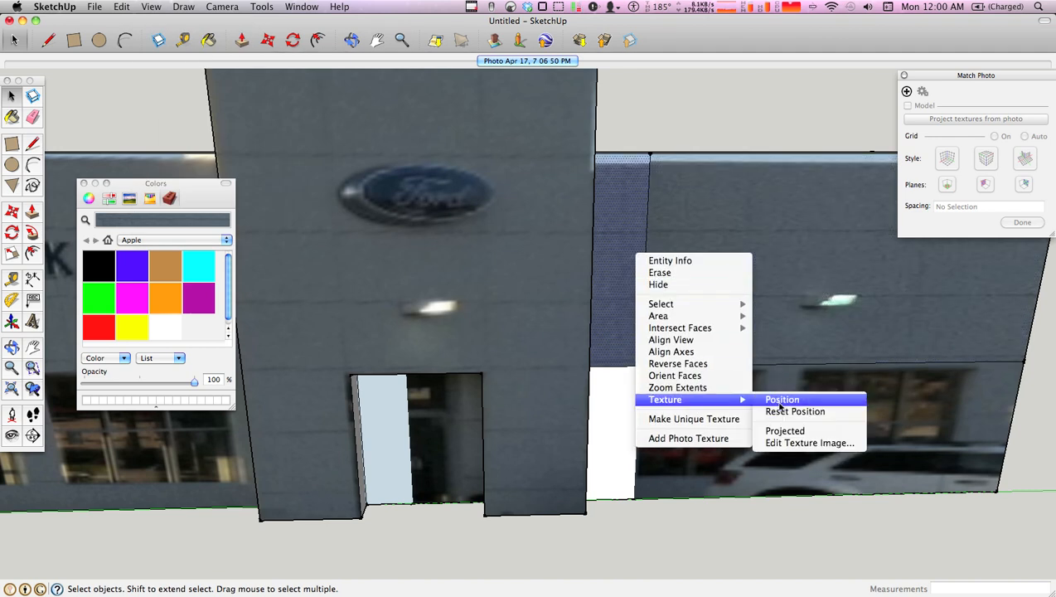
left_click(781, 398)
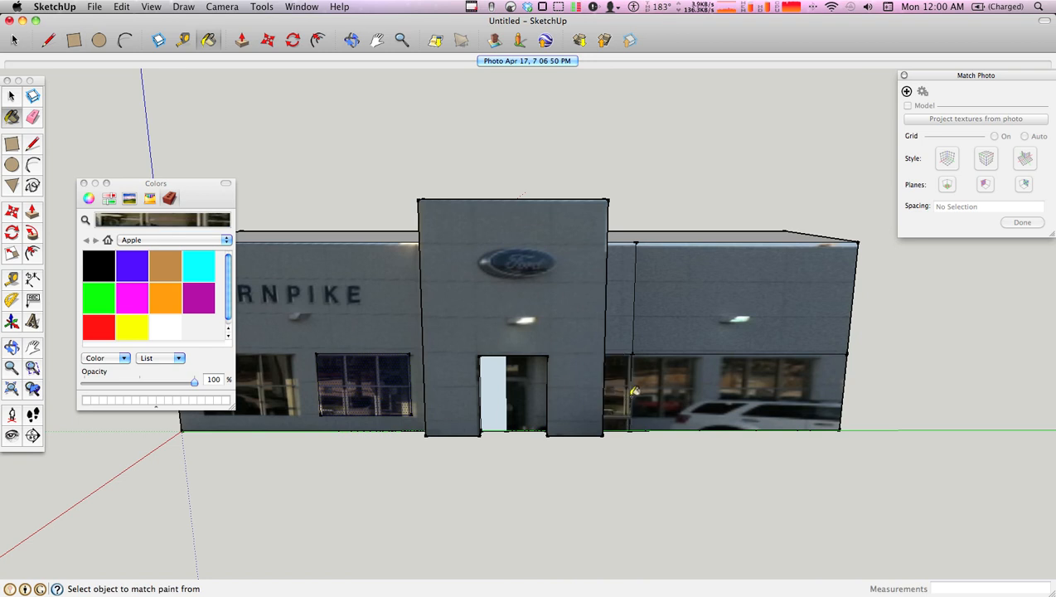
Step: Sample the storefront and window photo textures to fill the blank strips beside the tower
left_click(617, 394)
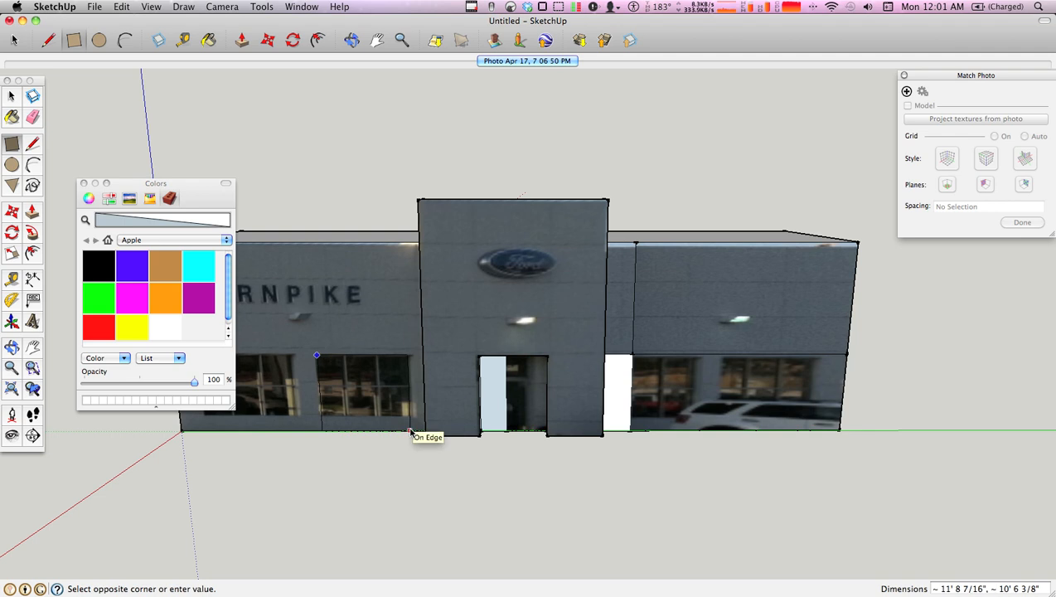
right_click(406, 406)
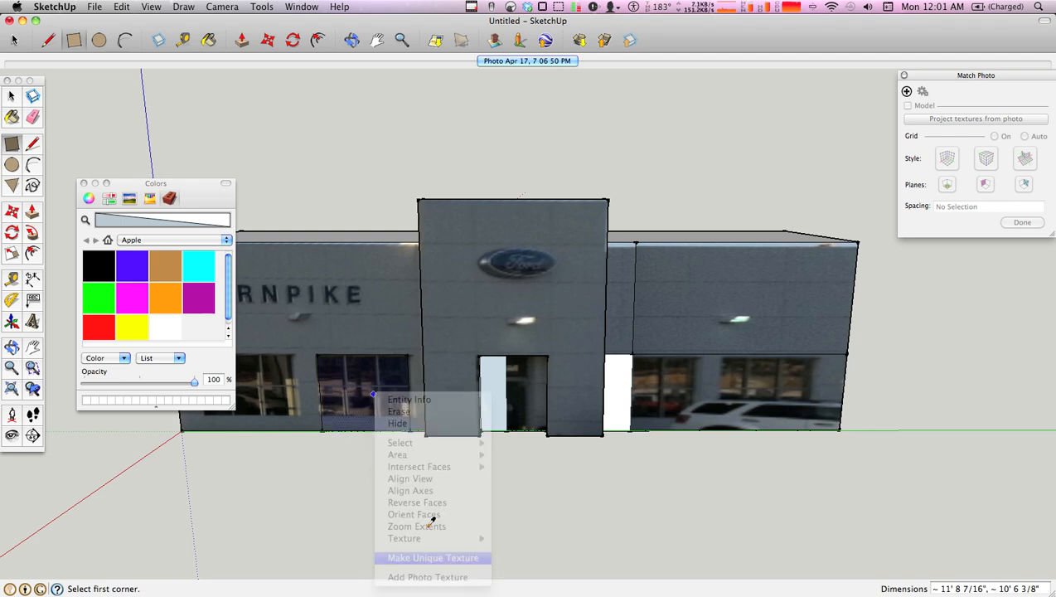
left_click(432, 557)
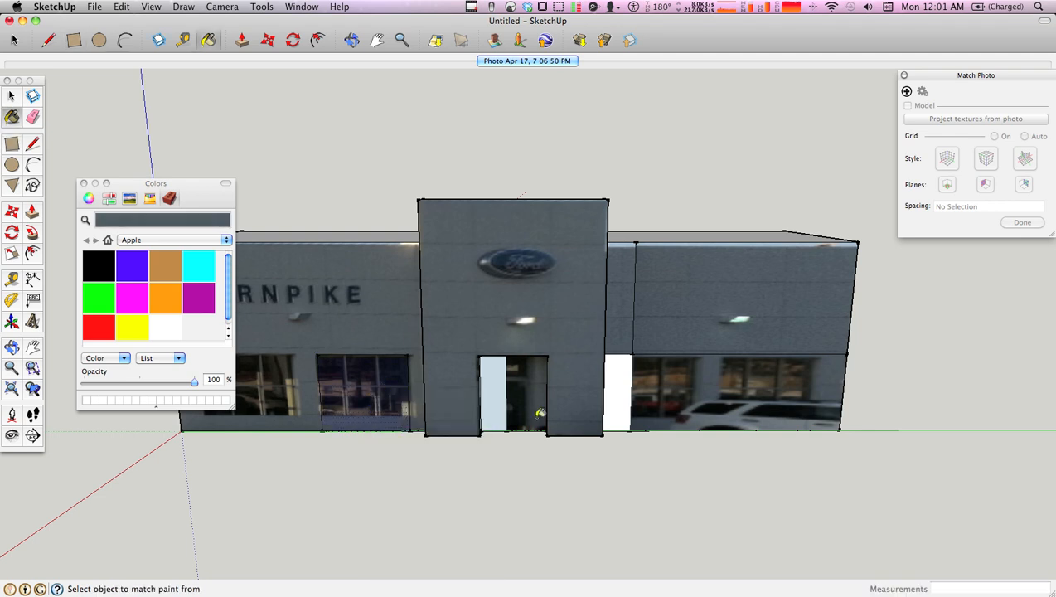
right_click(622, 406)
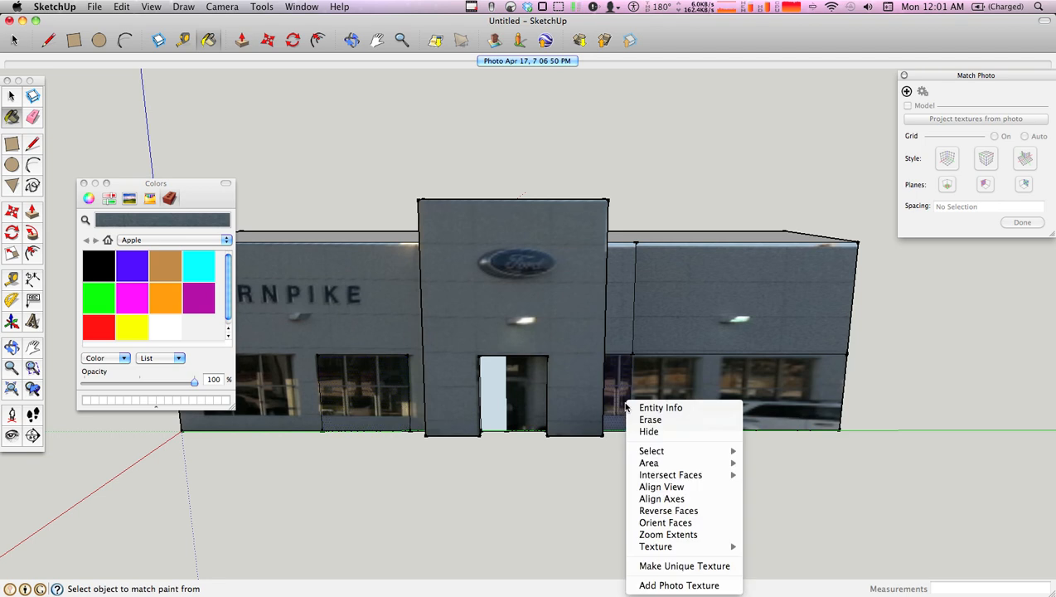
mouse_move(656, 546)
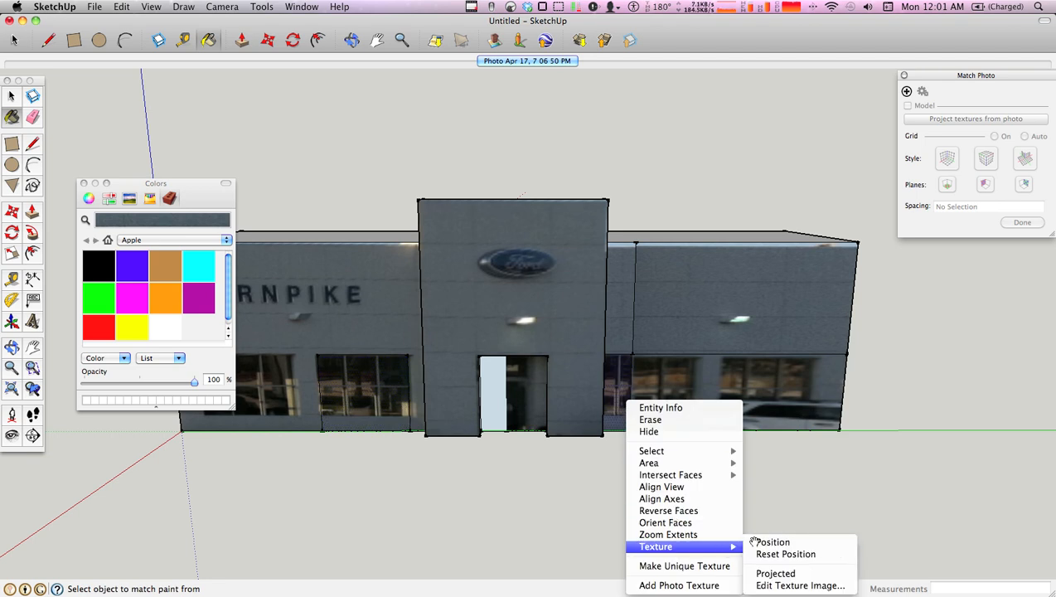
left_click(772, 541)
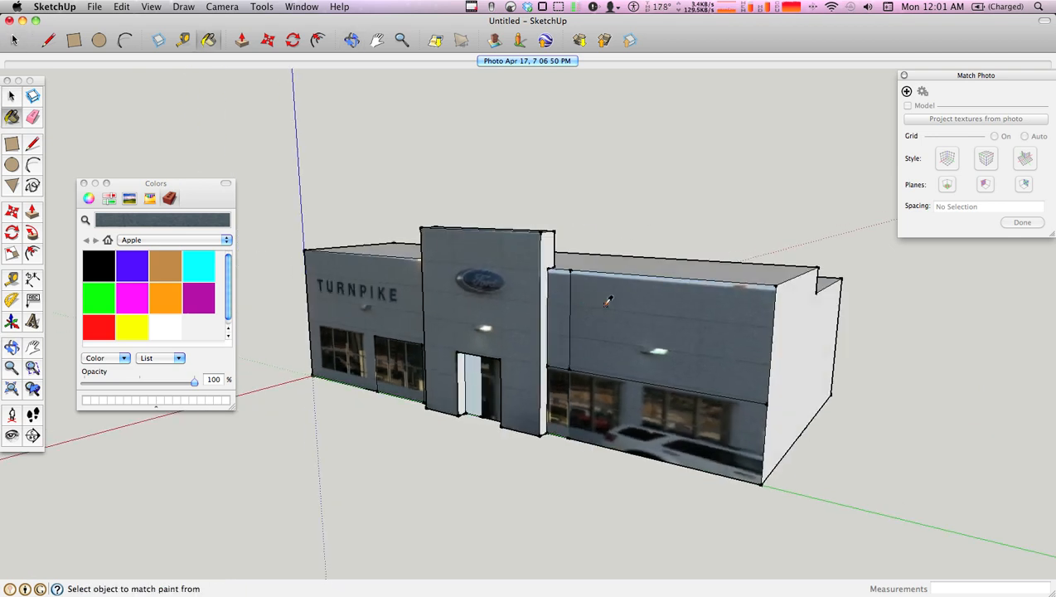
mouse_move(578, 300)
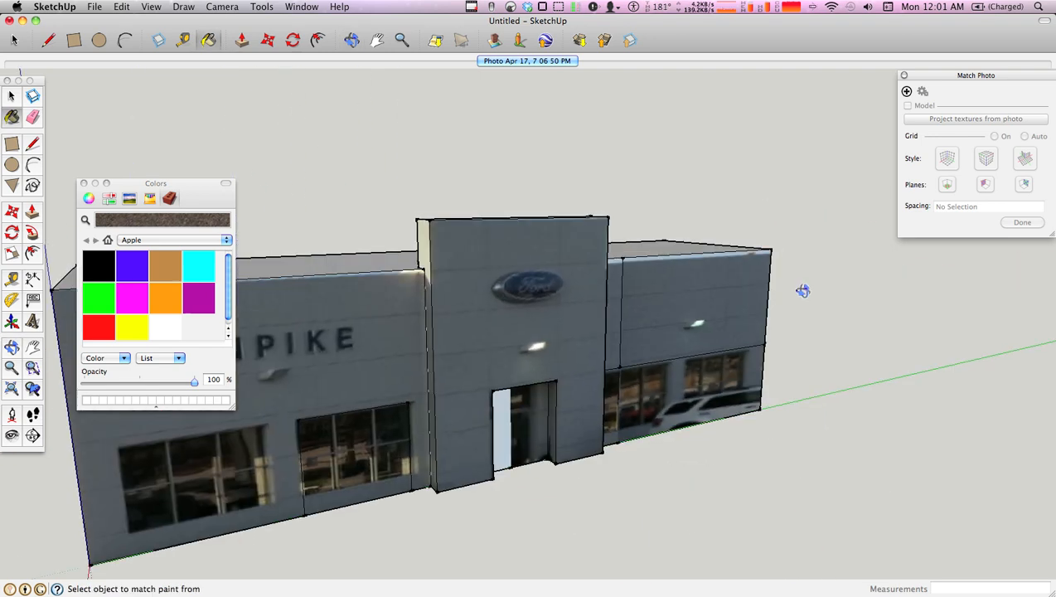
Step: Orbit to the building's side and bring up the cream photo wall's context menu
left_click_drag(803, 290, 750, 274)
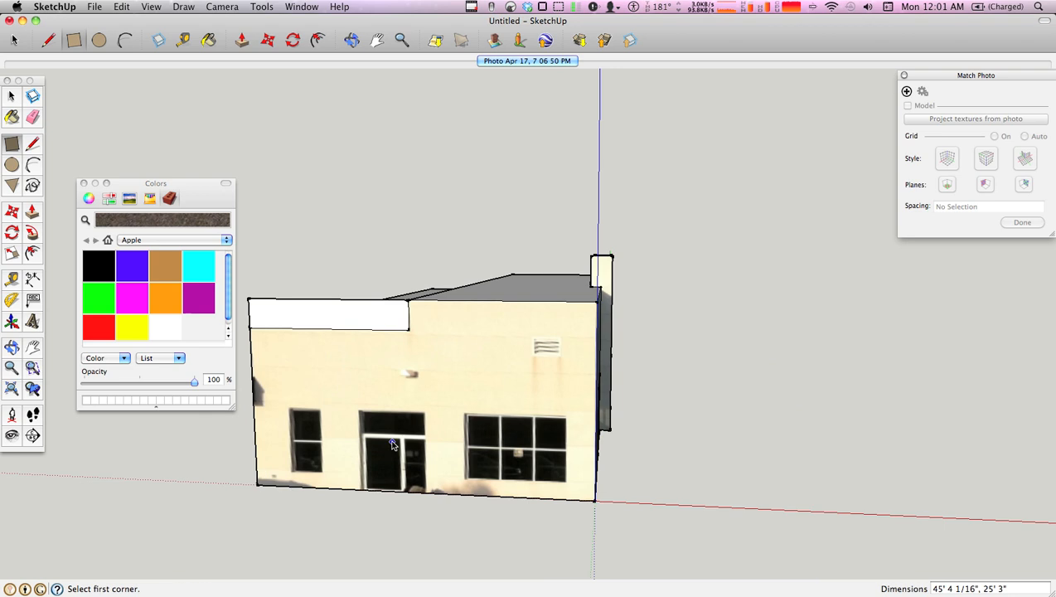
right_click(392, 443)
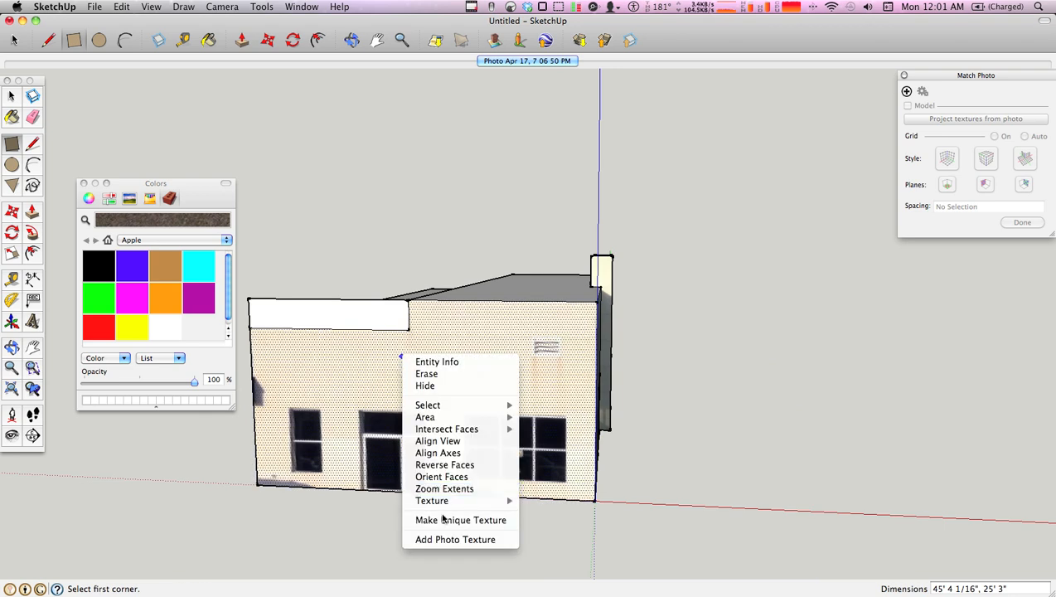
Step: Make the cream wall texture unique and slide the panel onto the building's side wall
left_click(455, 539)
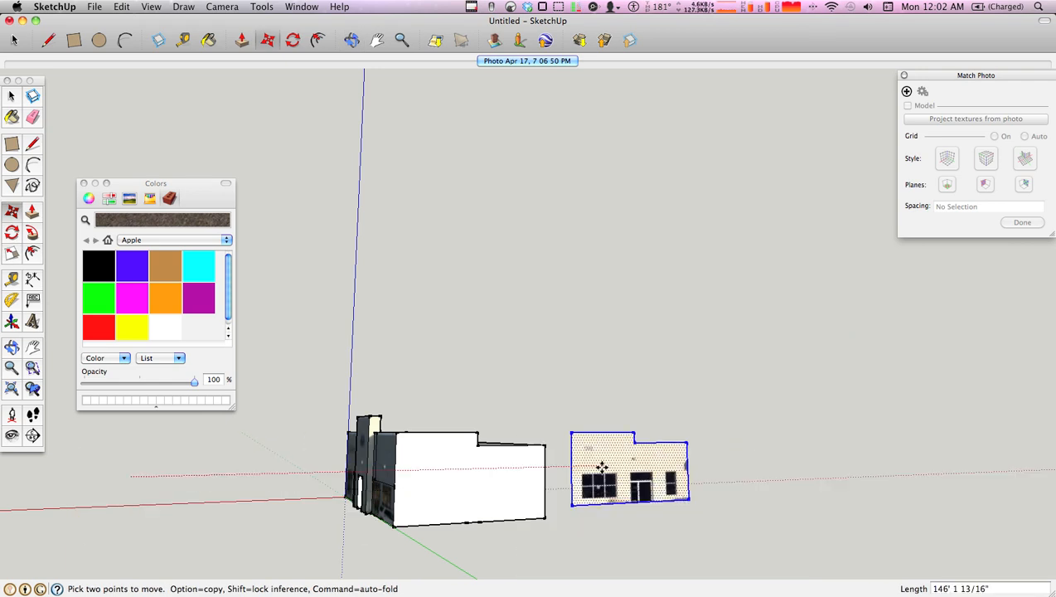
left_click_drag(601, 466, 601, 487)
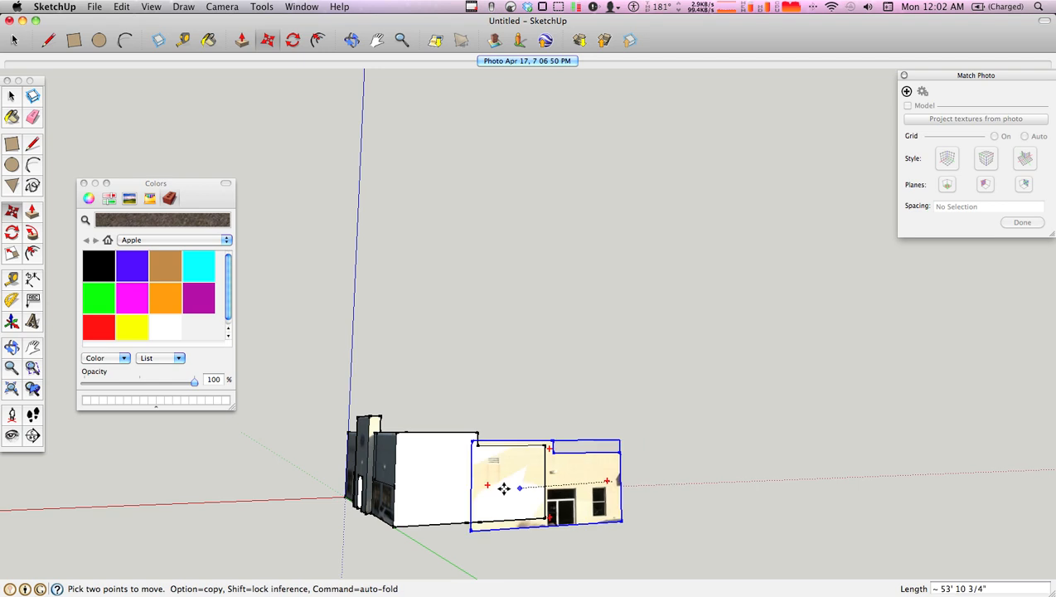
left_click_drag(504, 488, 651, 471)
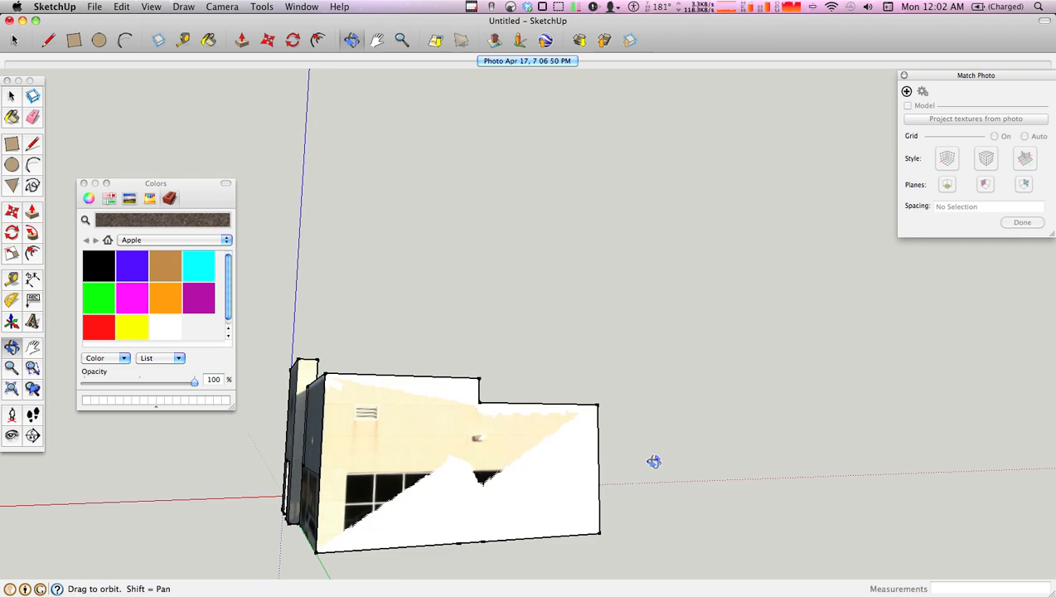
Step: Orbit around the building to inspect the cream photo-textured side wall
left_click_drag(653, 461, 732, 450)
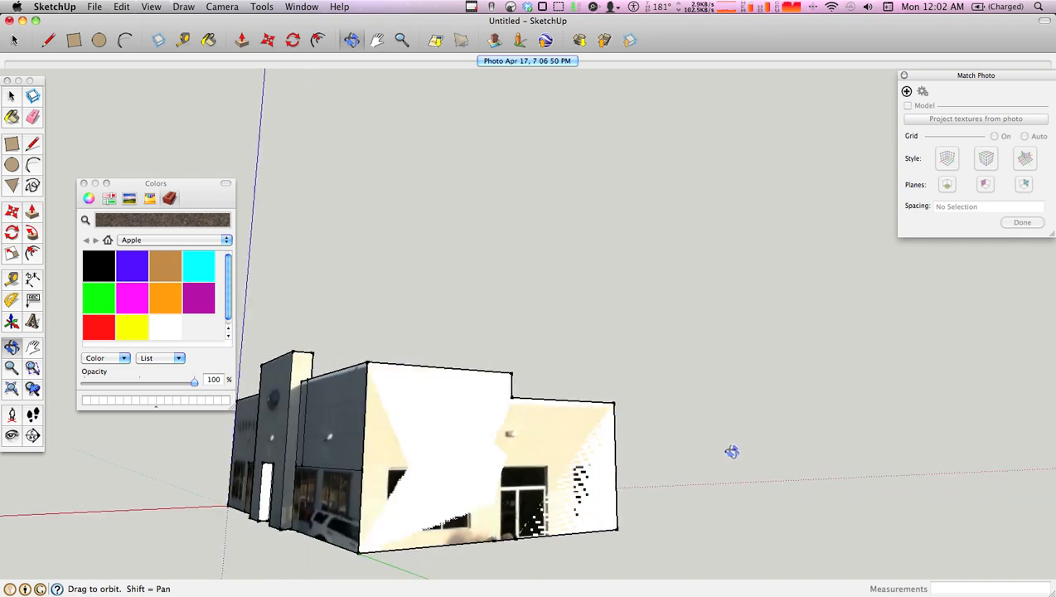
left_click_drag(731, 450, 674, 480)
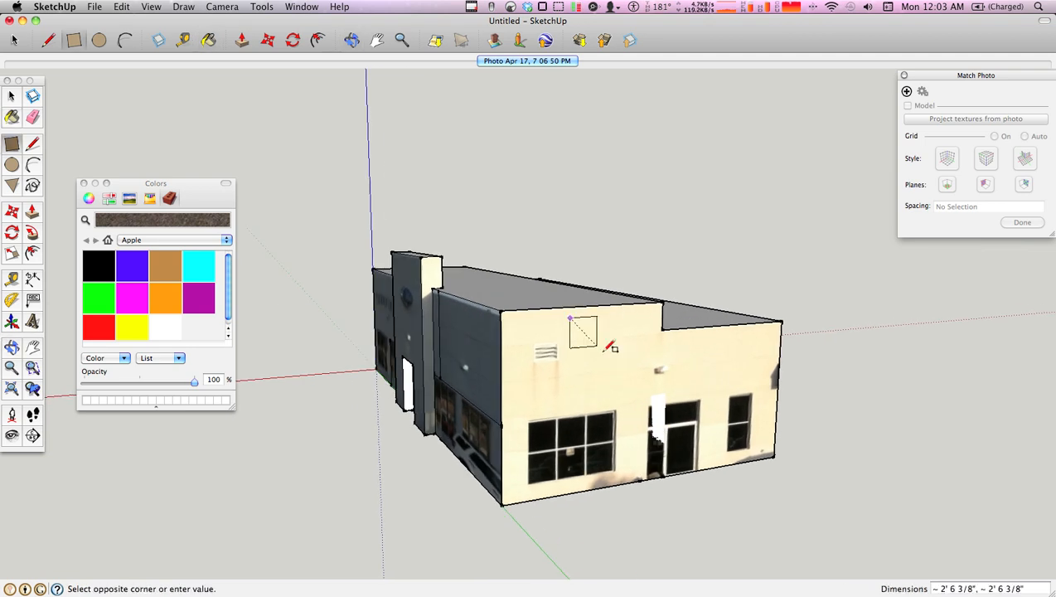
Step: Bring up the cream wall's context menu to extend its texture onto the rear walls
right_click(588, 335)
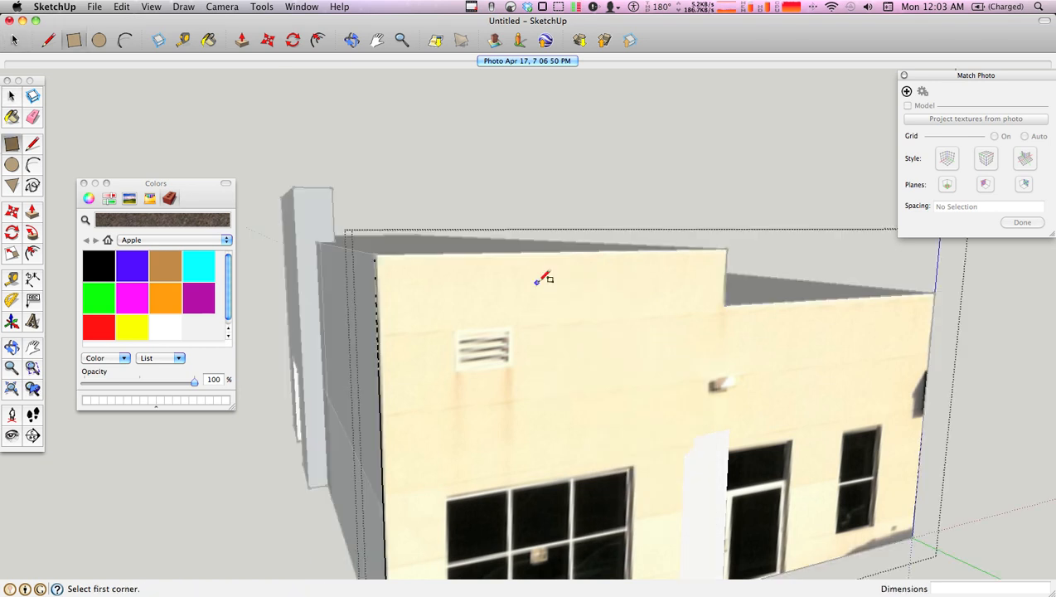
right_click(580, 332)
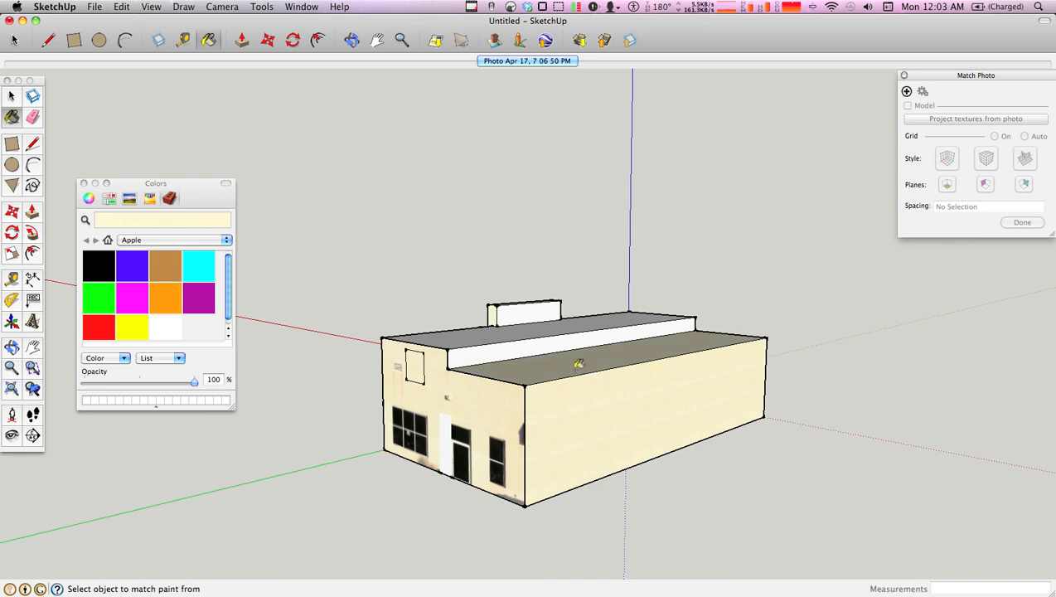
Step: Paint the lower roof with the dark shingle material from the Roofing collection
left_click_drag(580, 365, 627, 376)
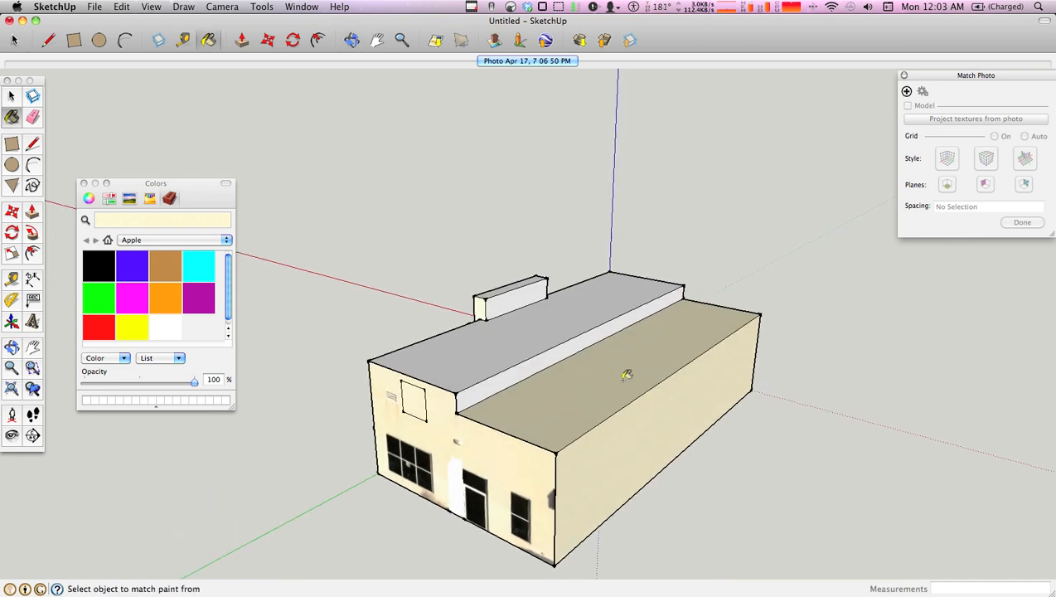
left_click(174, 240)
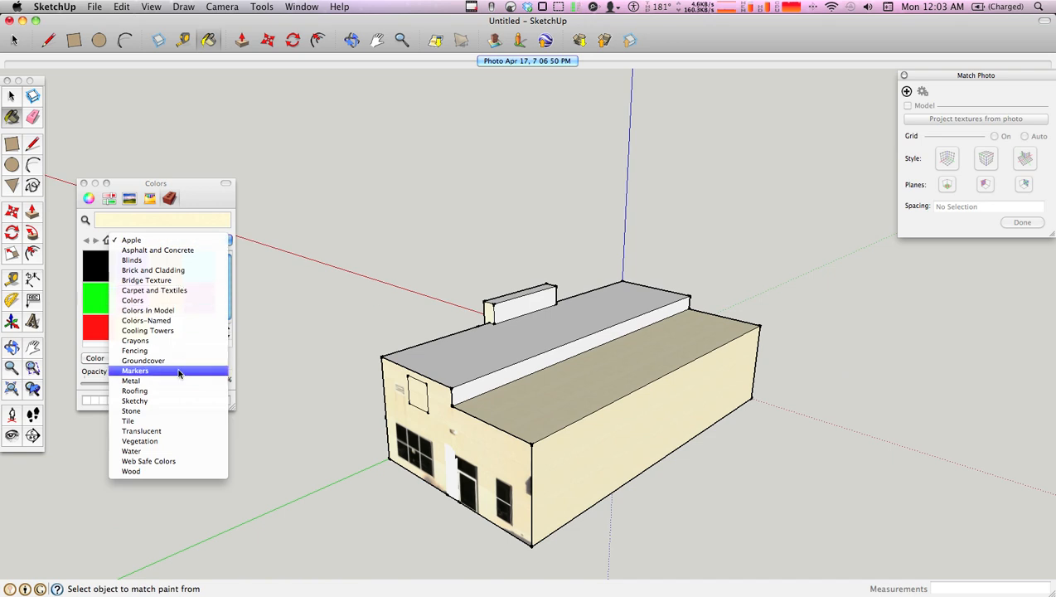
left_click(134, 391)
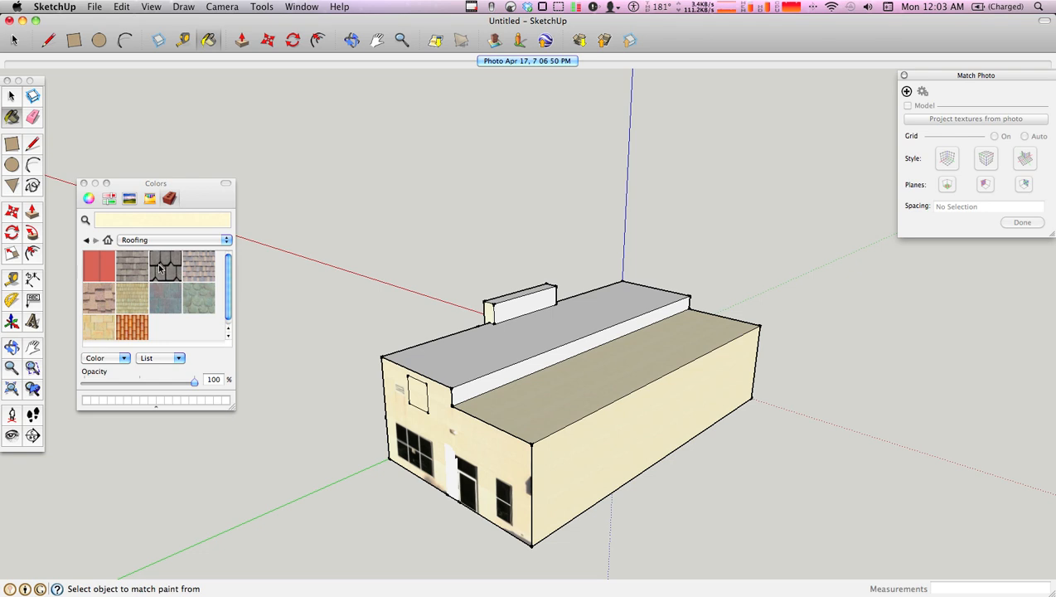
left_click(164, 267)
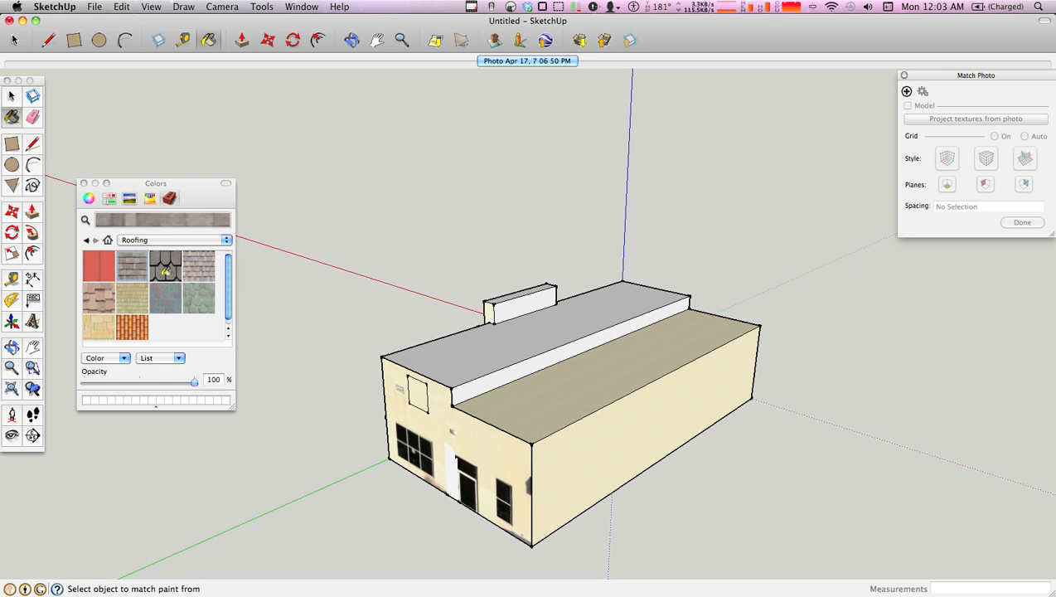
left_click(526, 367)
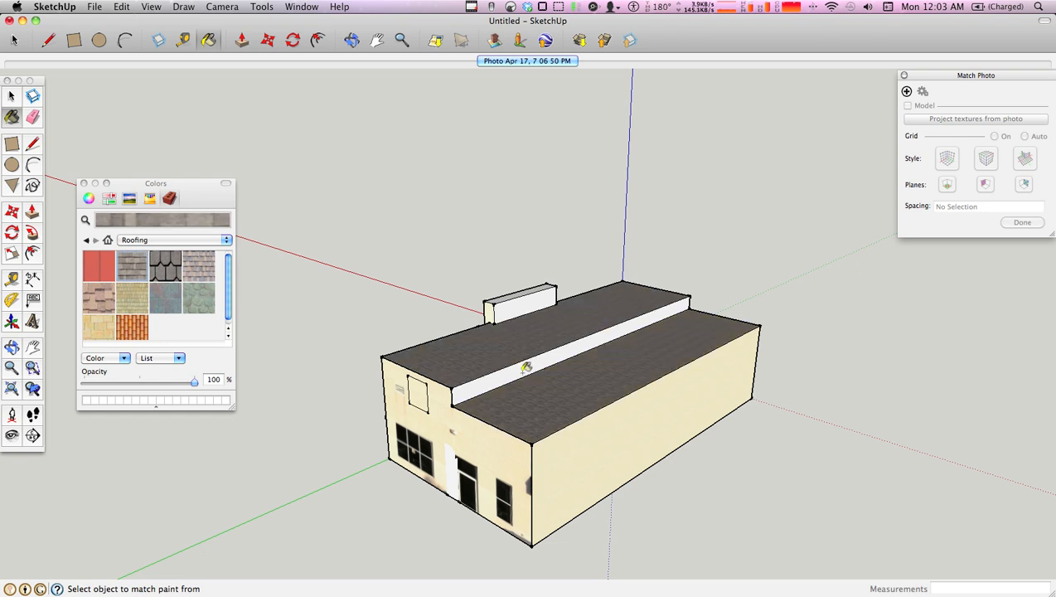
mouse_move(419, 403)
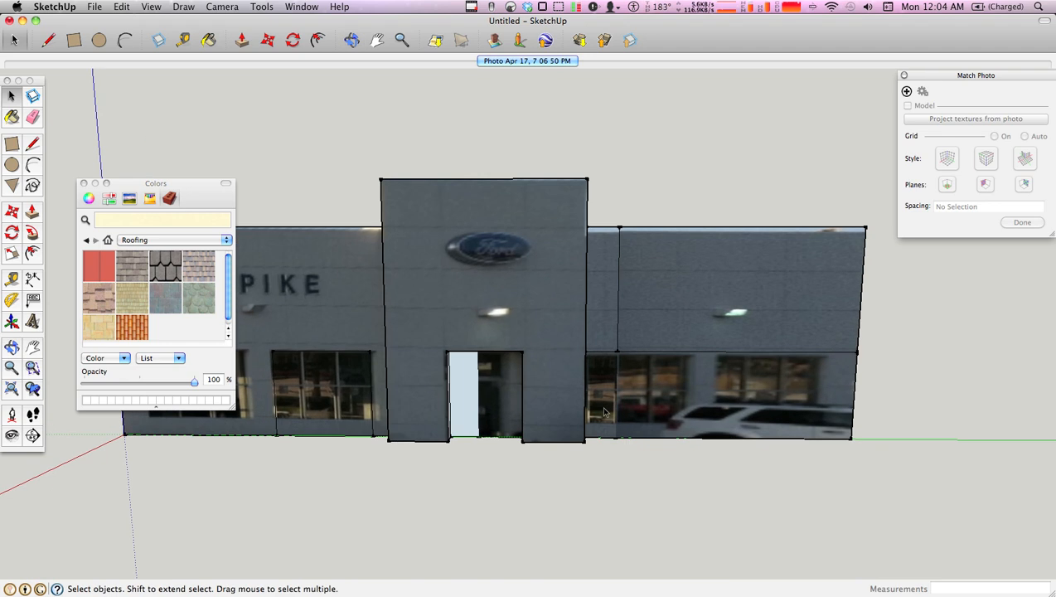
left_click_drag(605, 410, 756, 388)
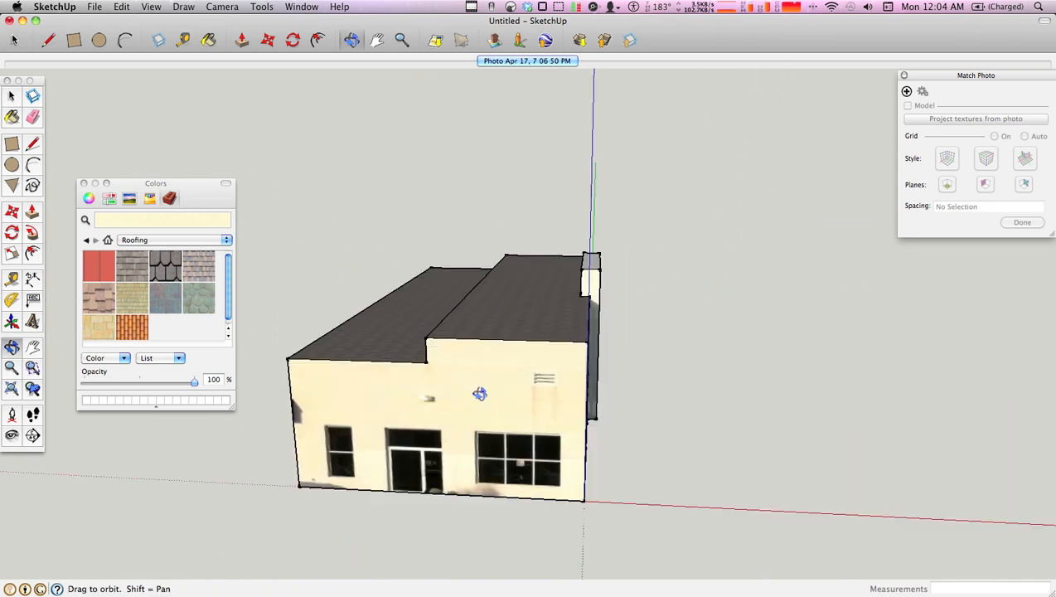
left_click_drag(479, 393, 447, 206)
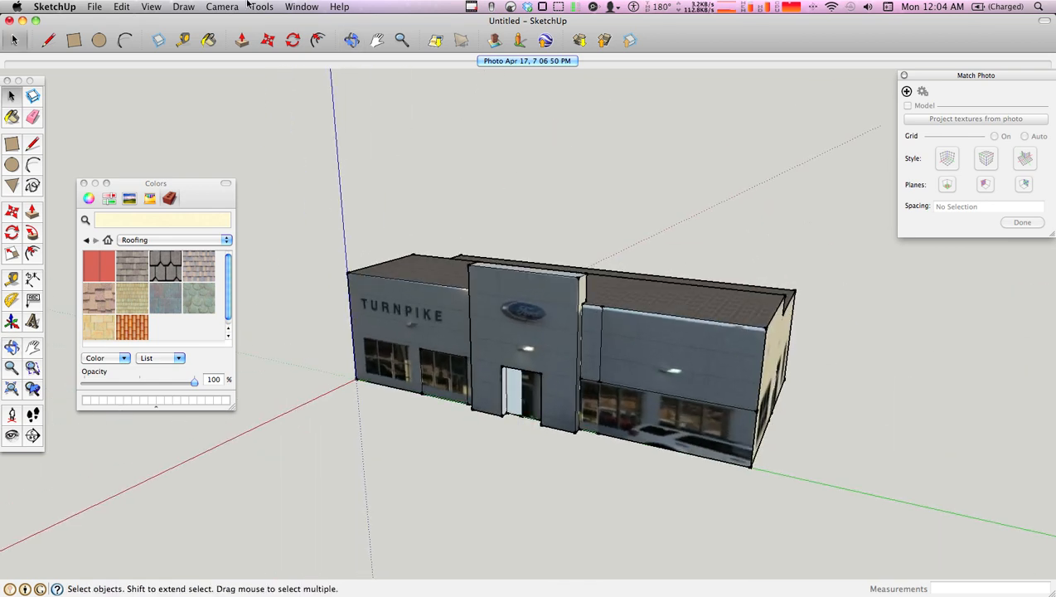
left_click(151, 7)
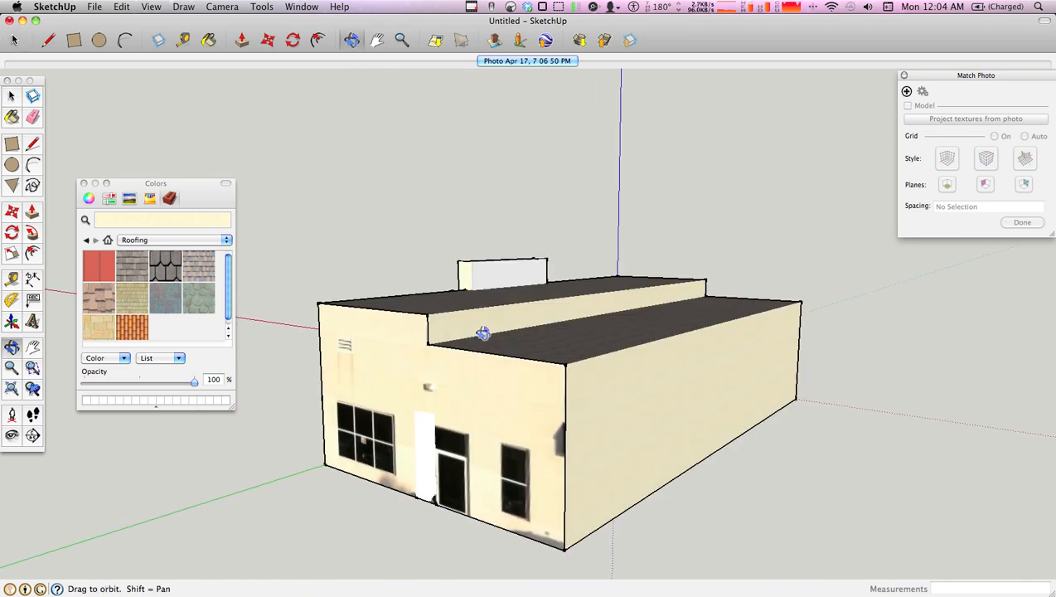
left_click_drag(483, 333, 302, 337)
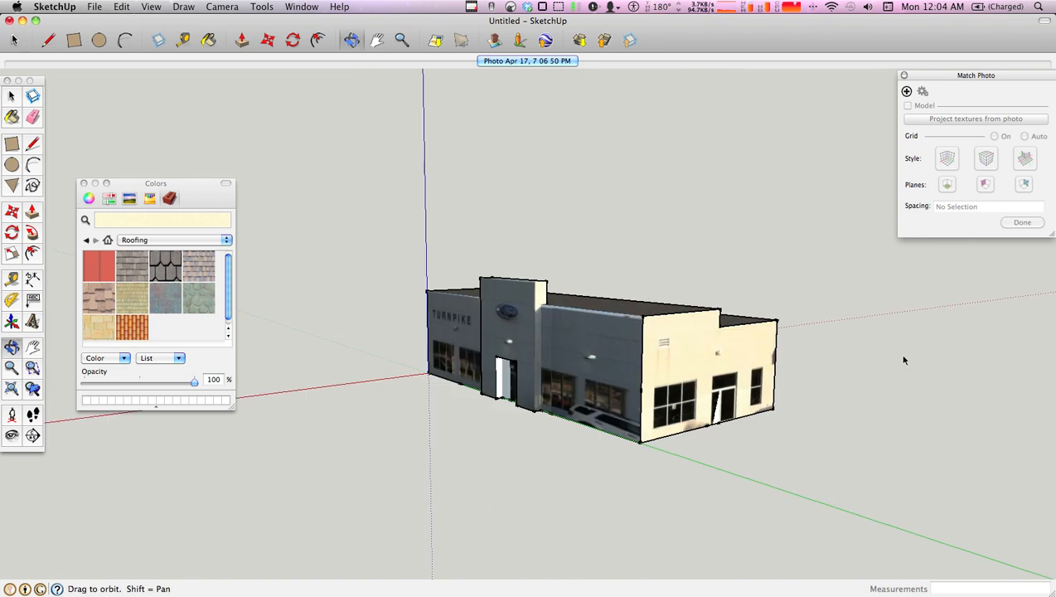
left_click_drag(903, 359, 676, 356)
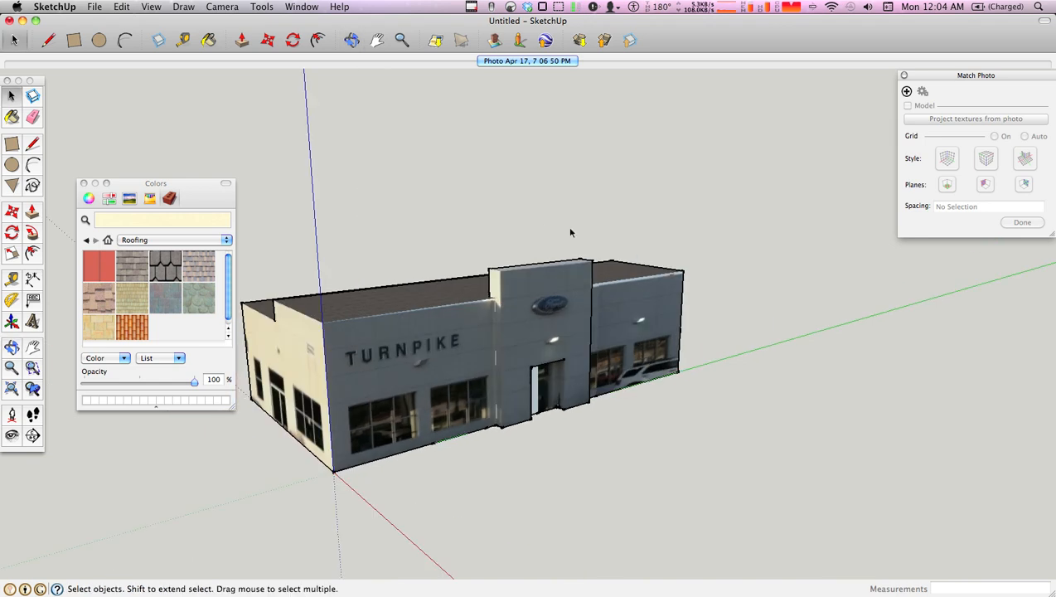
mouse_move(570, 151)
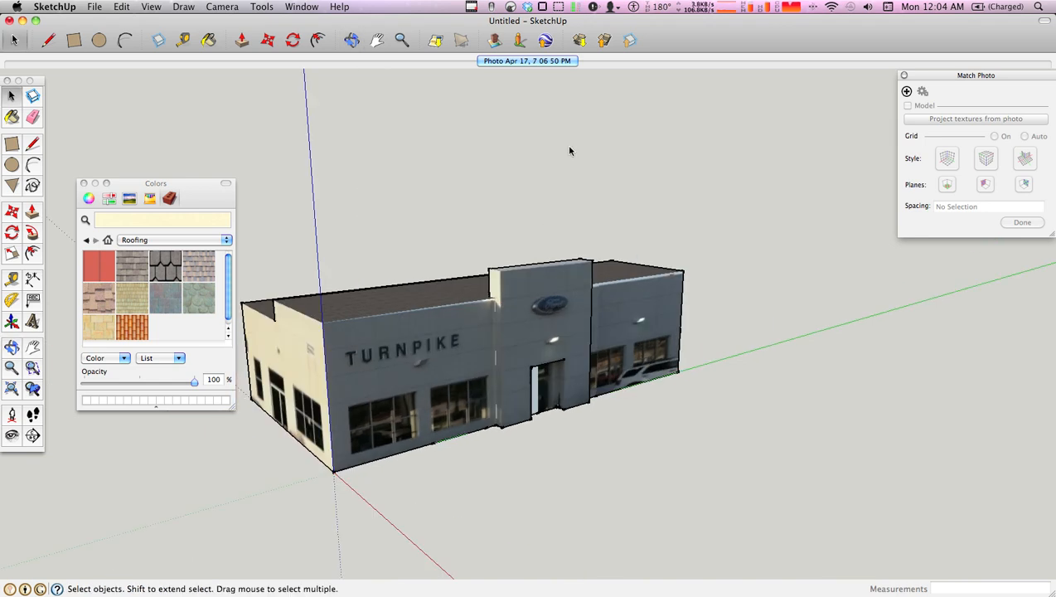
left_click(908, 105)
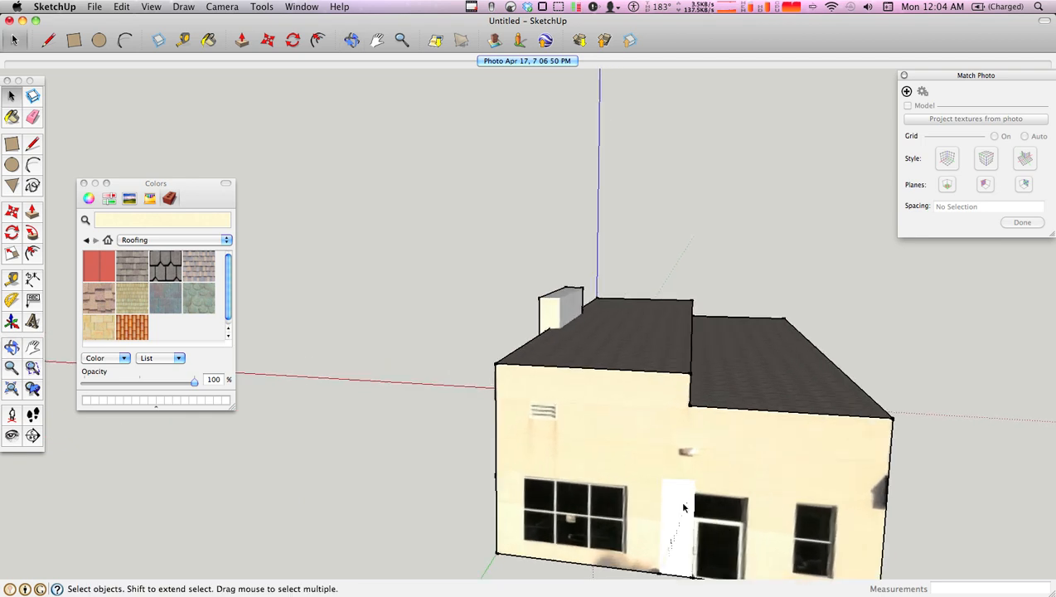
Step: Outline the side-wall door, sample its texture, and trial-paint then undo the front doorway
left_click_drag(684, 507, 671, 524)
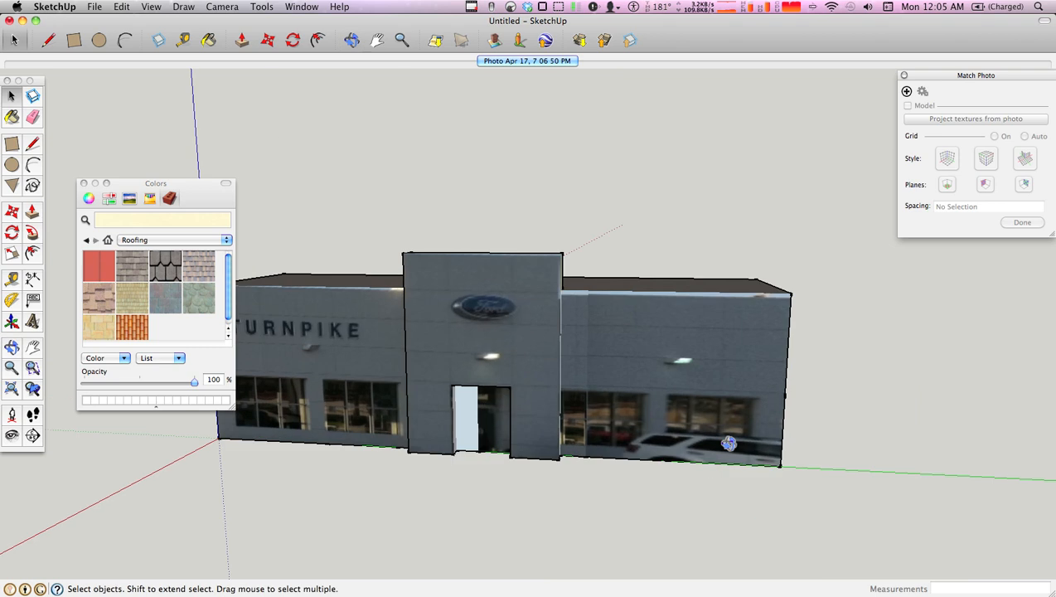
left_click_drag(730, 444, 381, 402)
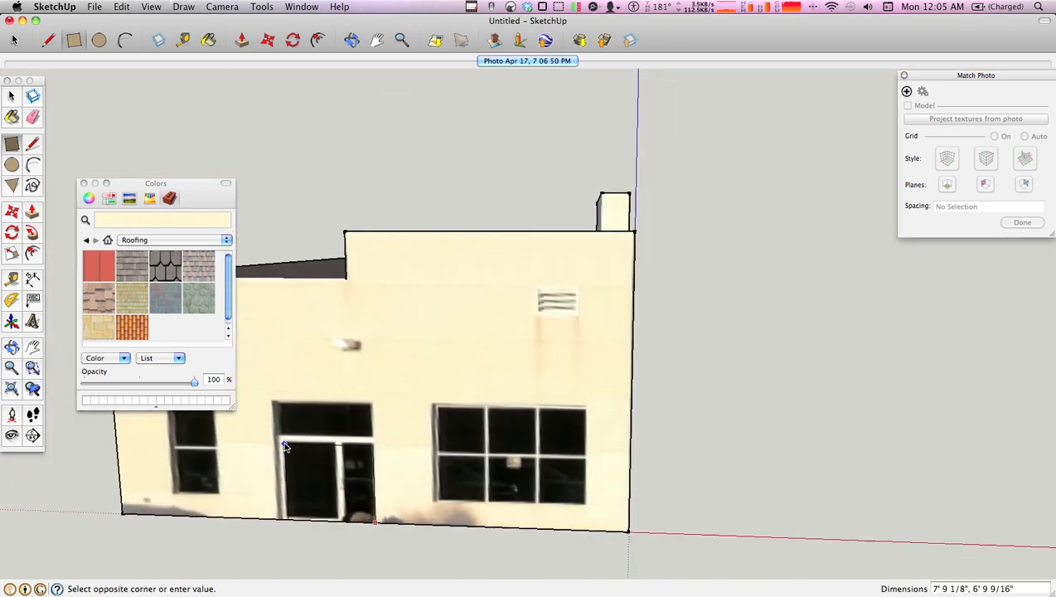
right_click(284, 446)
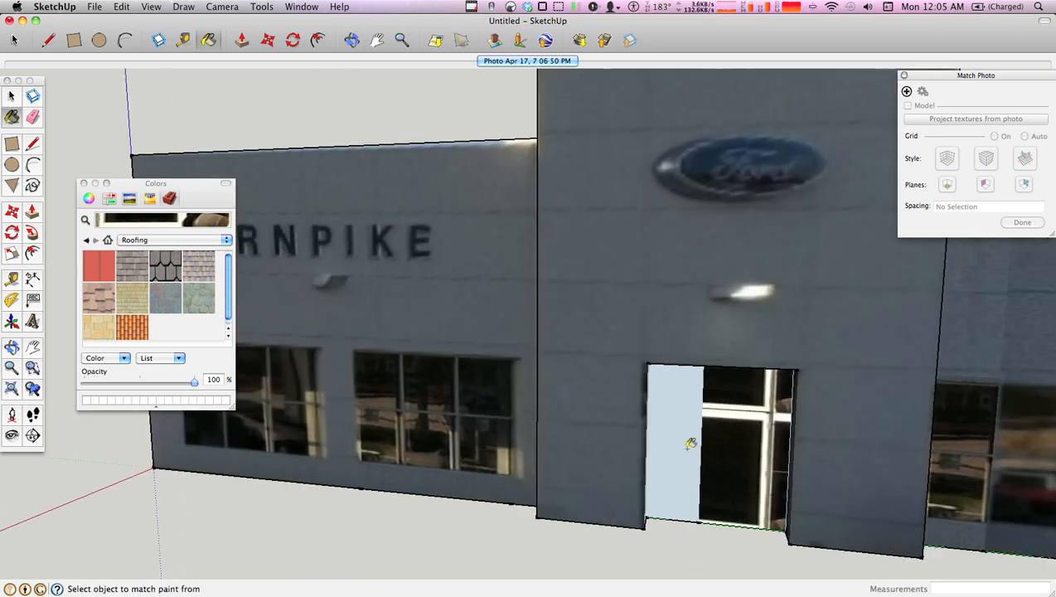
left_click(691, 444)
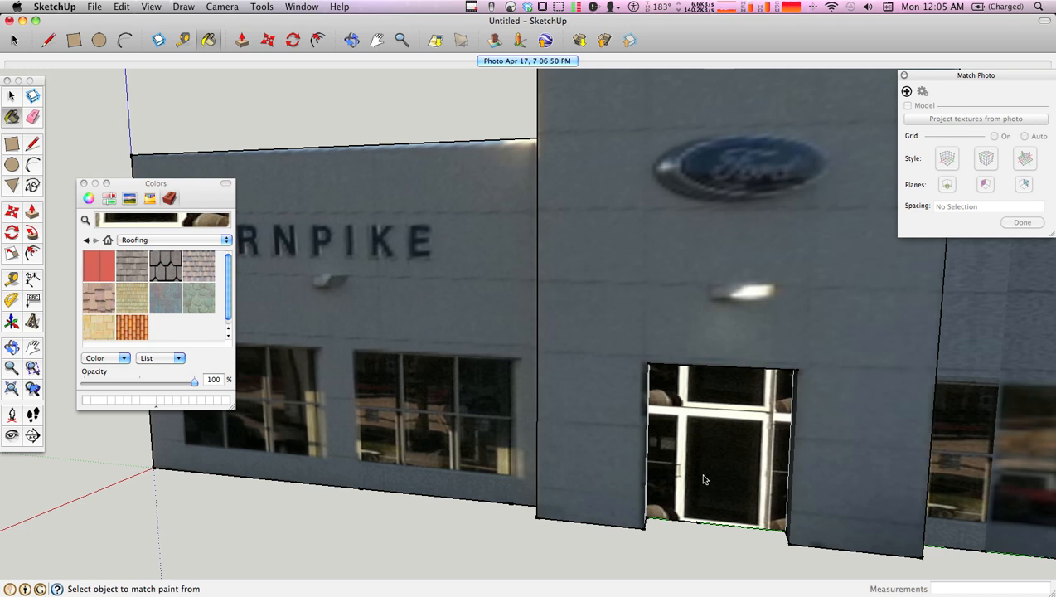
left_click(705, 478)
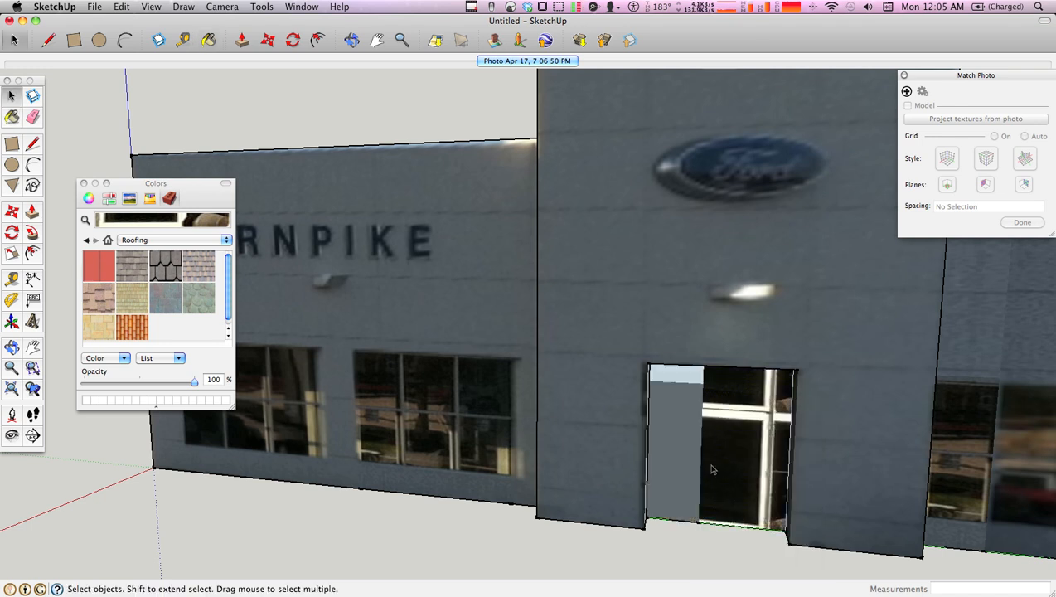
Step: Orbit around the recessed doorway and open options for its untextured inner face
left_click_drag(711, 470, 626, 396)
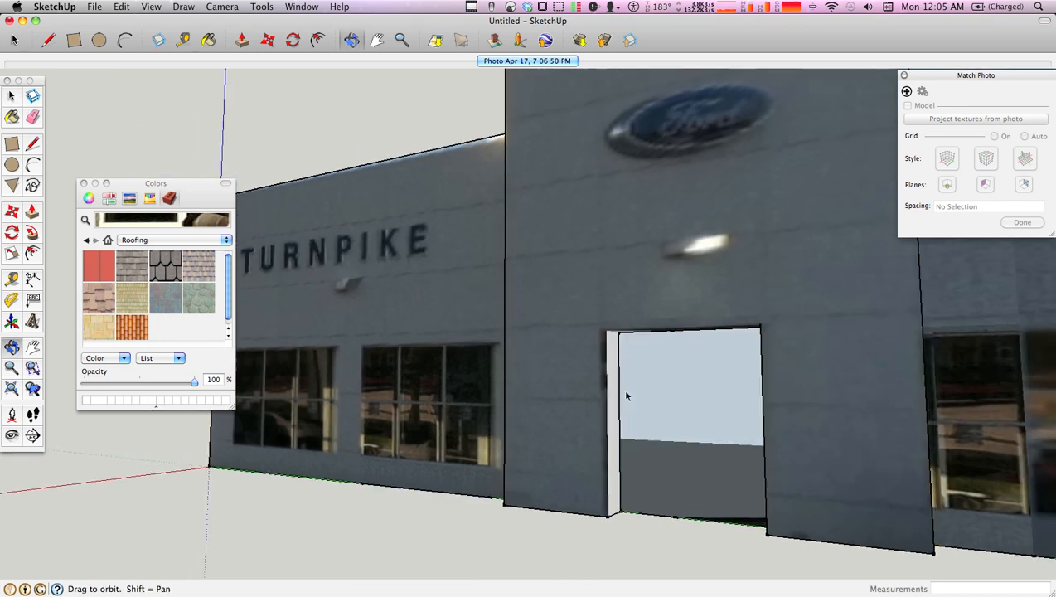
left_click_drag(617, 333, 683, 407)
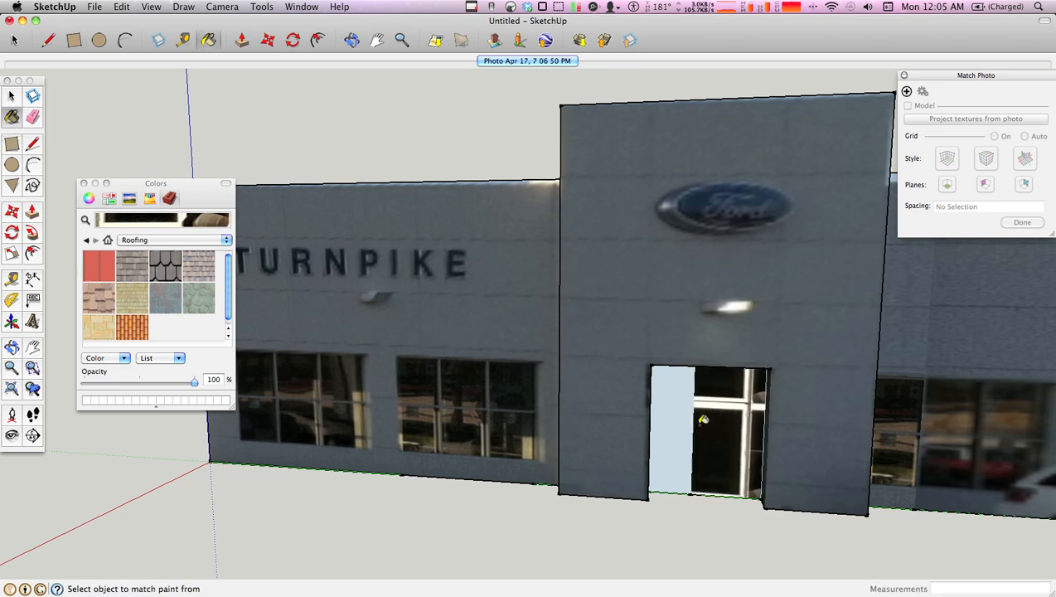
mouse_move(692, 436)
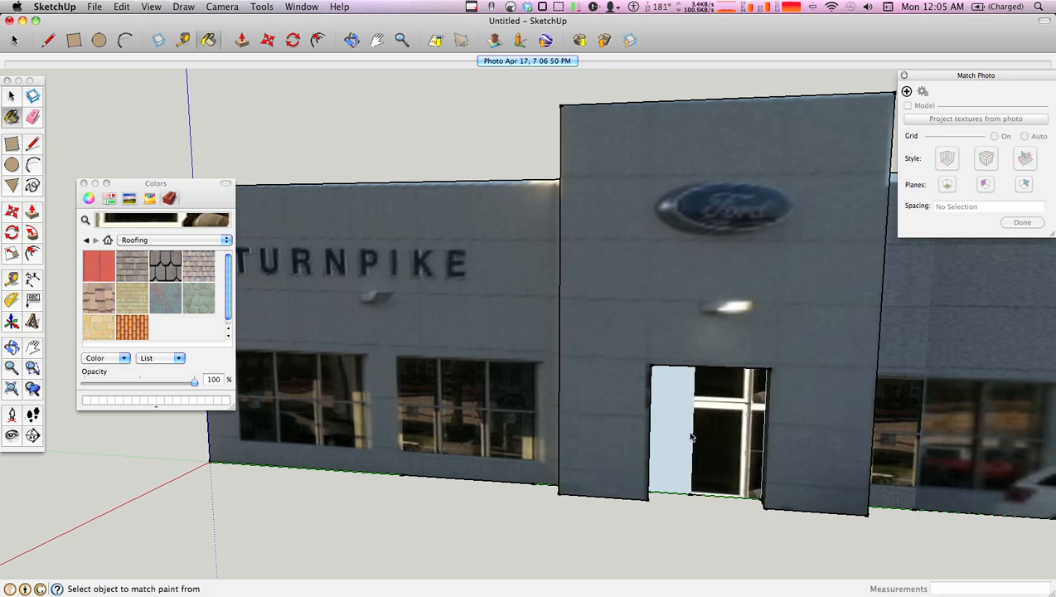
right_click(692, 436)
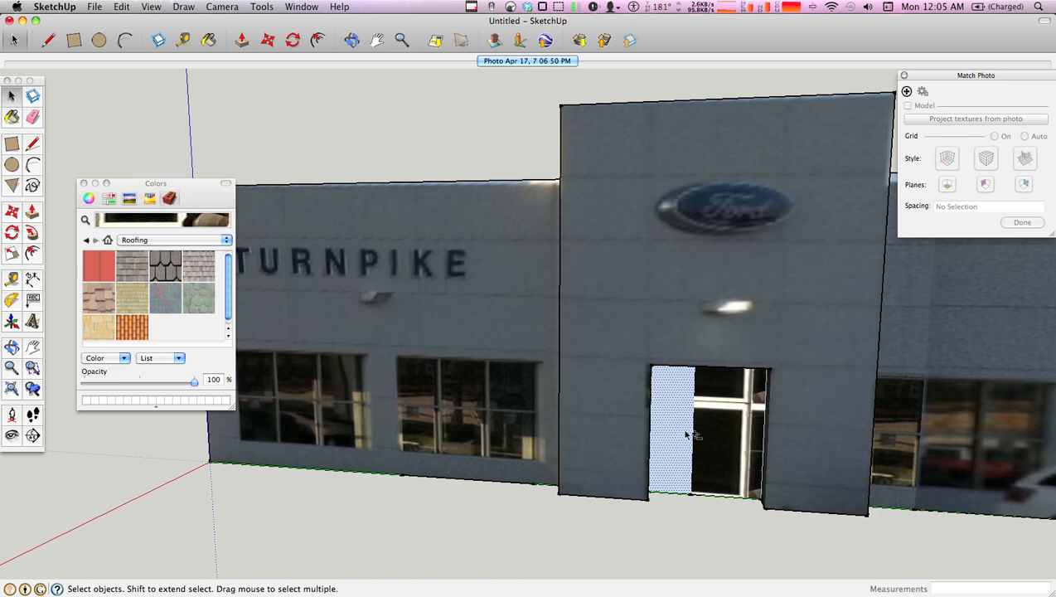
right_click(696, 435)
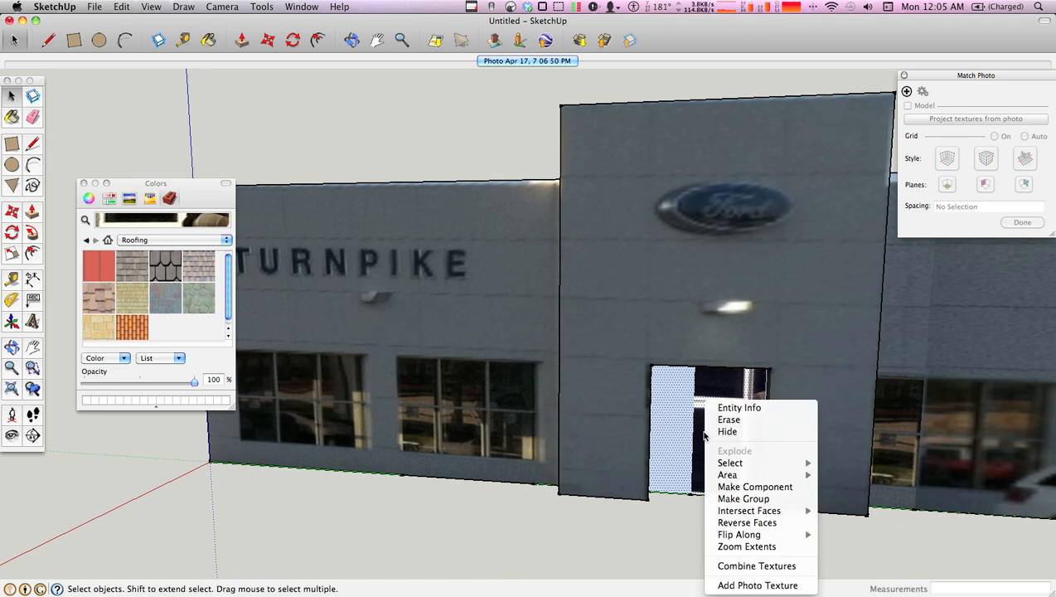
mouse_move(699, 429)
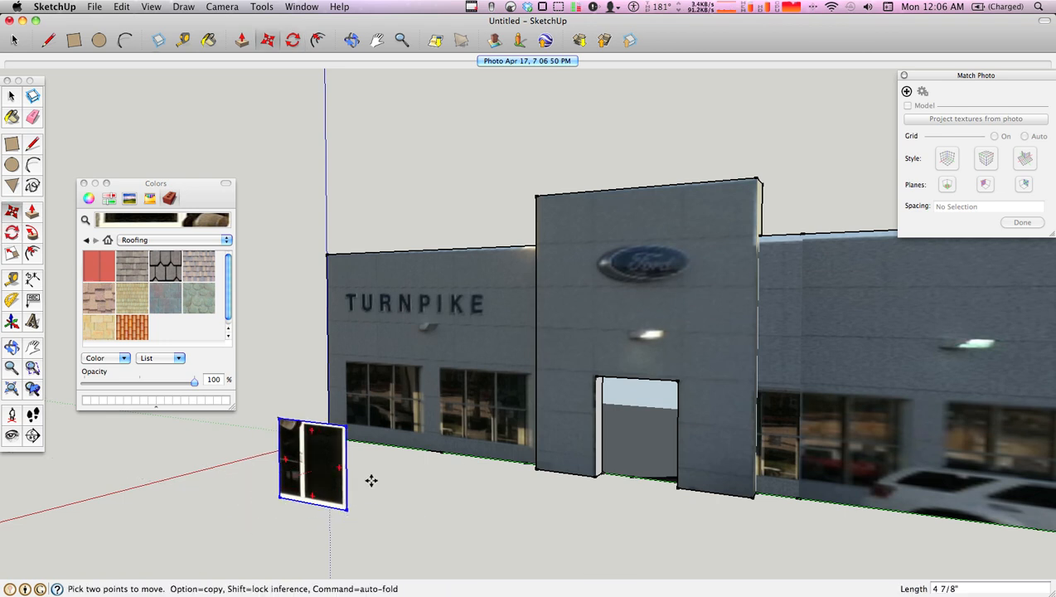
Step: Move the photo-textured door panel into the front doorway and begin rotating it into alignment
left_click_drag(313, 464, 652, 489)
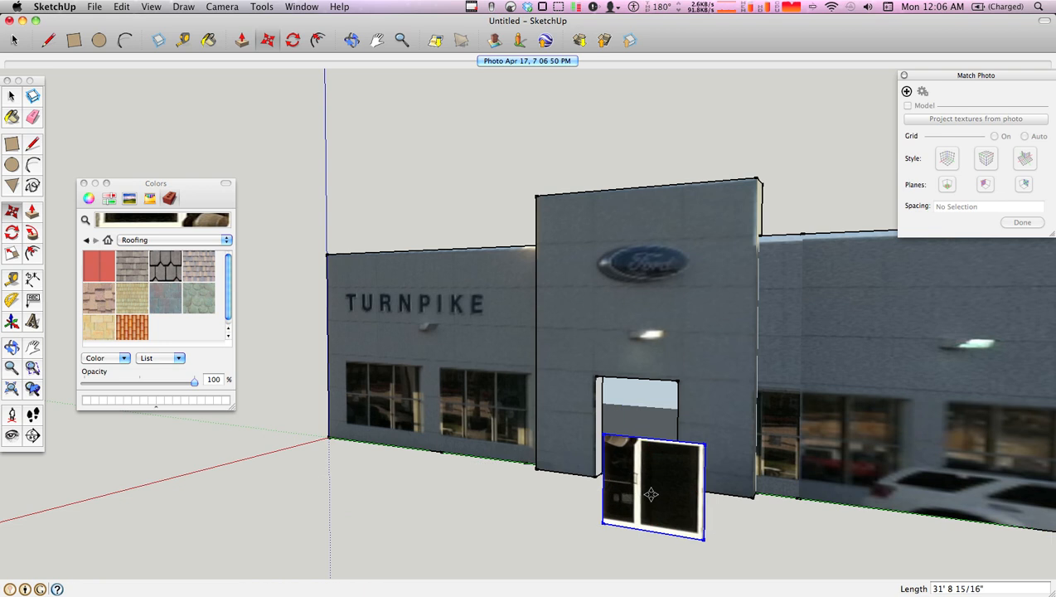
left_click_drag(651, 495, 609, 479)
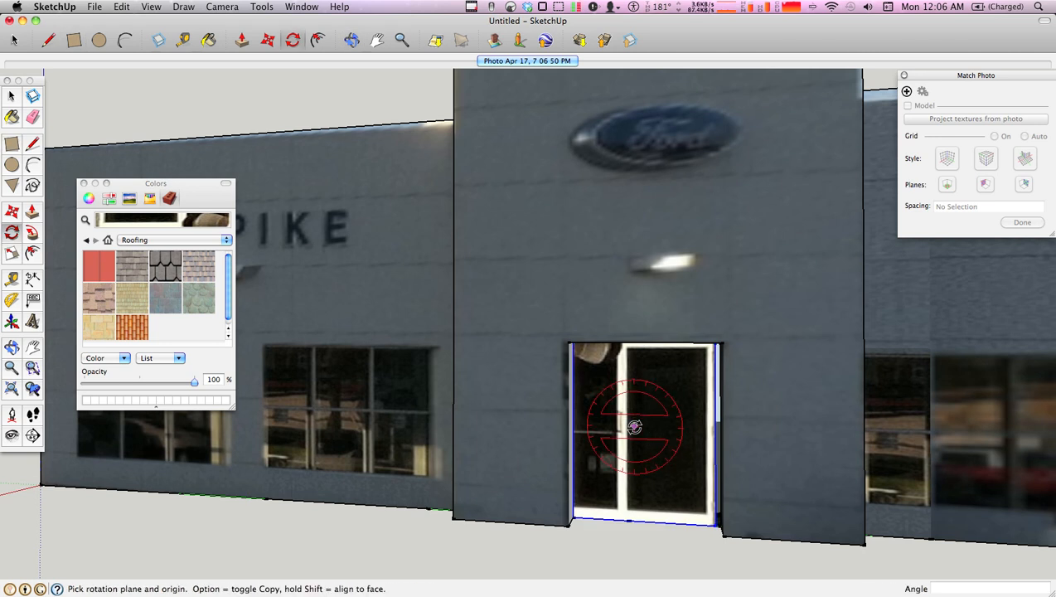
left_click(634, 427)
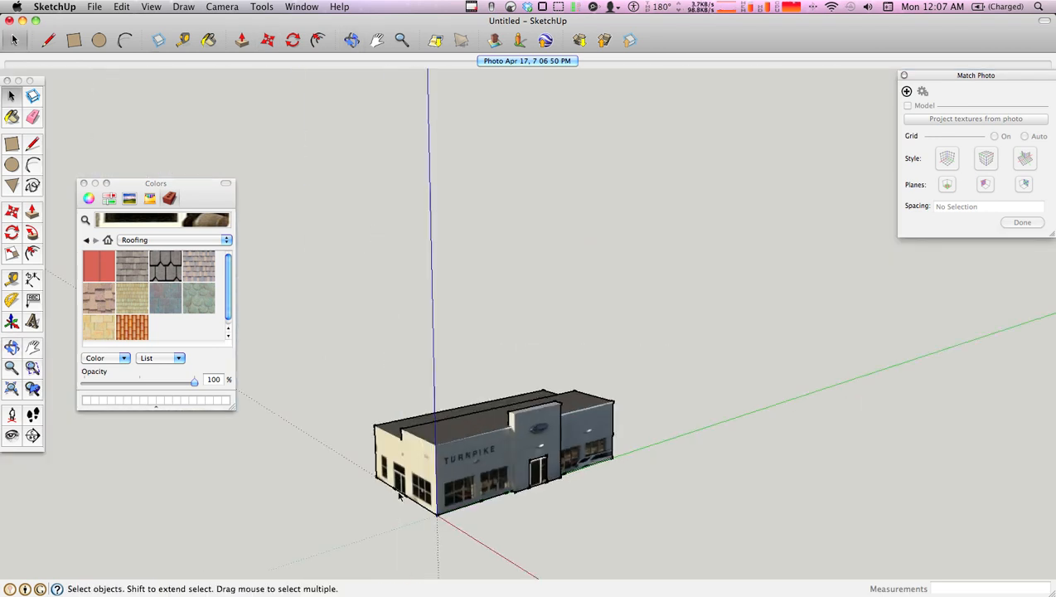
scroll("down", 3)
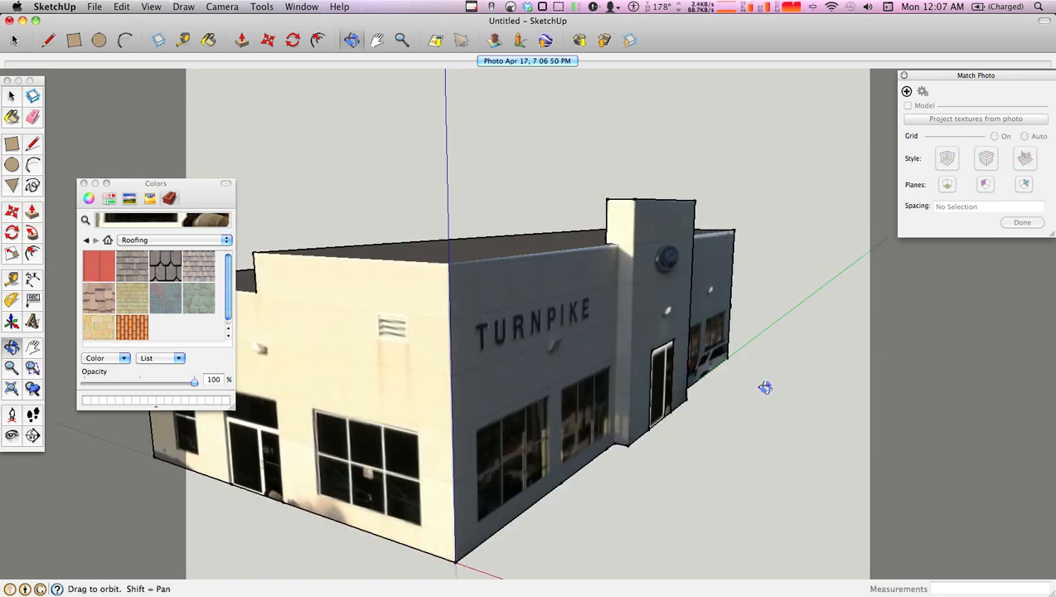
left_click_drag(765, 387, 563, 290)
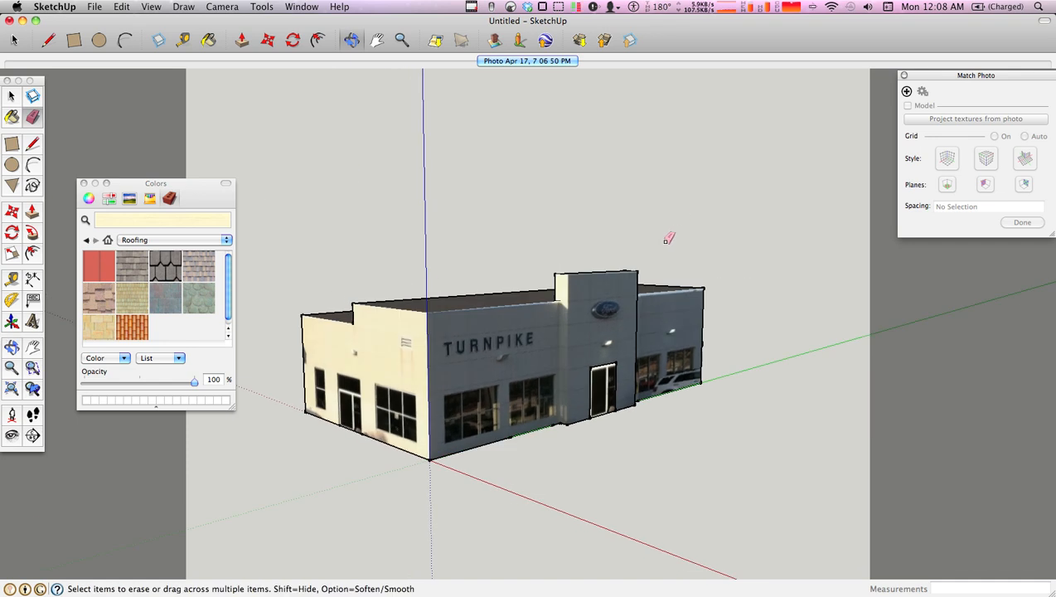
mouse_move(663, 241)
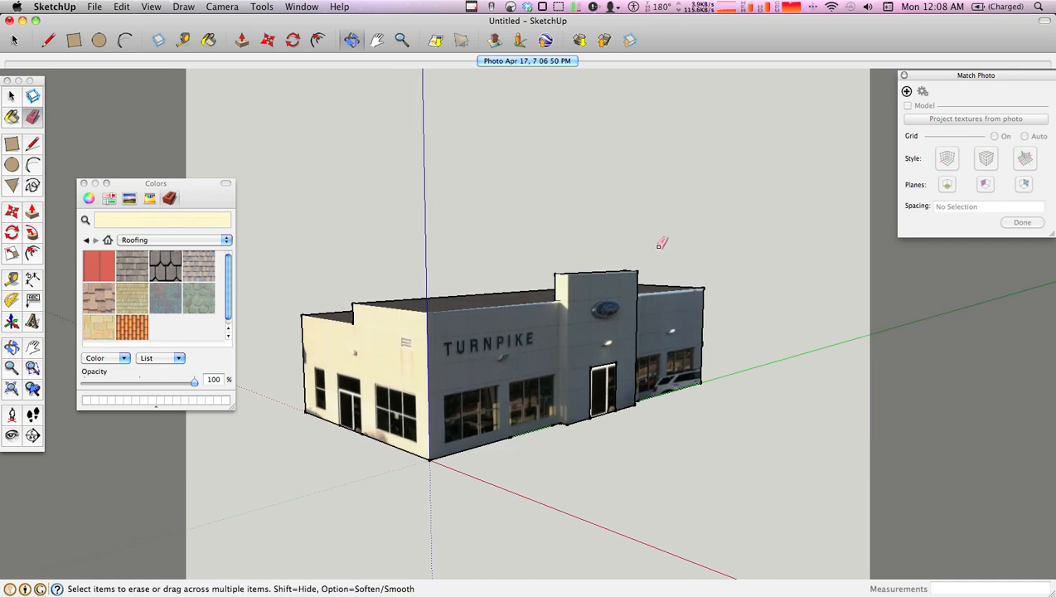